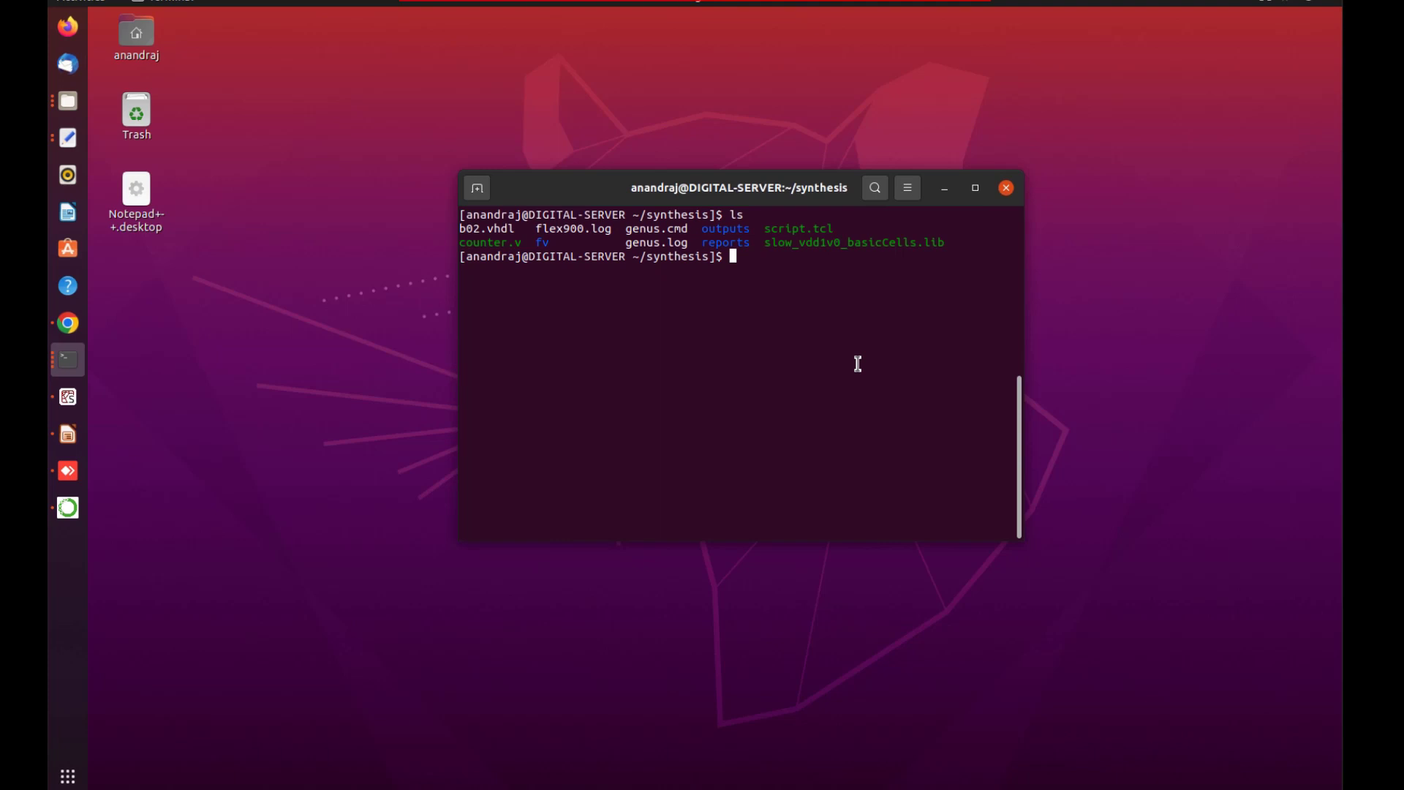
mouse_move(490, 228)
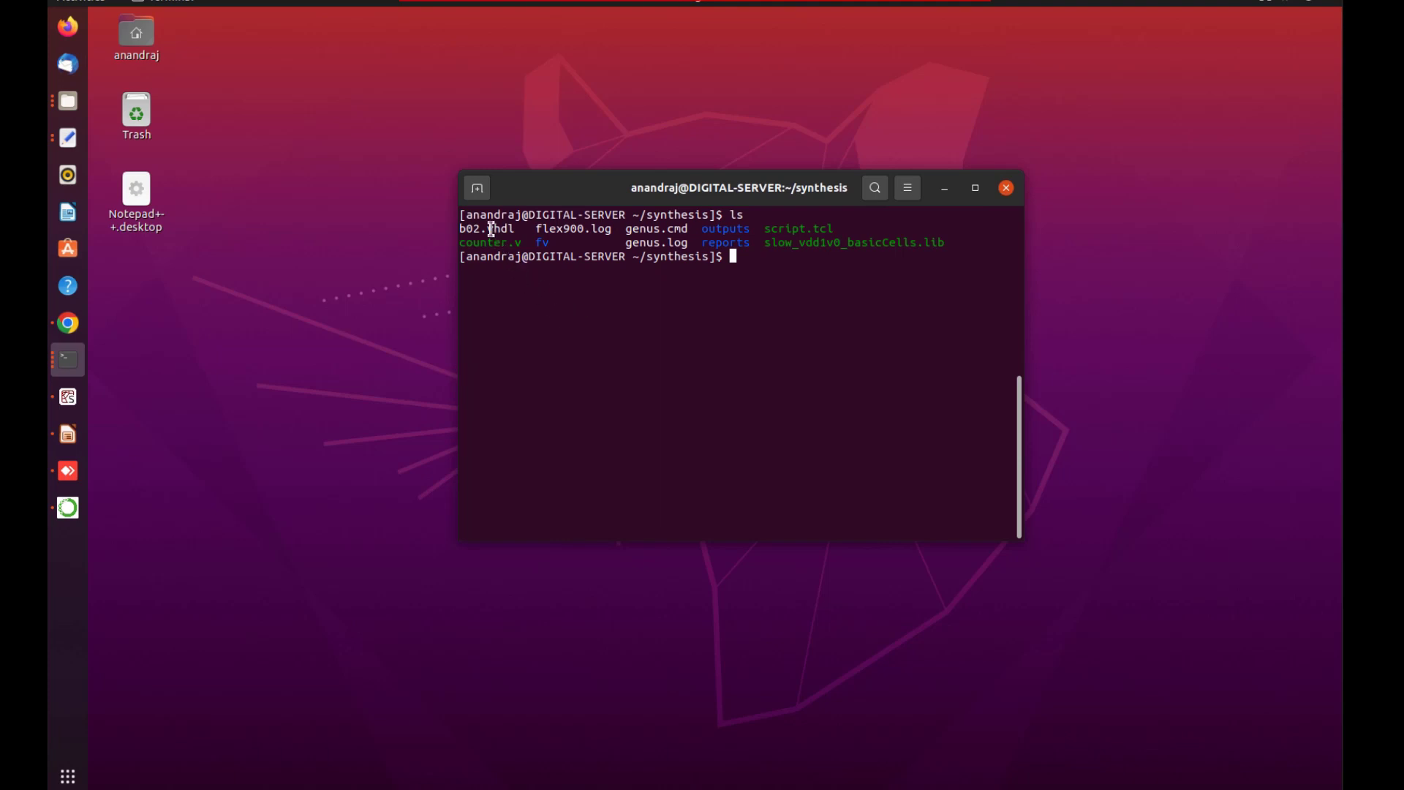
- Point out the b02.vhdl design file and the cell library file in the folder listing
double_click(486, 229)
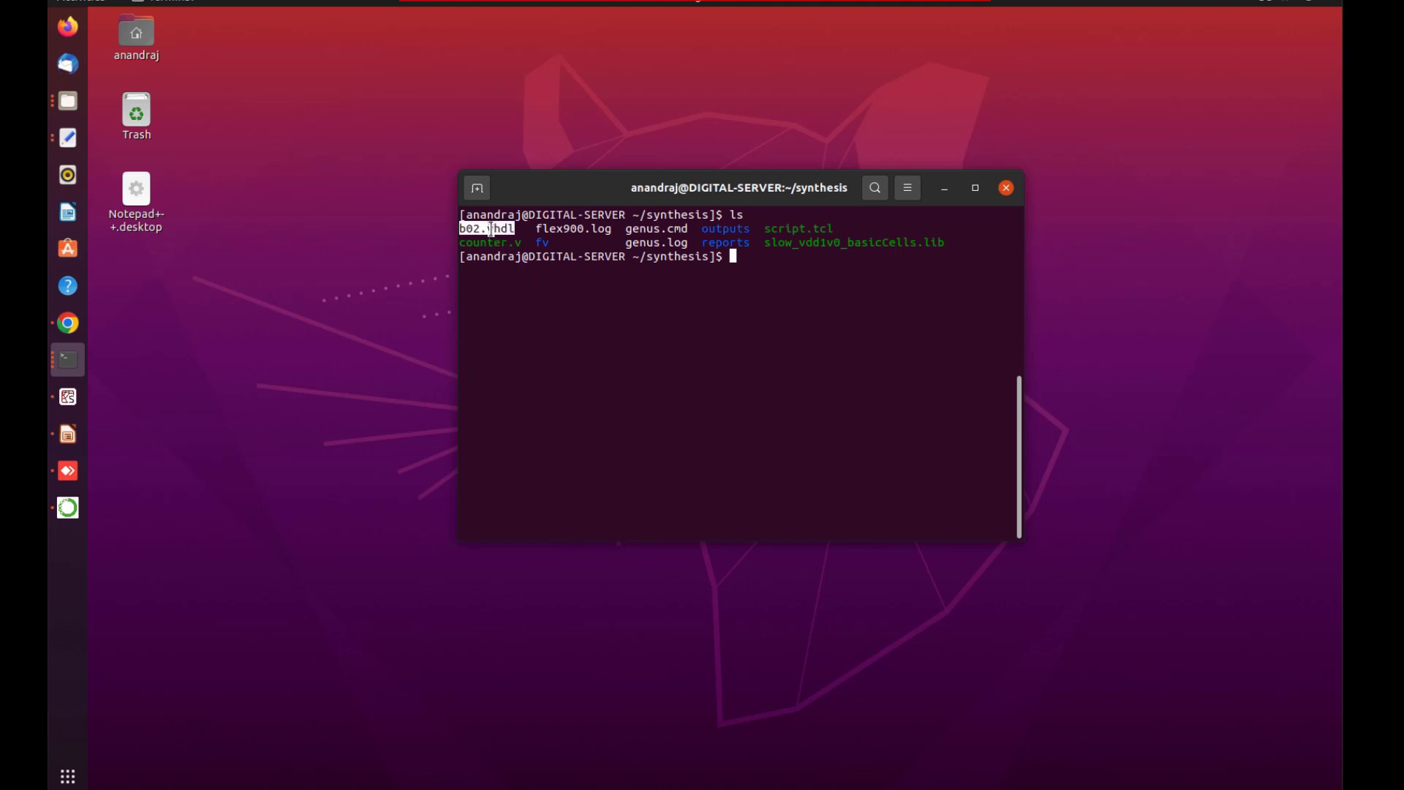
mouse_move(683, 278)
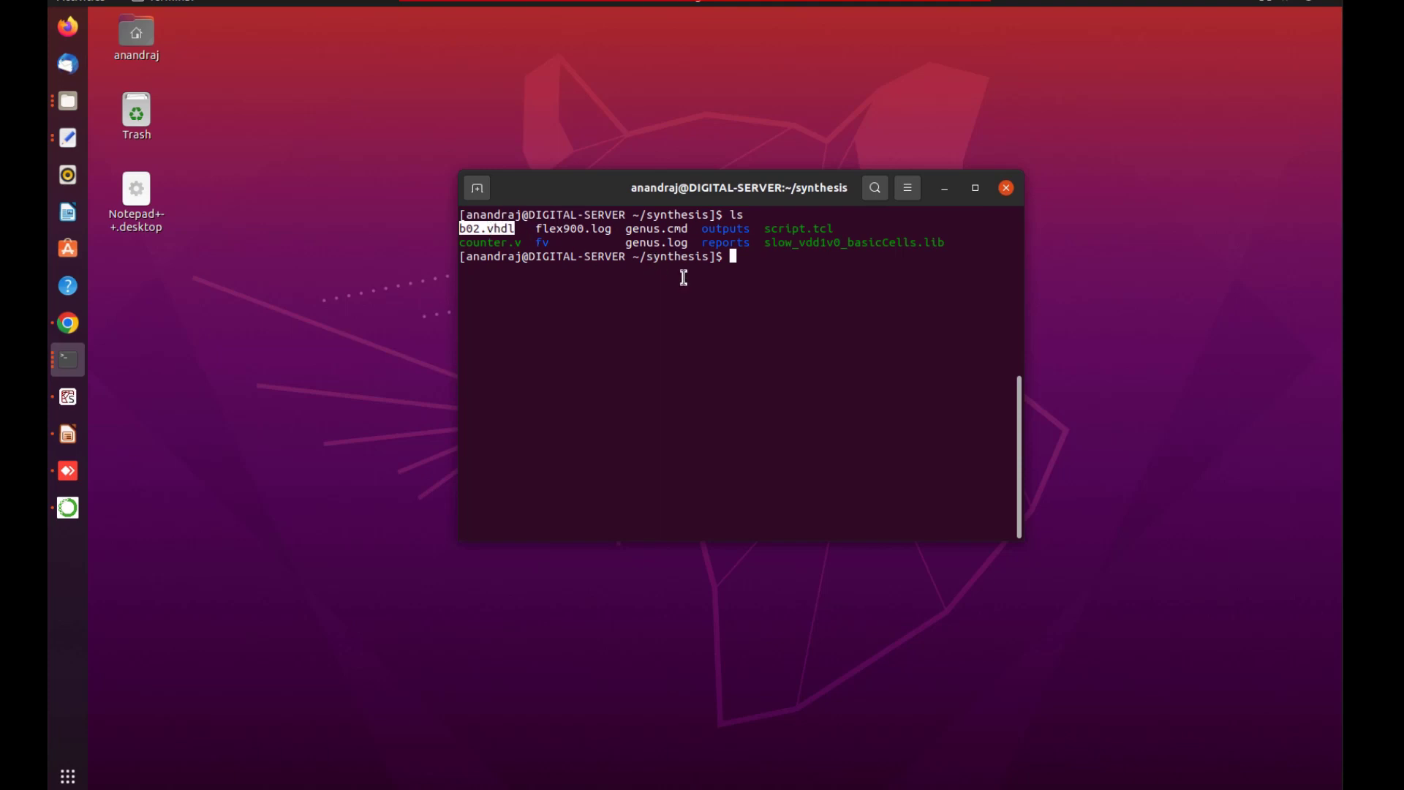
mouse_move(864, 243)
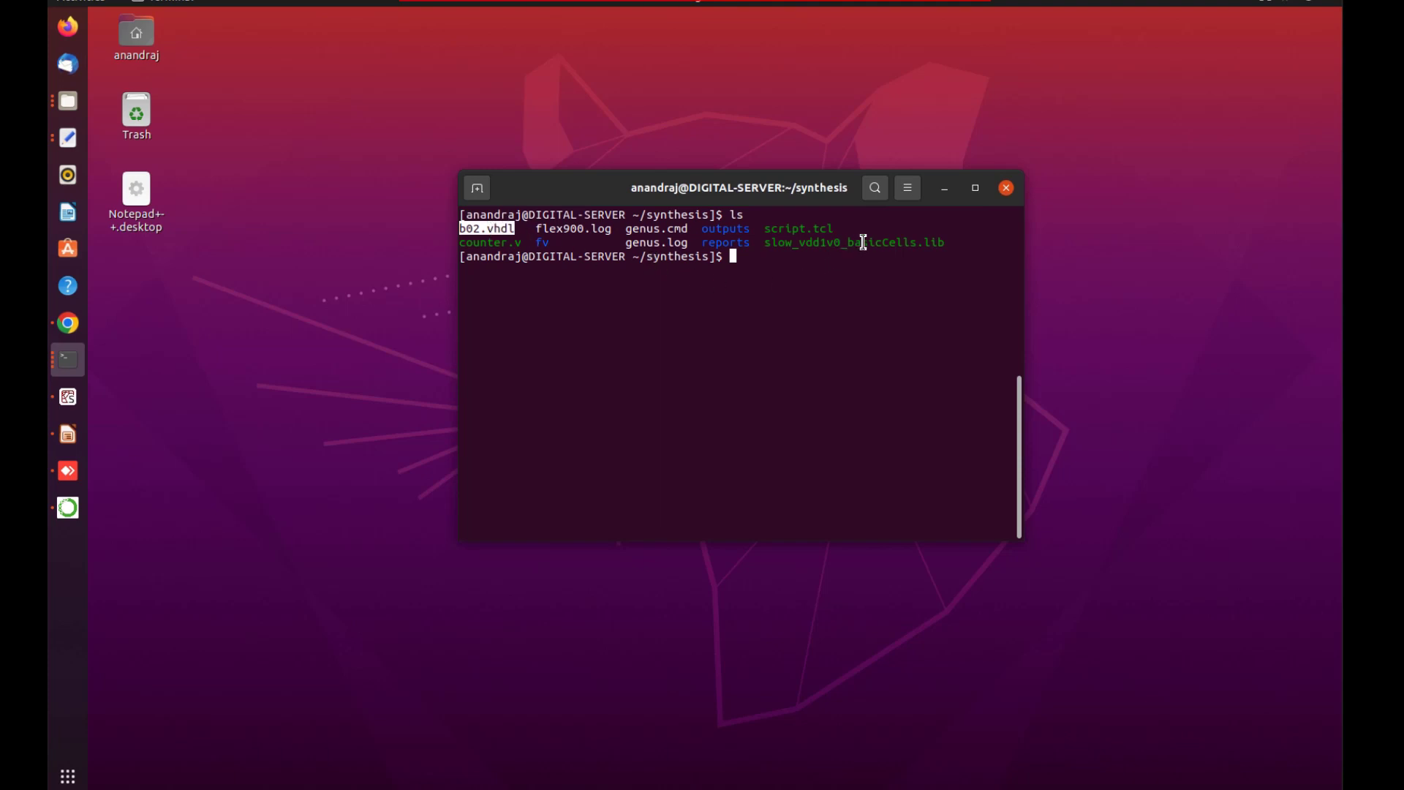
double_click(853, 243)
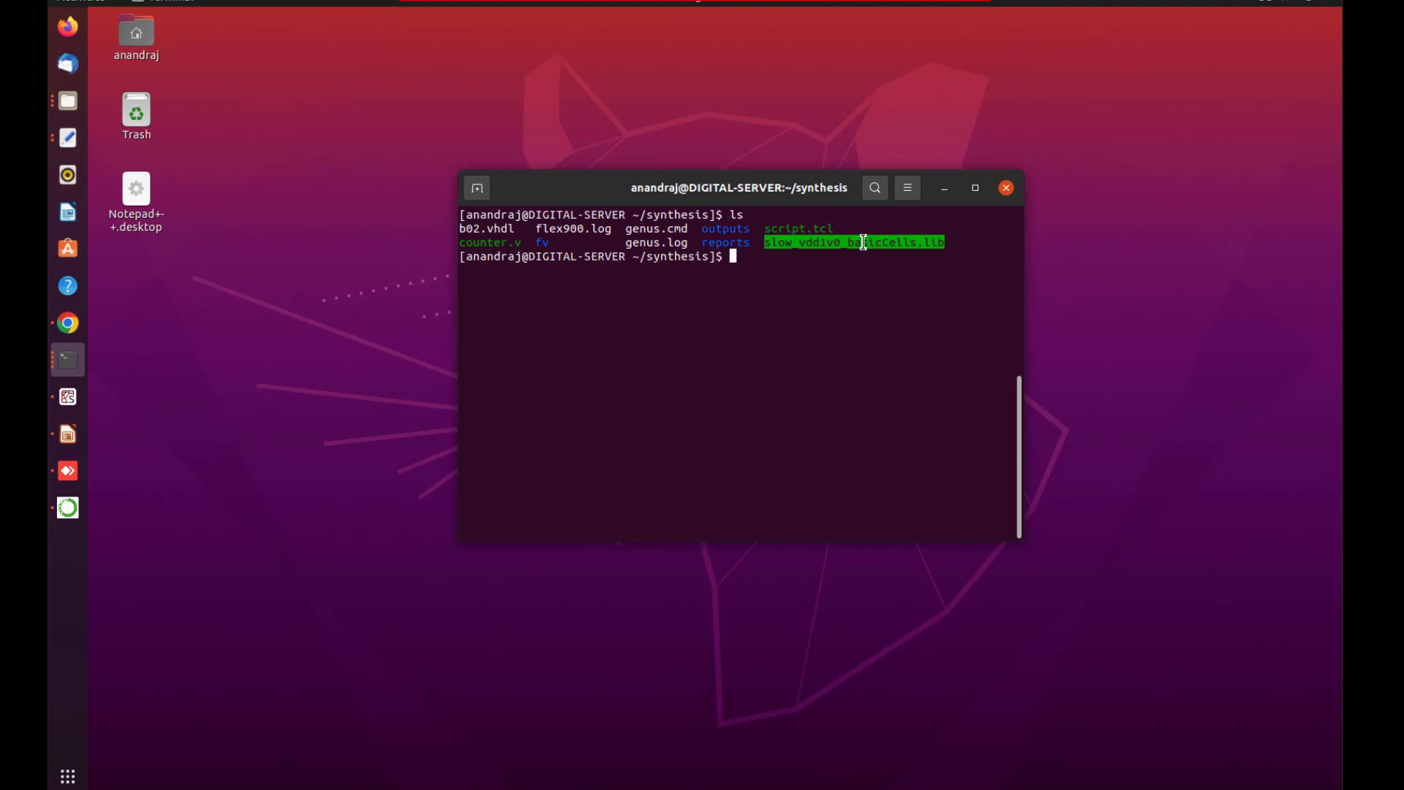
mouse_move(921, 261)
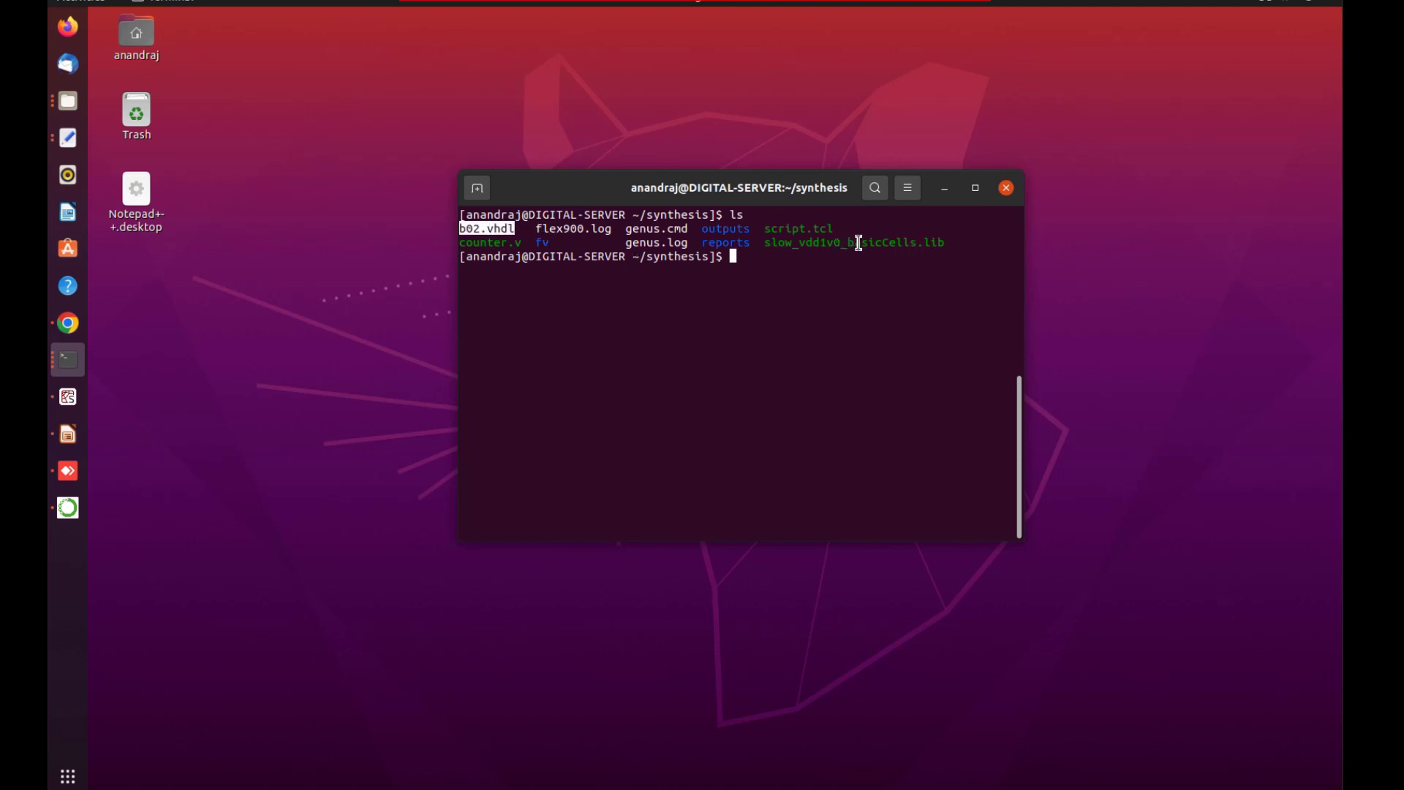
double_click(853, 241)
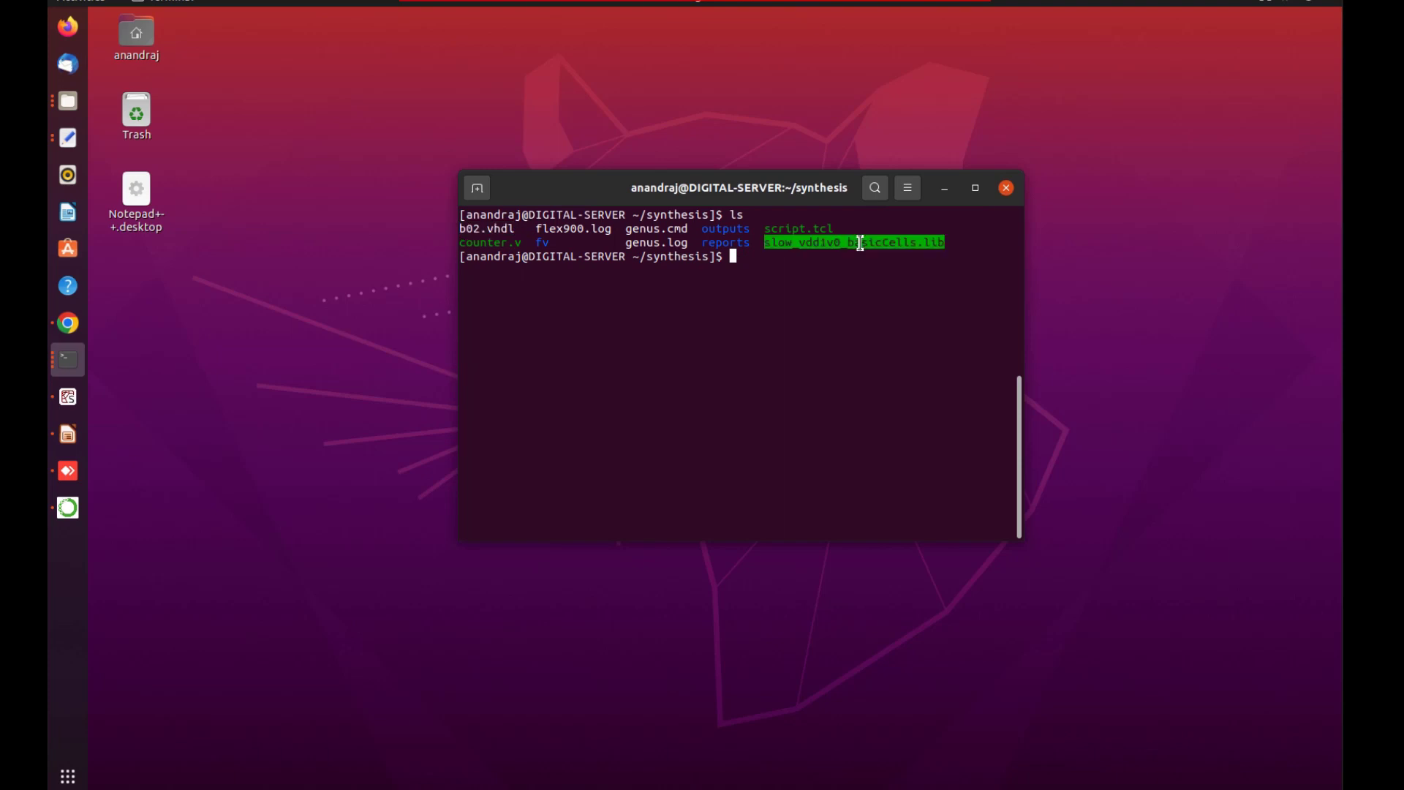
mouse_move(809, 261)
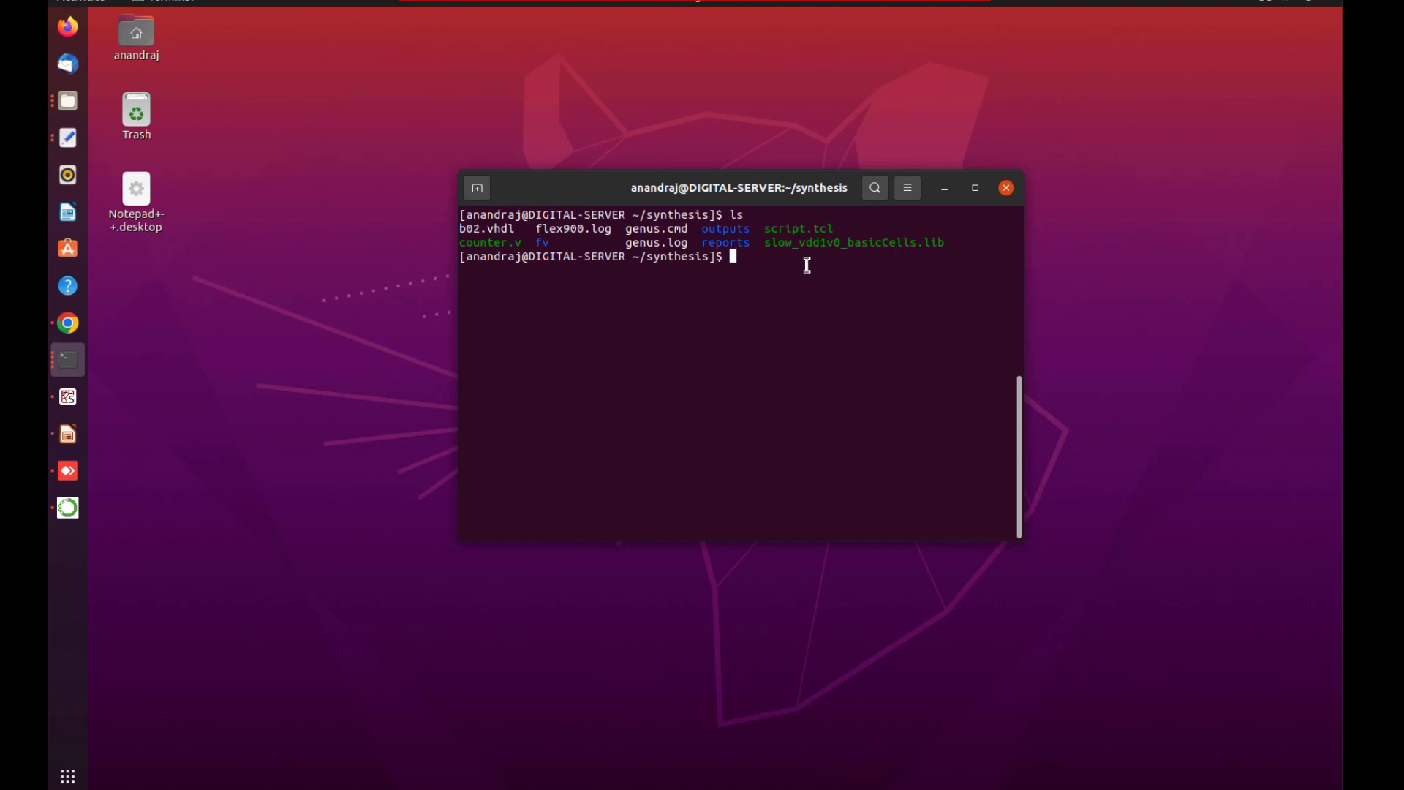
- Open script.tcl from the synthesis folder in gedit
type("gedit")
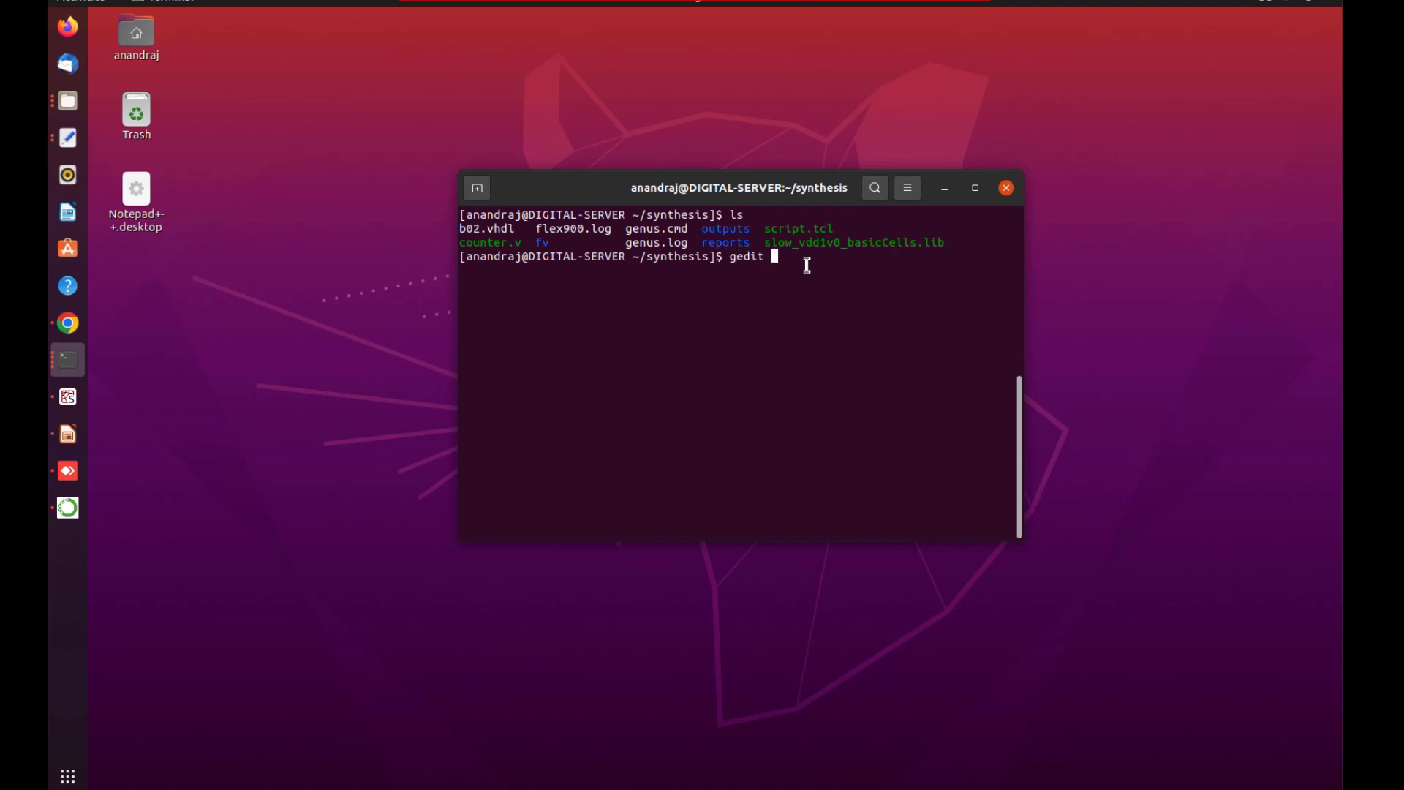
double_click(796, 228)
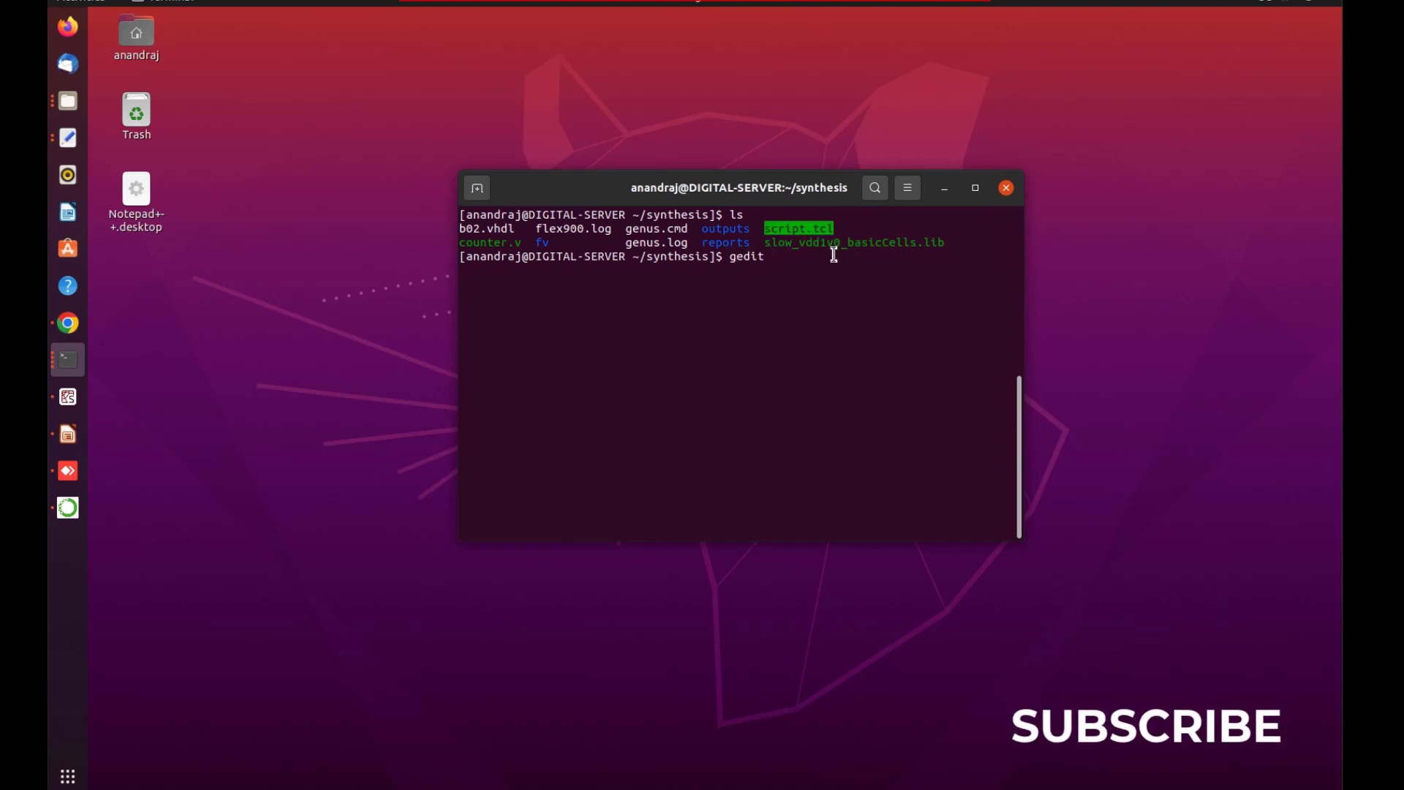
type("script.tcl")
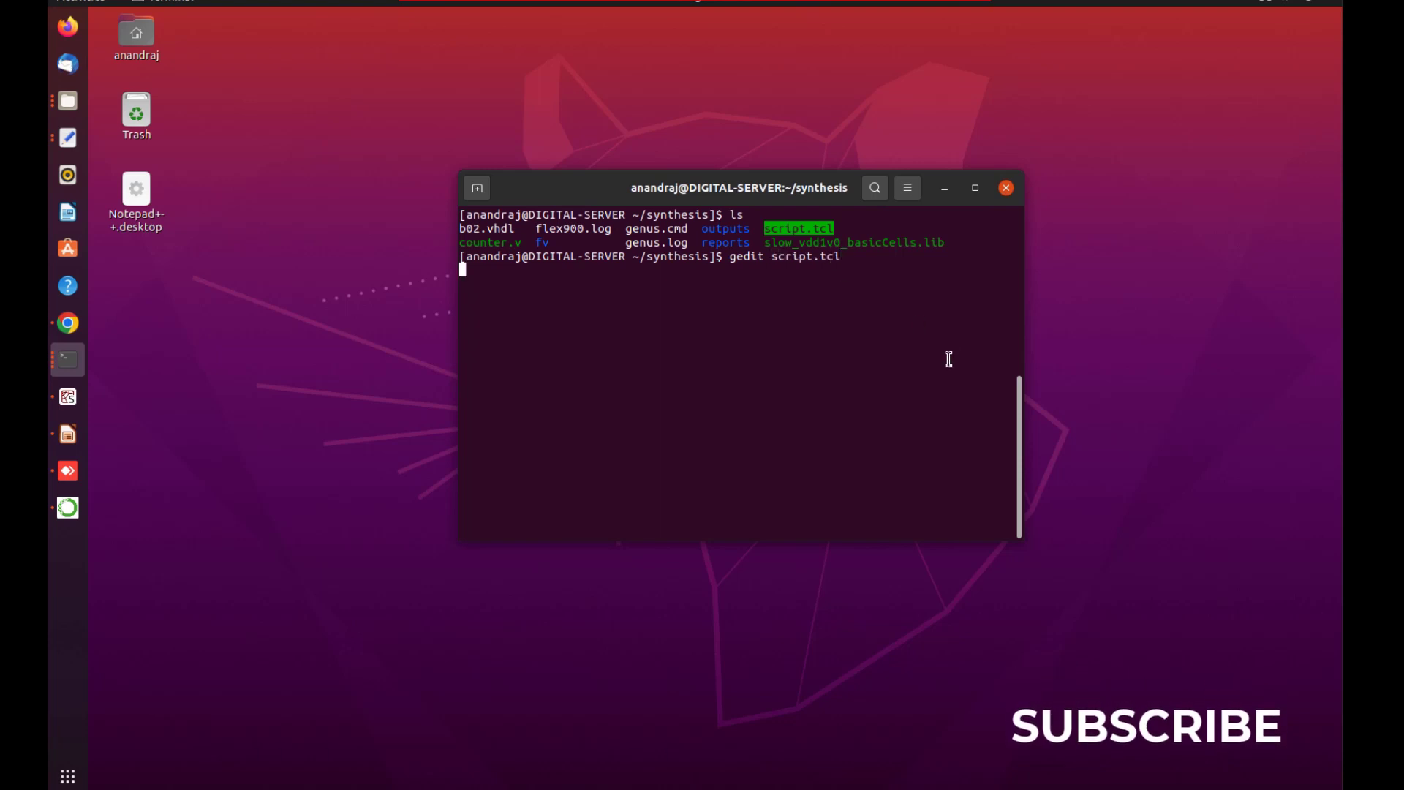
key("Return")
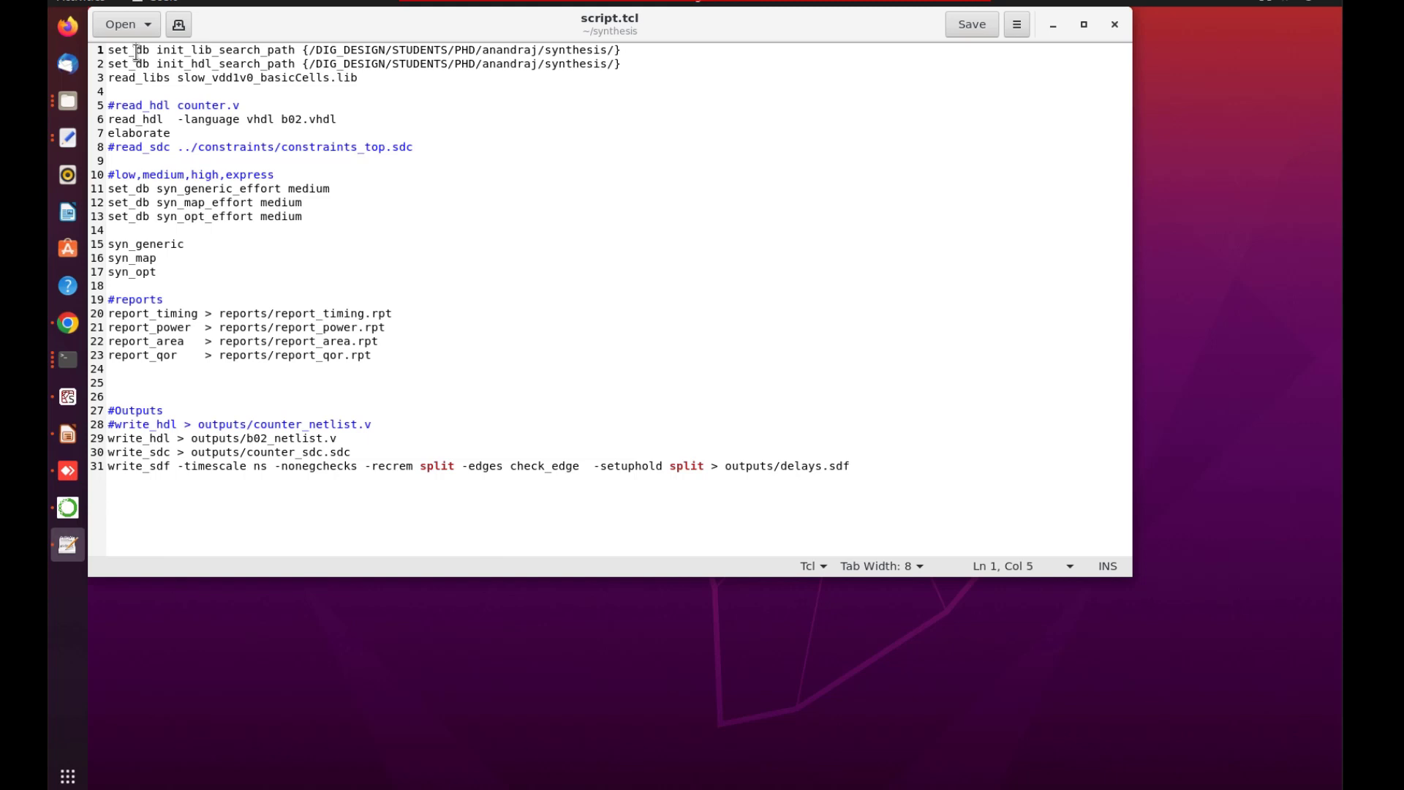
double_click(128, 49)
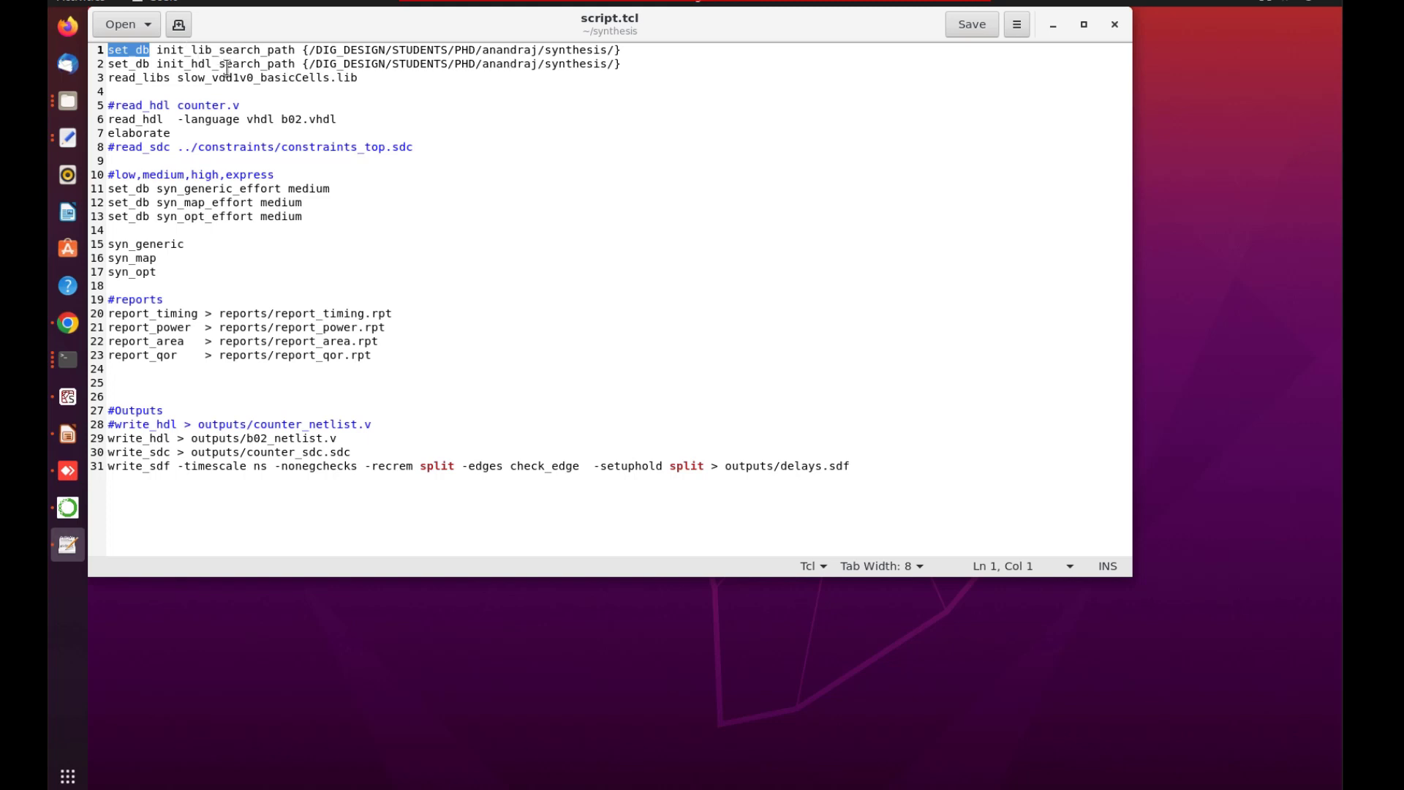
double_click(221, 50)
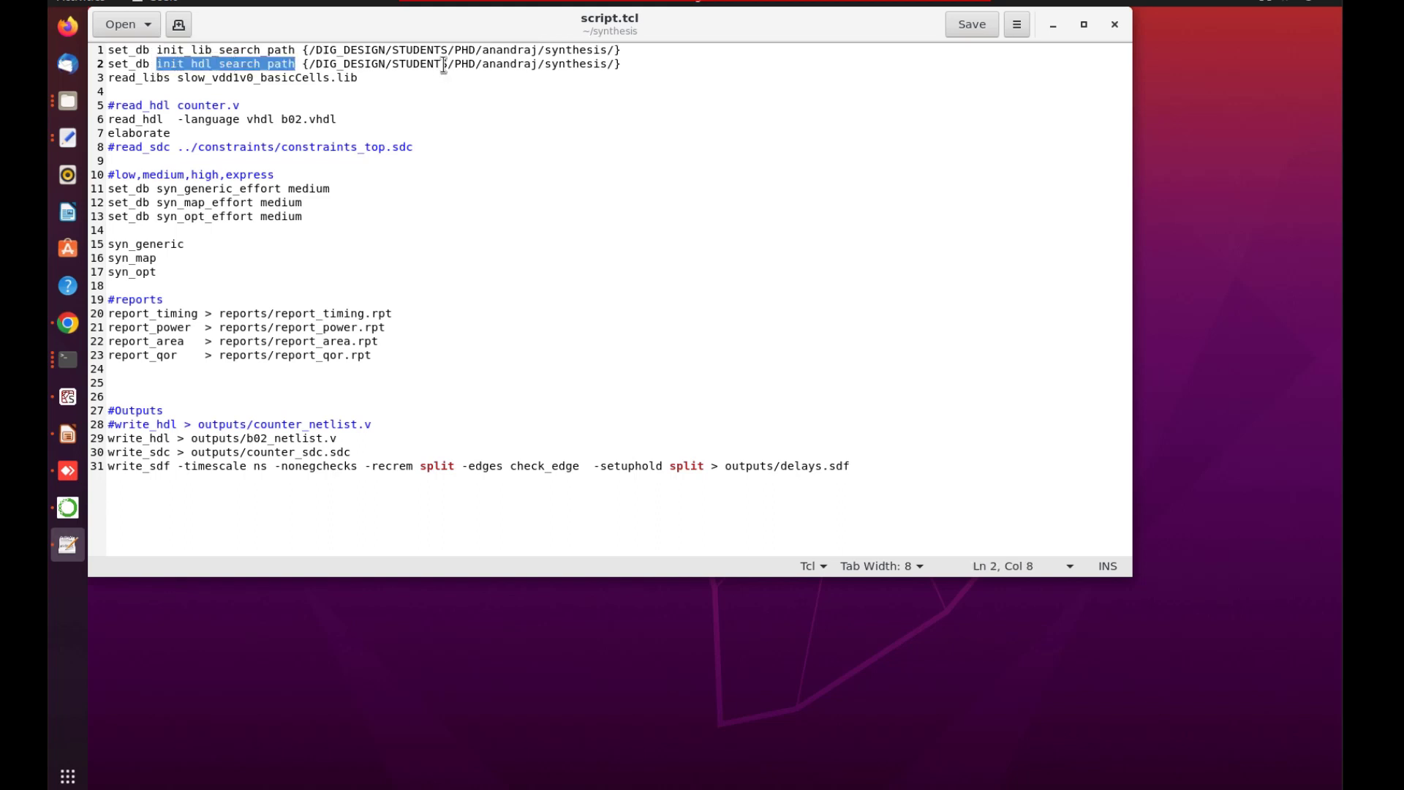
left_click(556, 63)
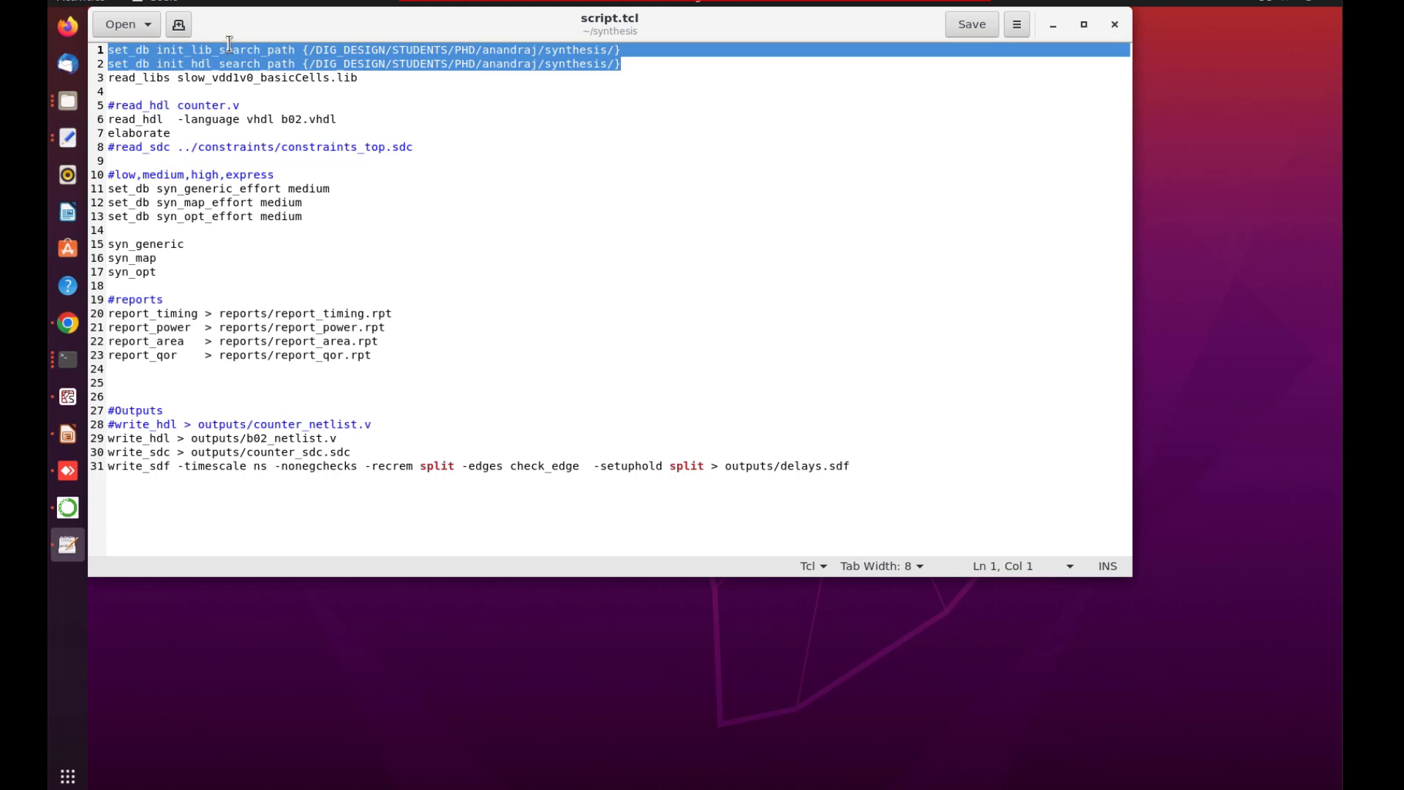
left_click(213, 50)
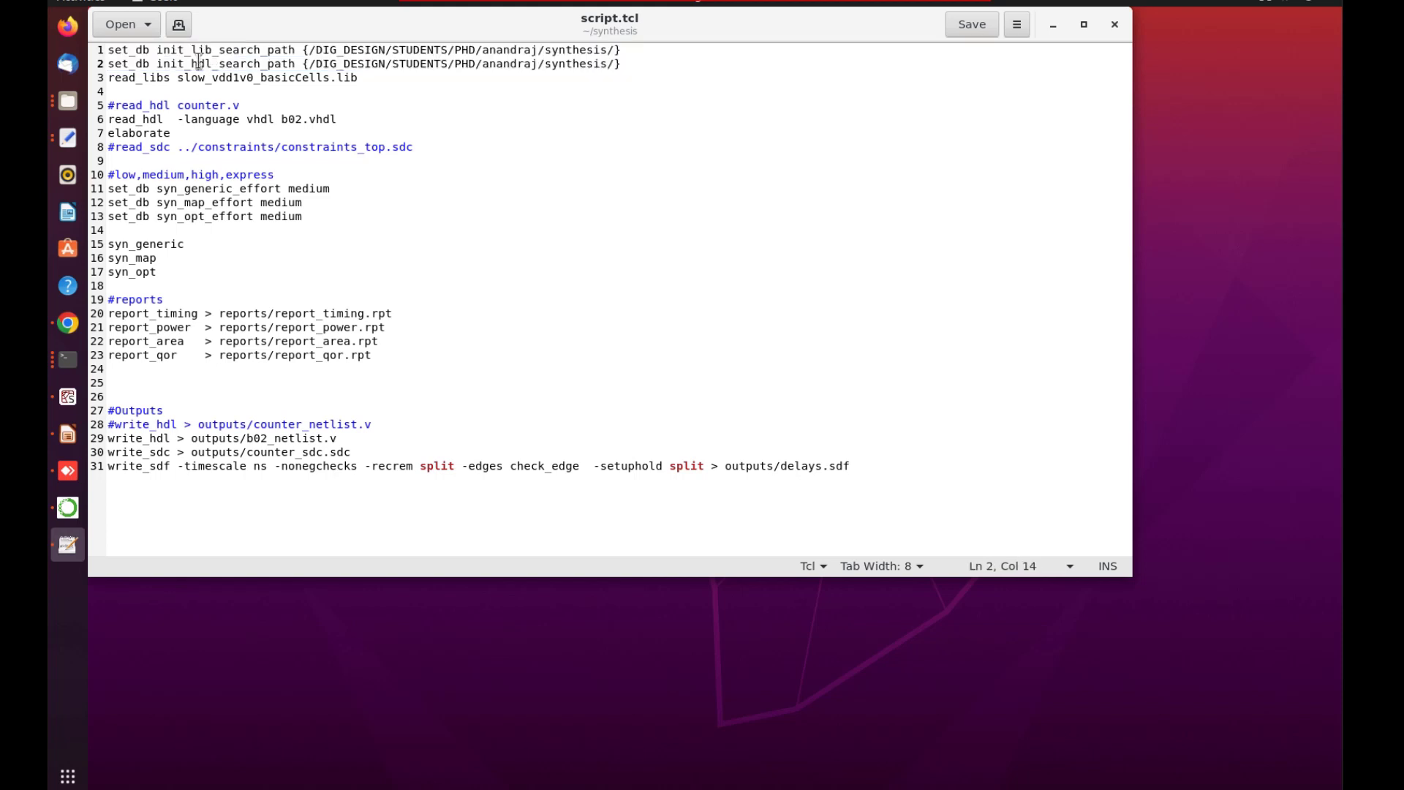
double_click(224, 63)
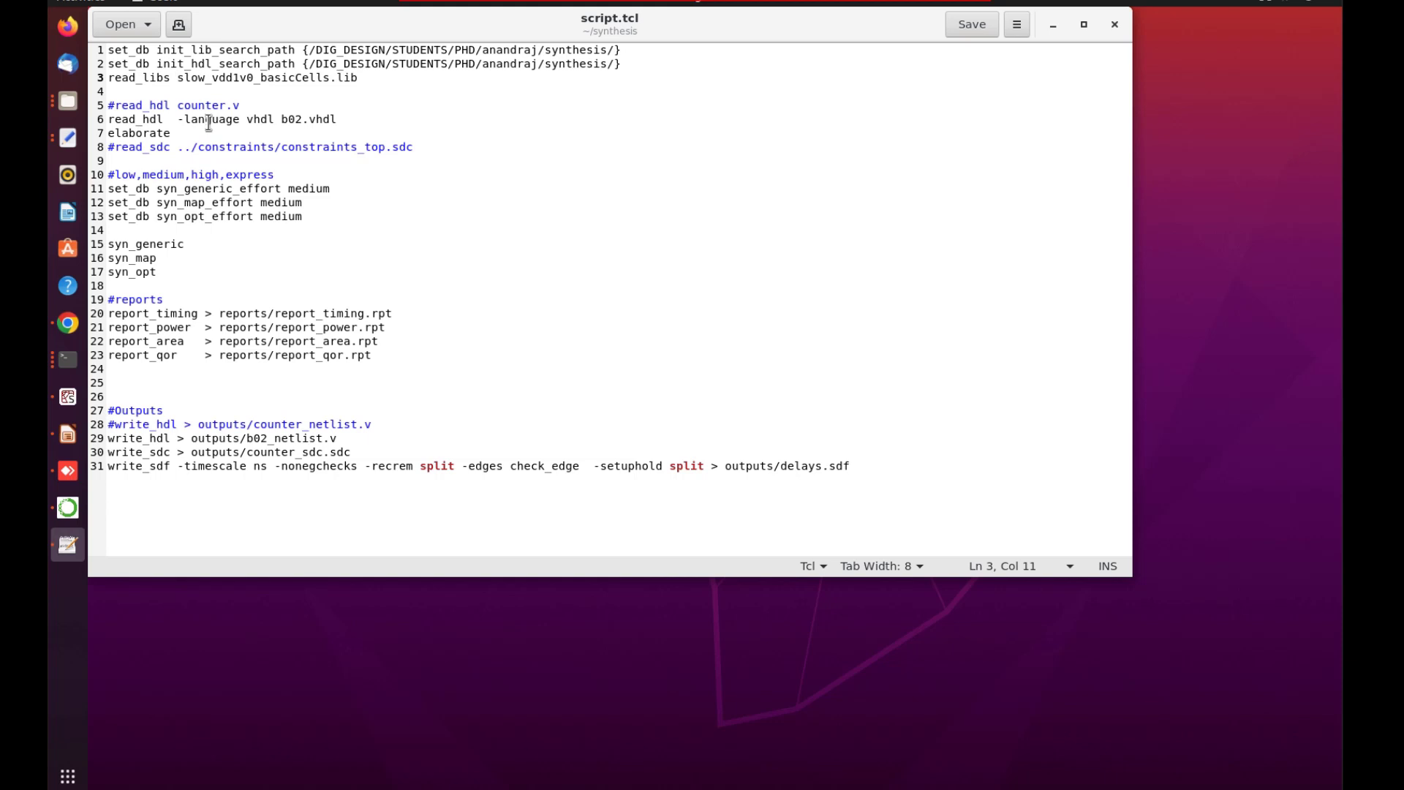
left_click(127, 118)
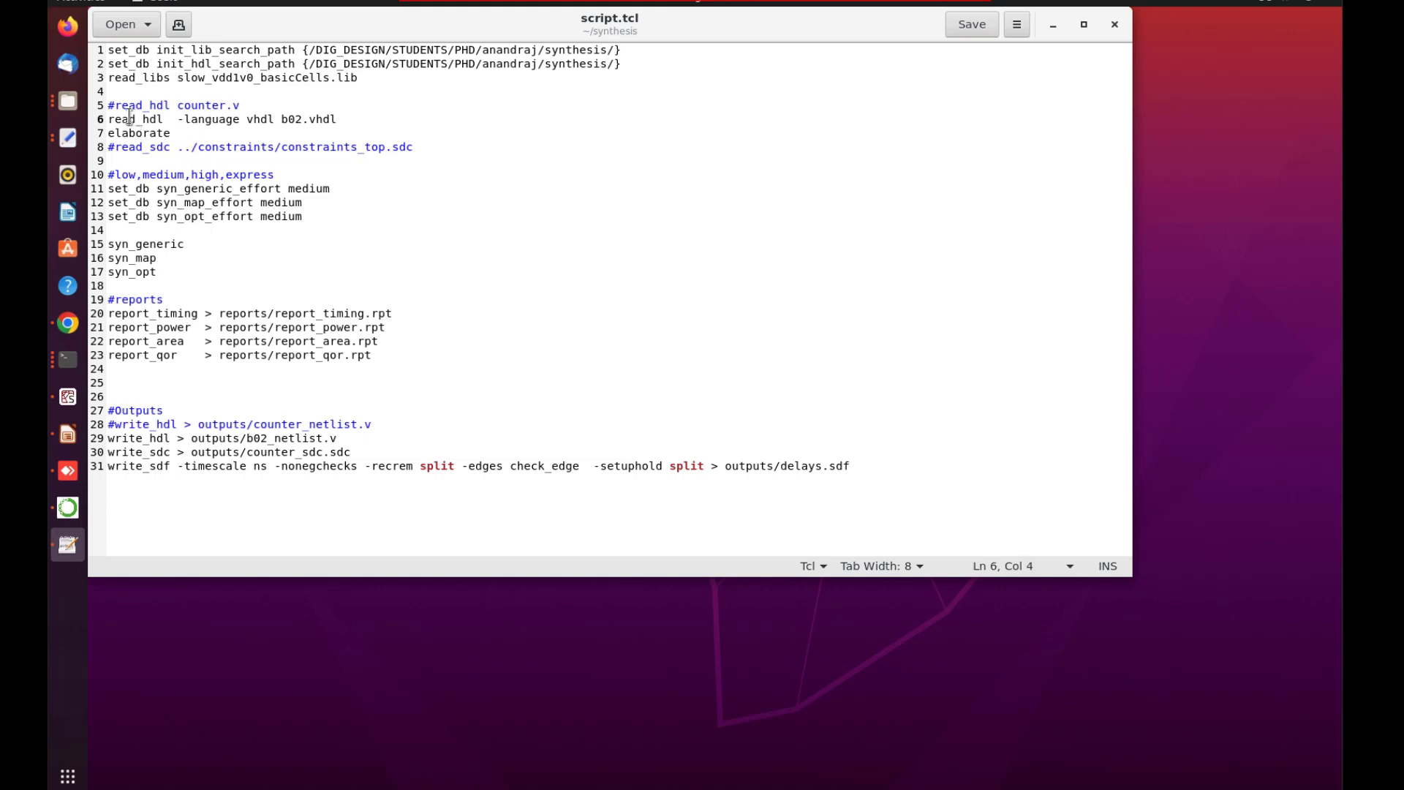
double_click(212, 118)
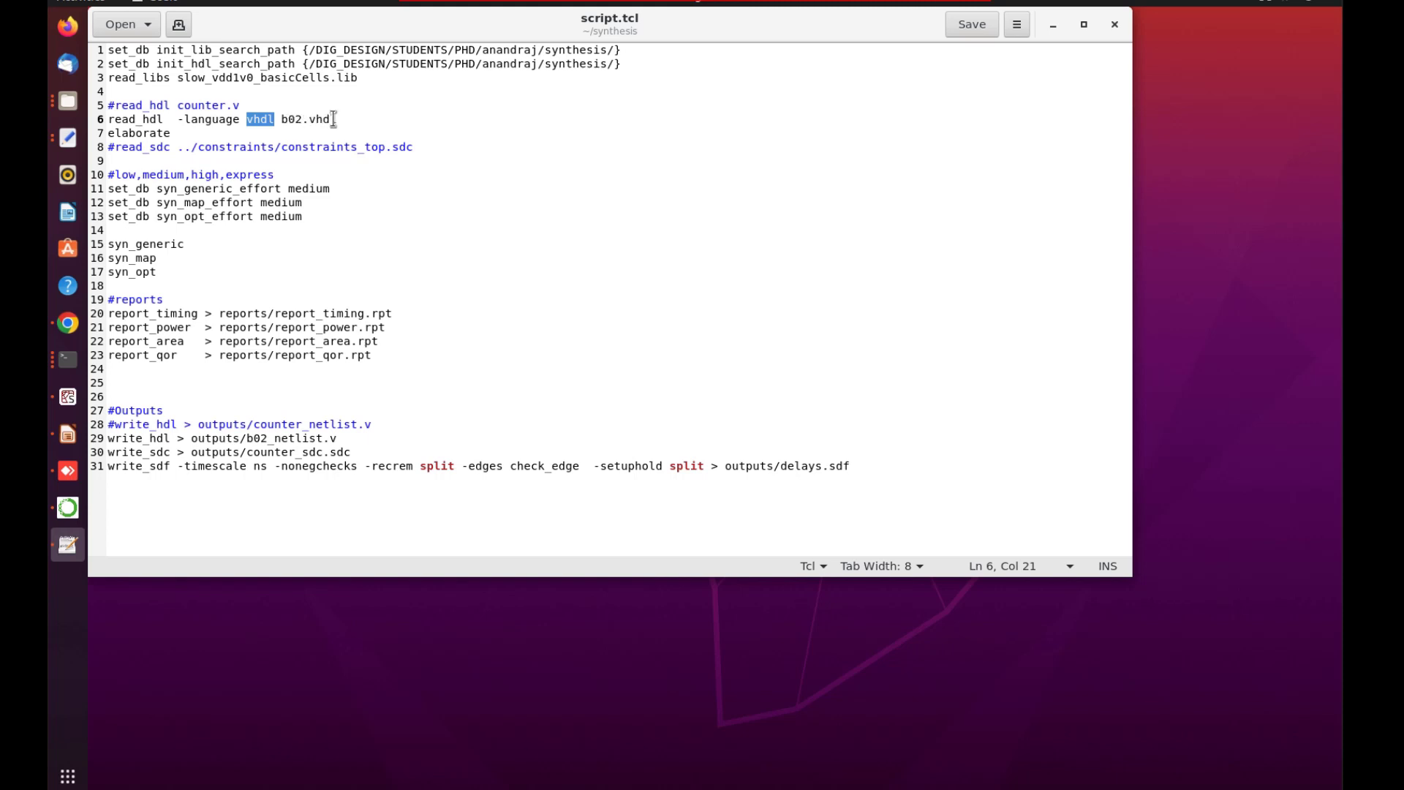
mouse_move(348, 123)
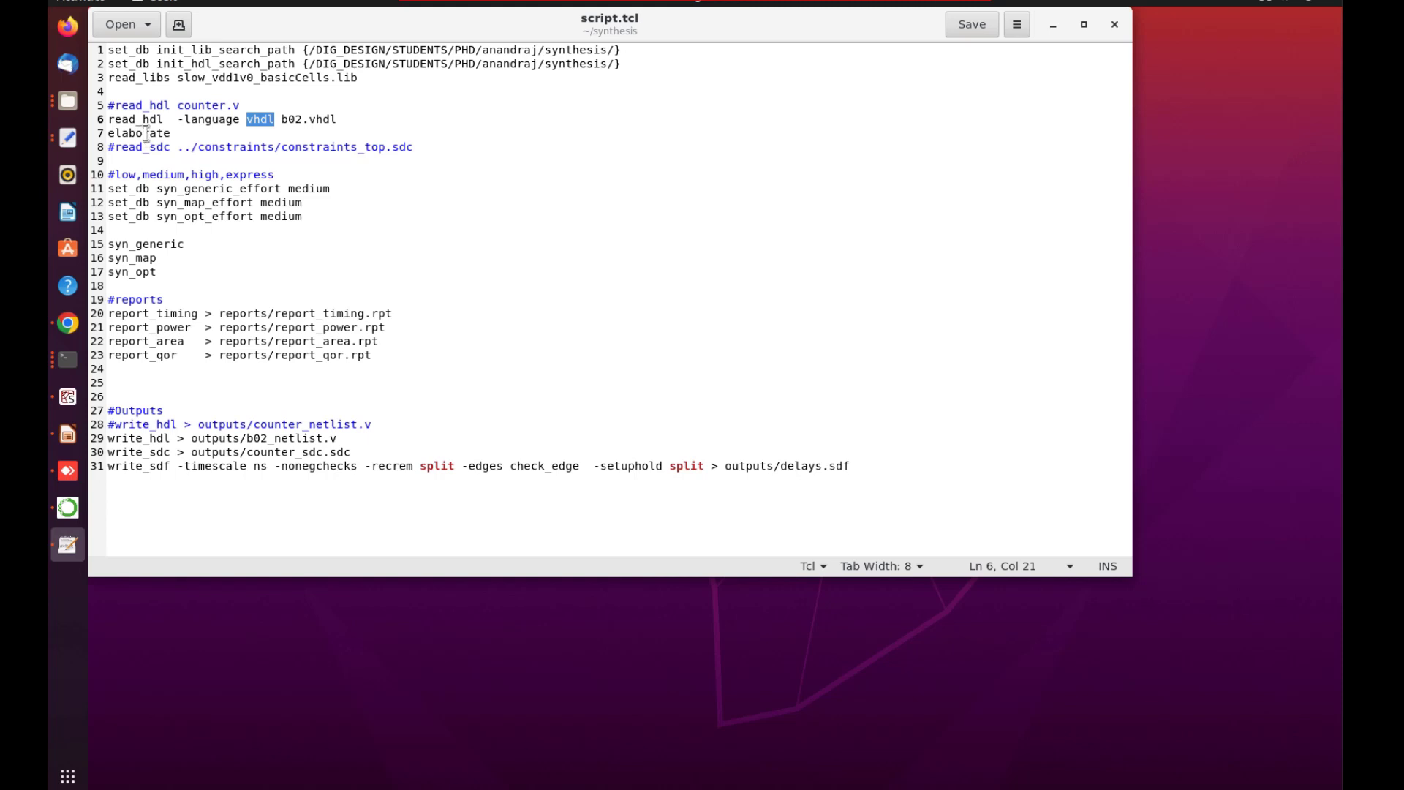
double_click(139, 134)
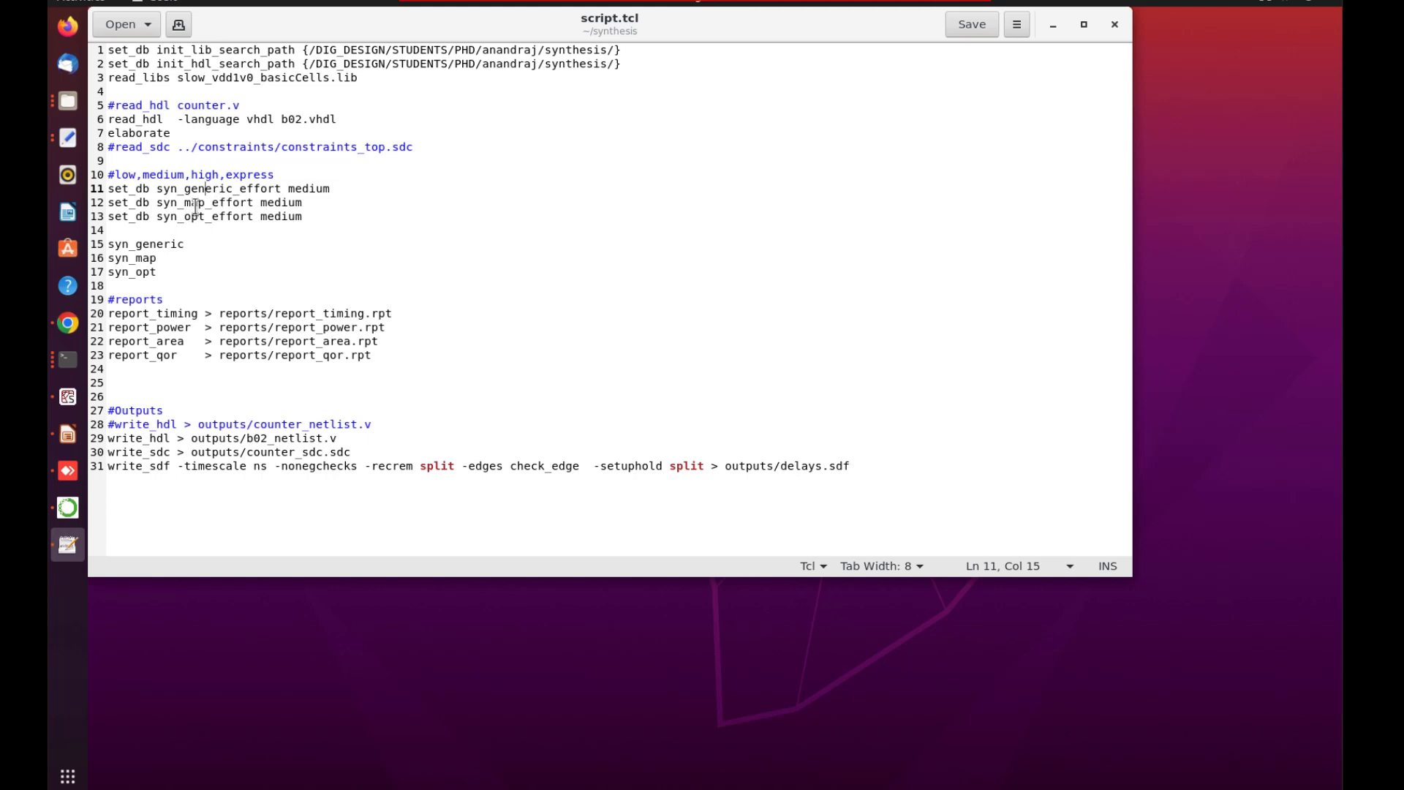
double_click(218, 189)
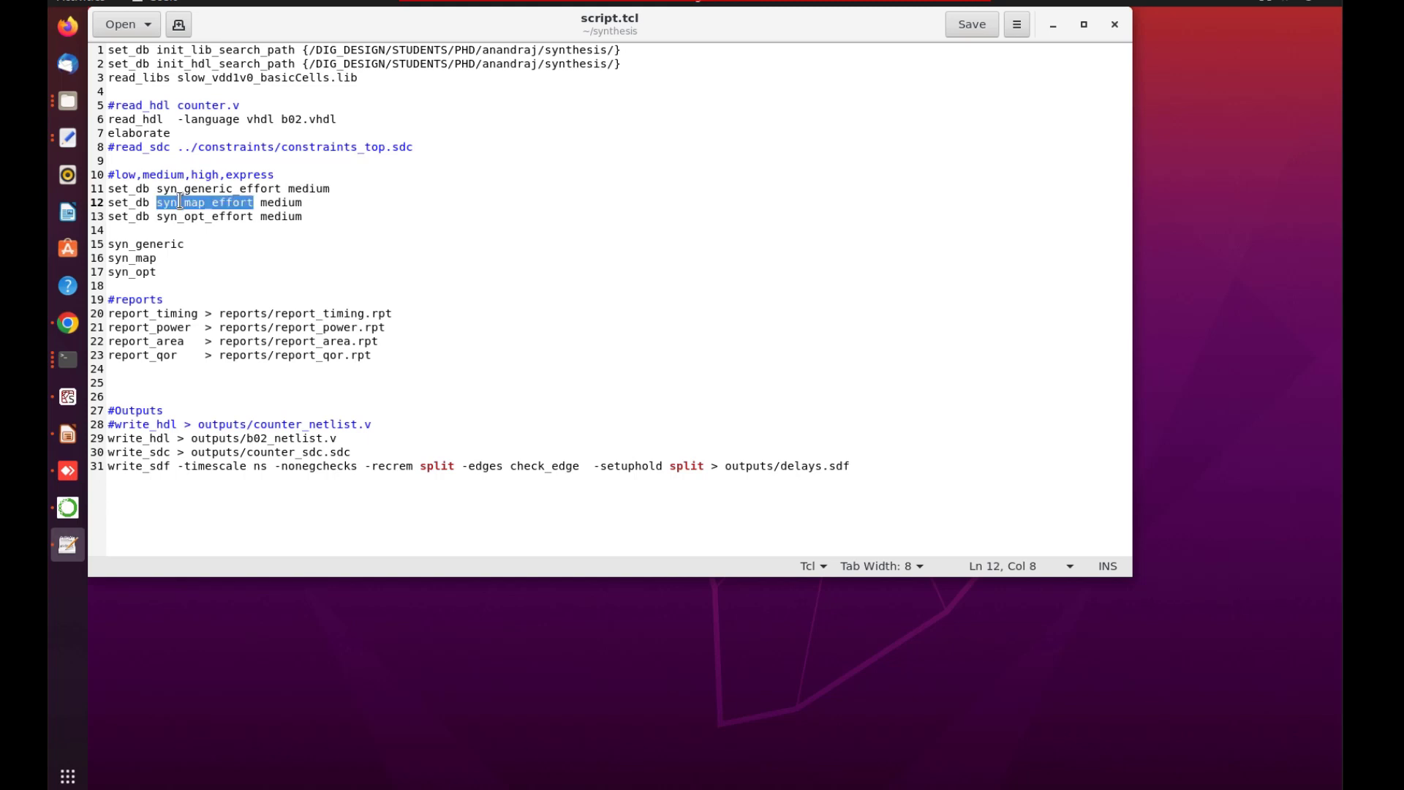
left_click(222, 202)
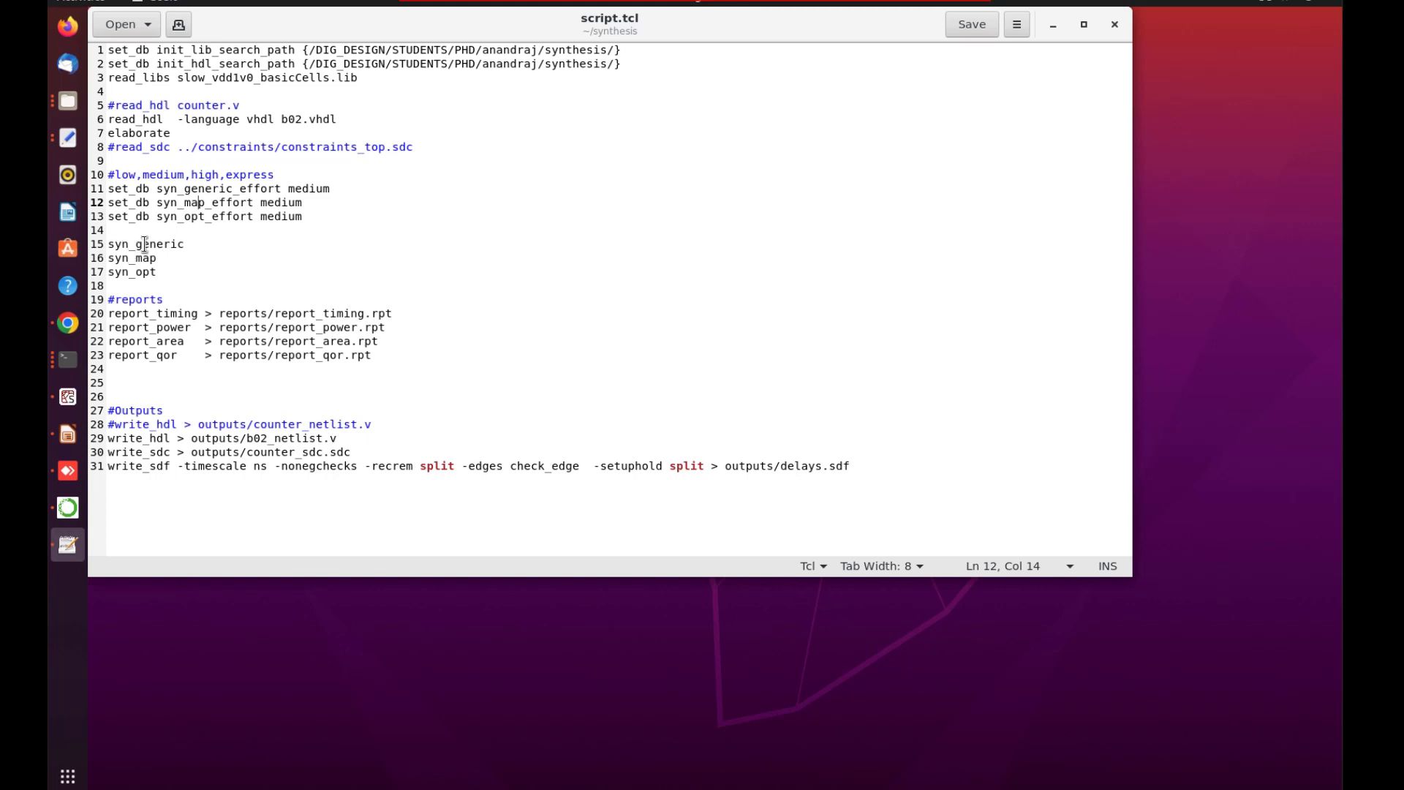
left_click(135, 244)
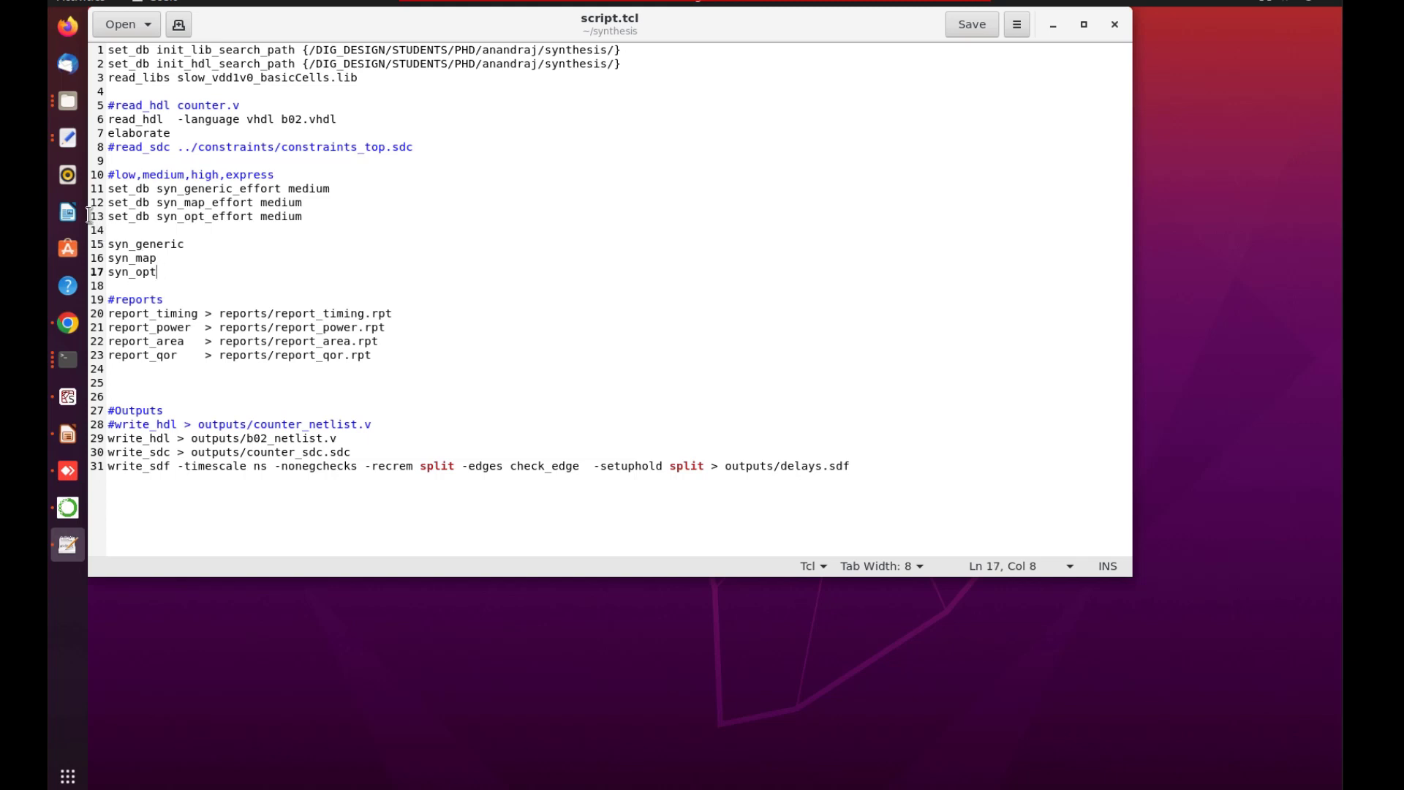
- Point out the report_timing command at the start of the script's reports section
left_click(139, 313)
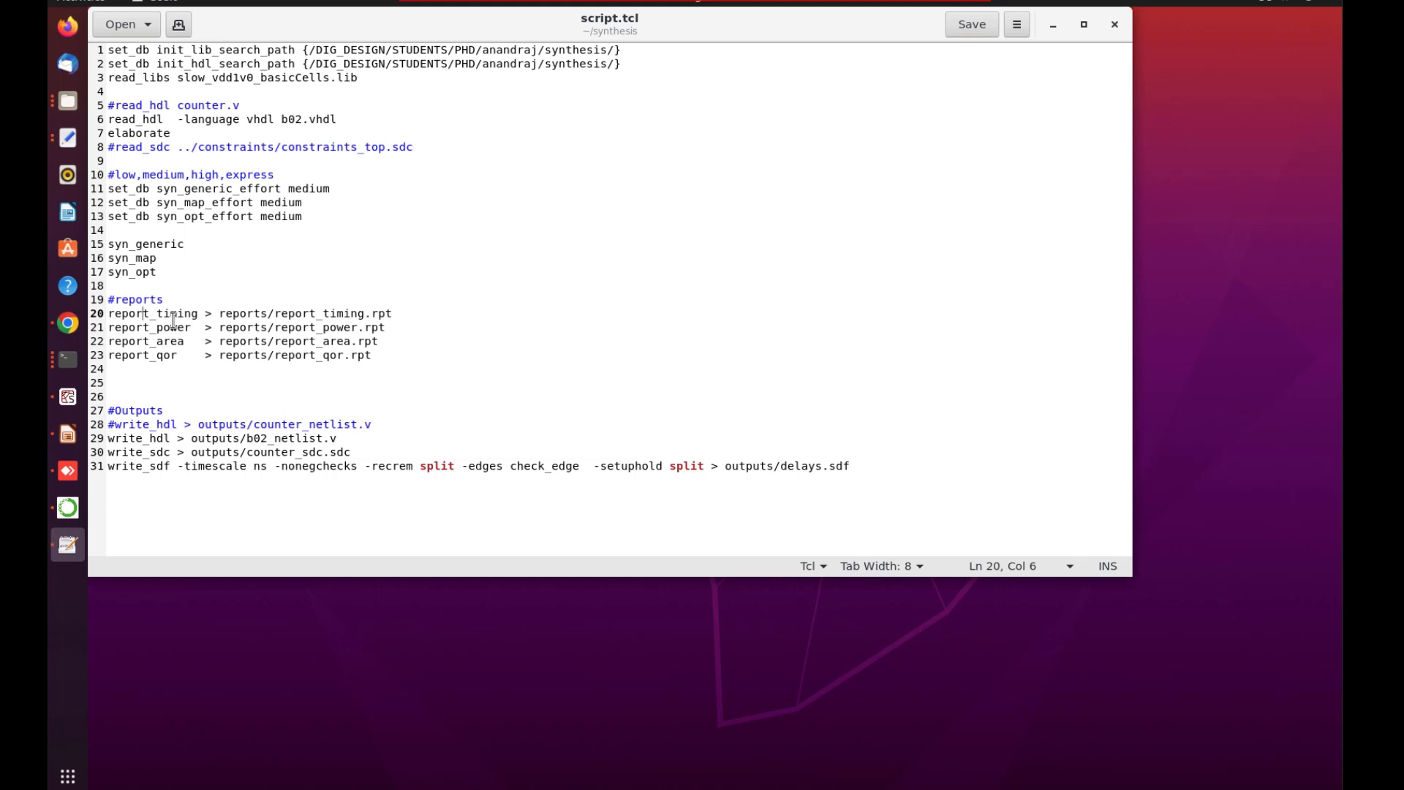
mouse_move(185, 345)
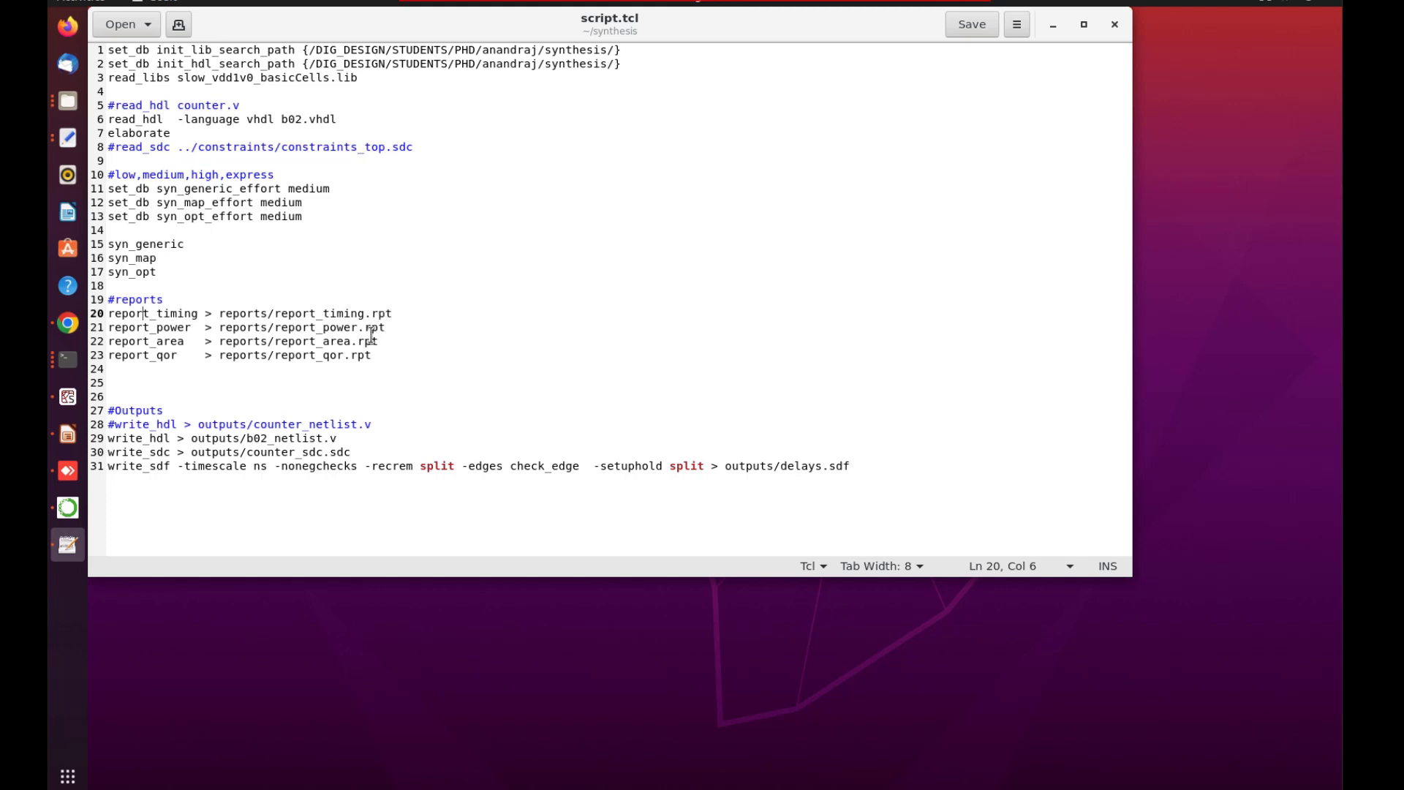
mouse_move(433, 353)
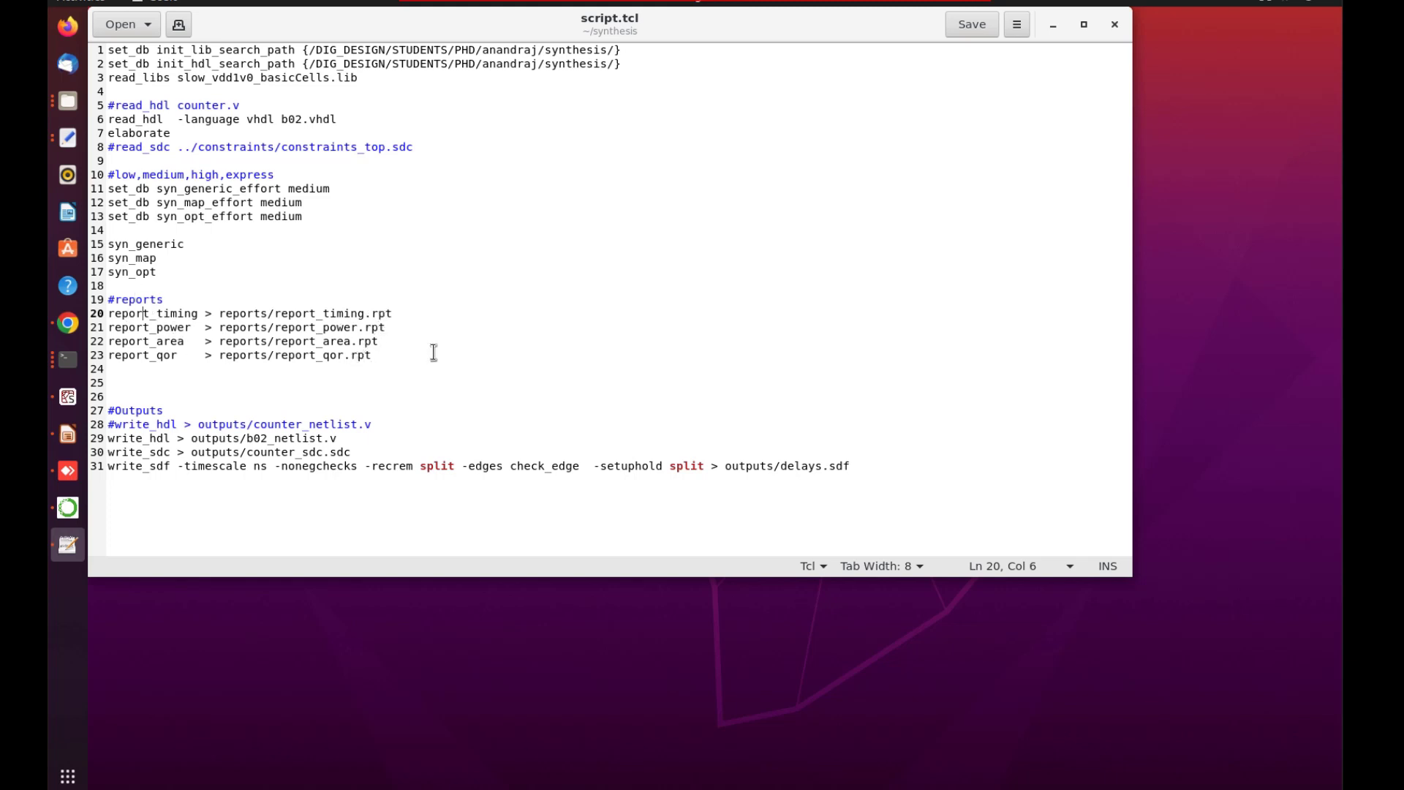
mouse_move(209, 394)
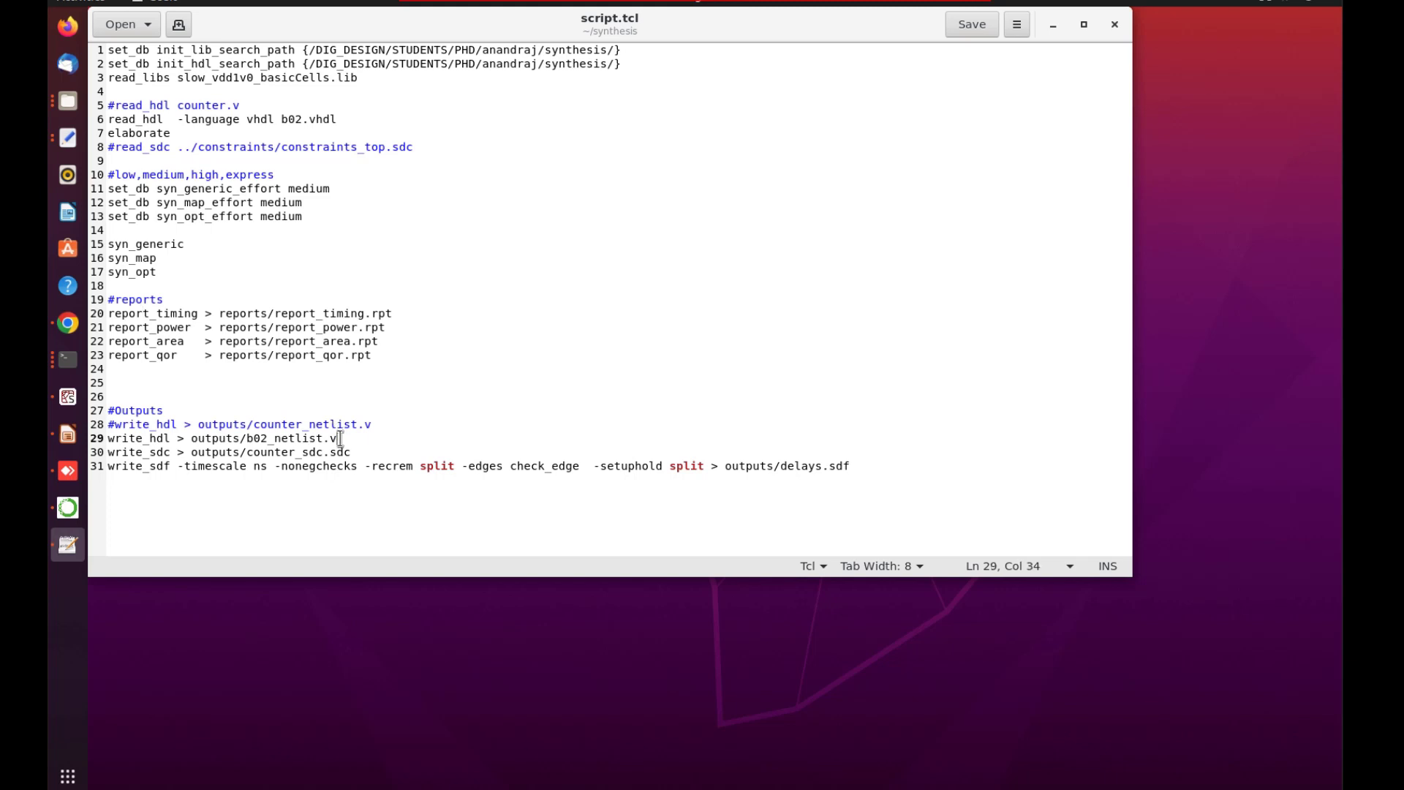
mouse_move(173, 469)
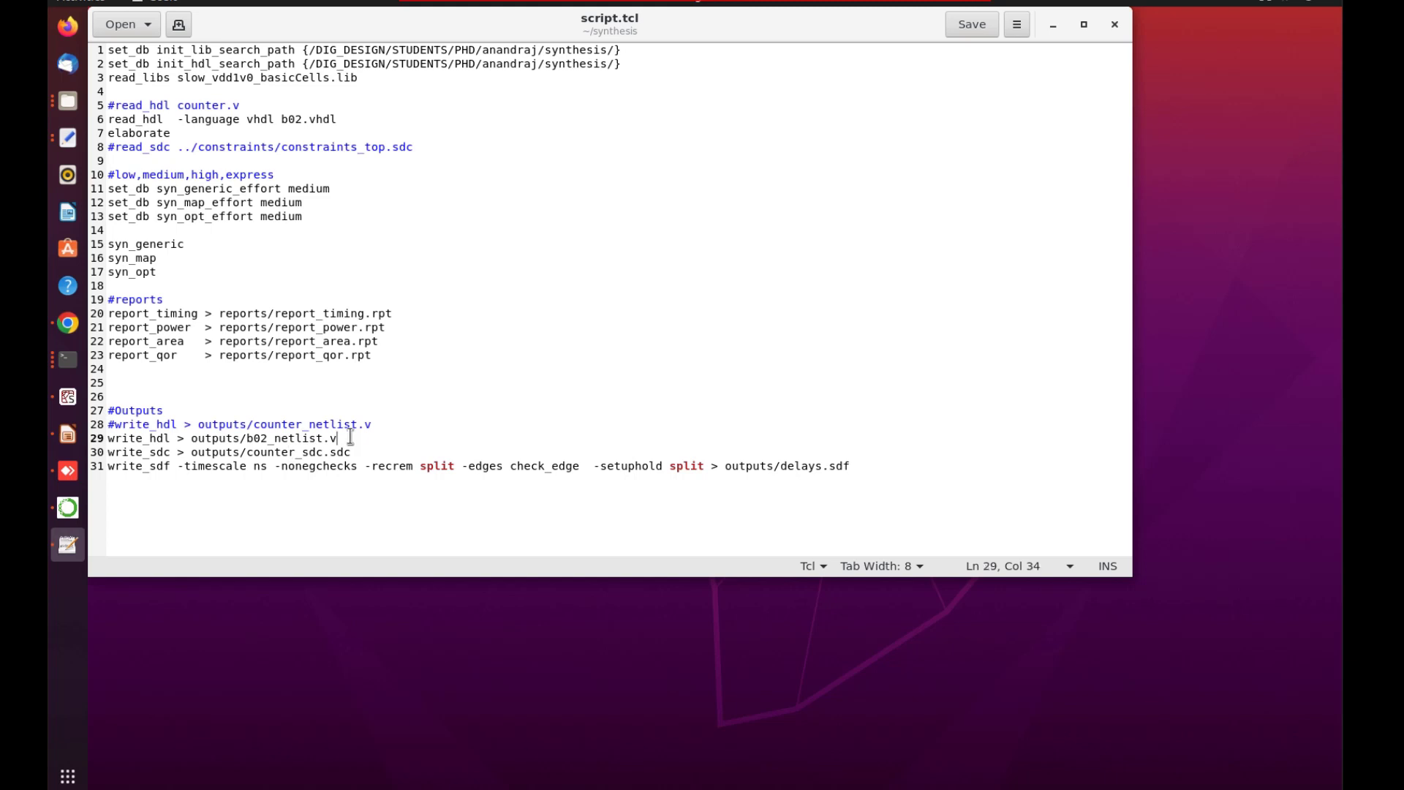
key("BackSpace")
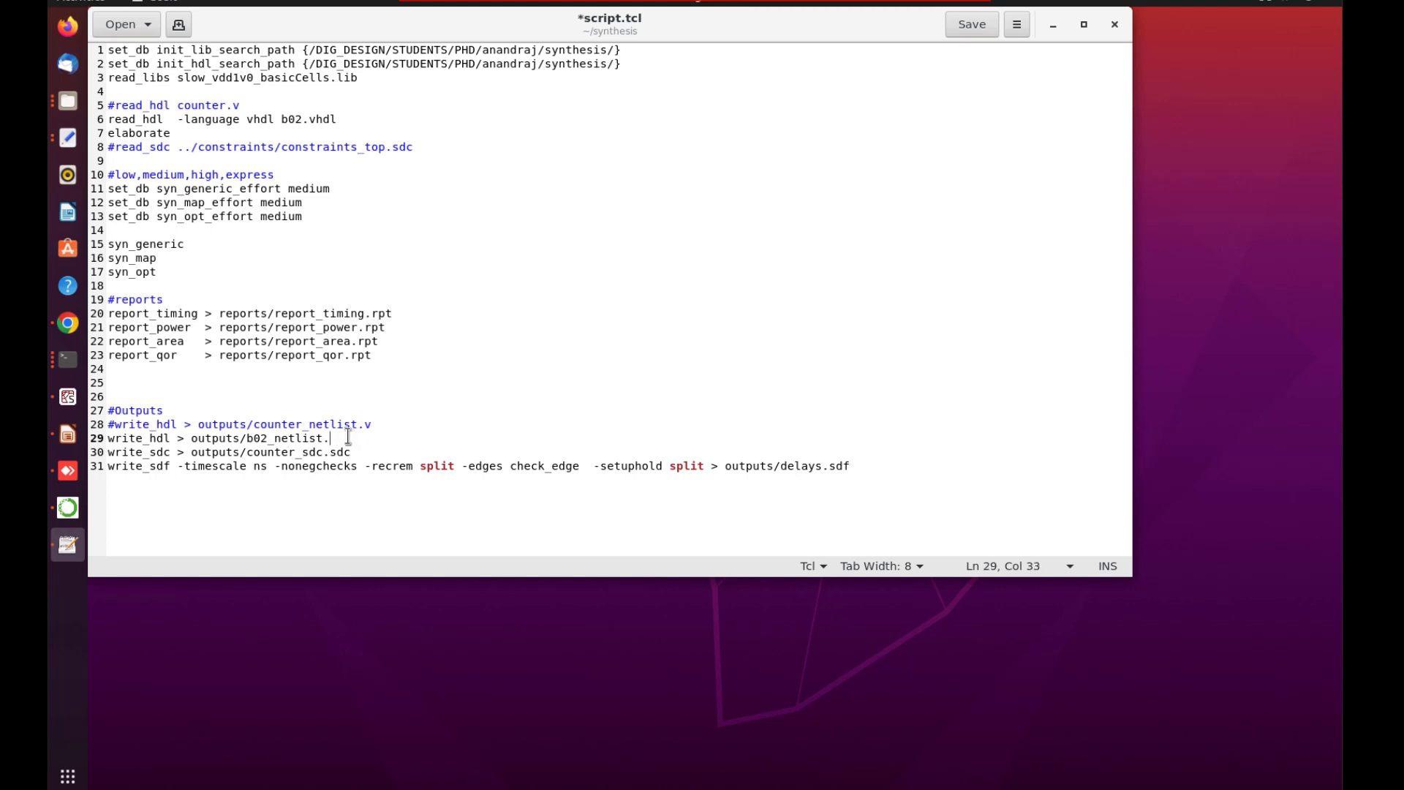
type("hdl")
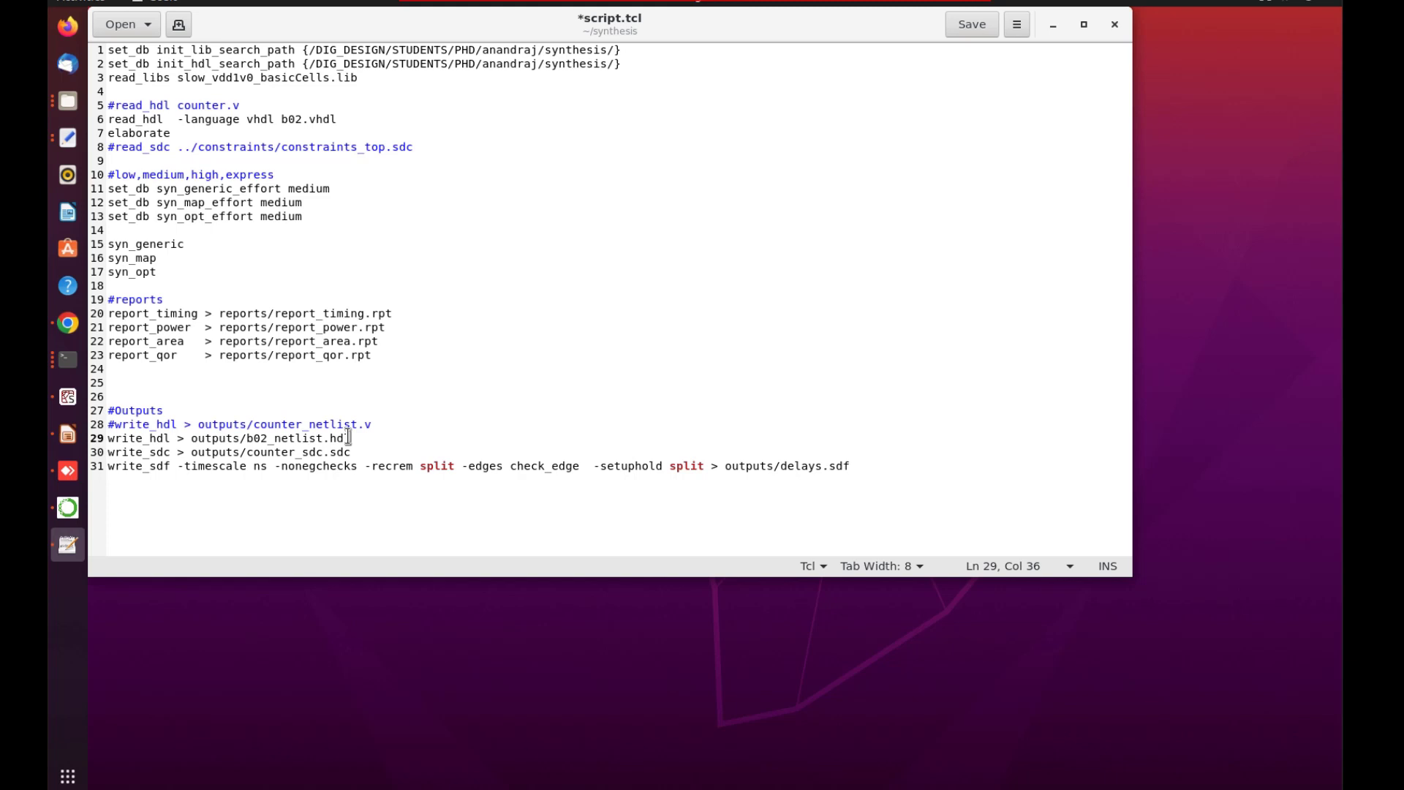
key("BackSpace")
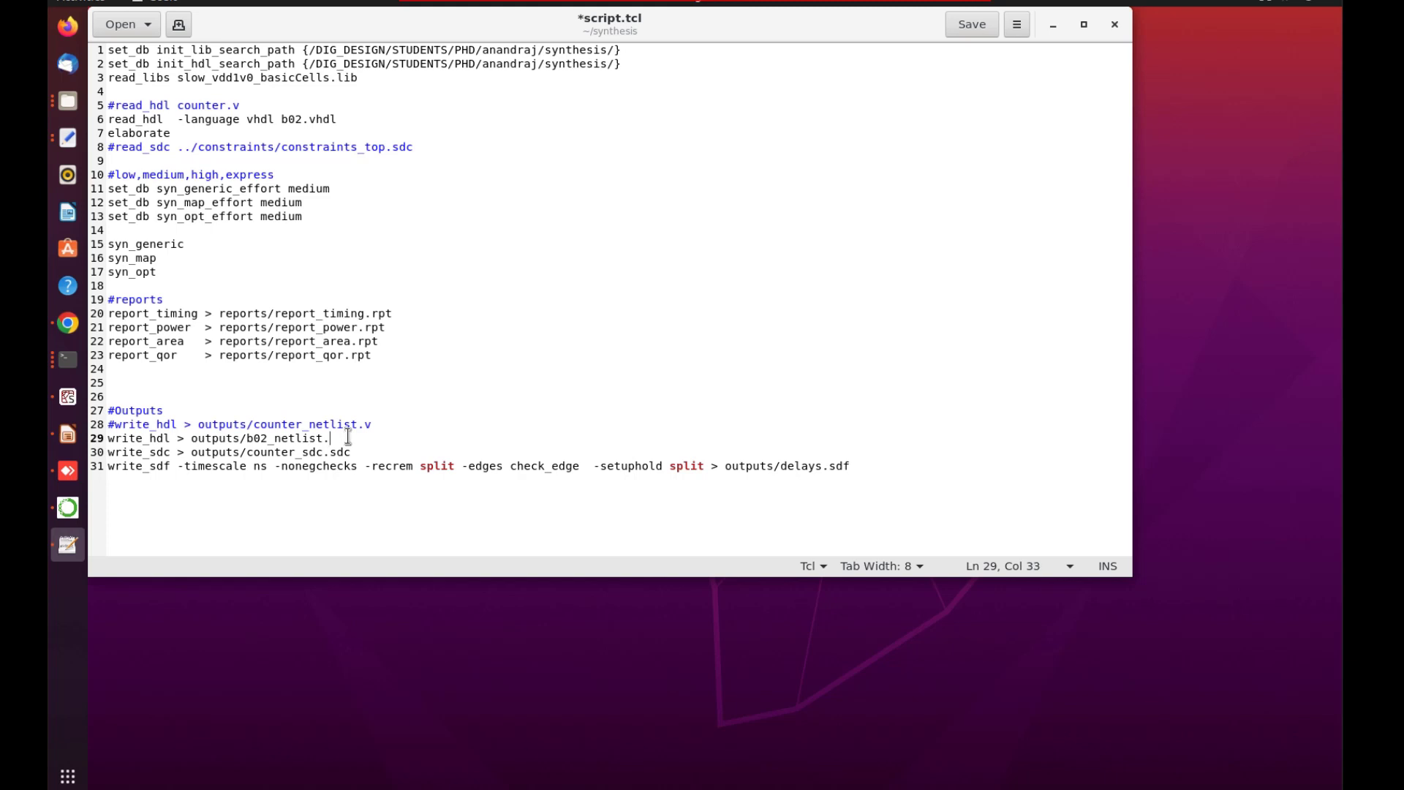
type("vhdl")
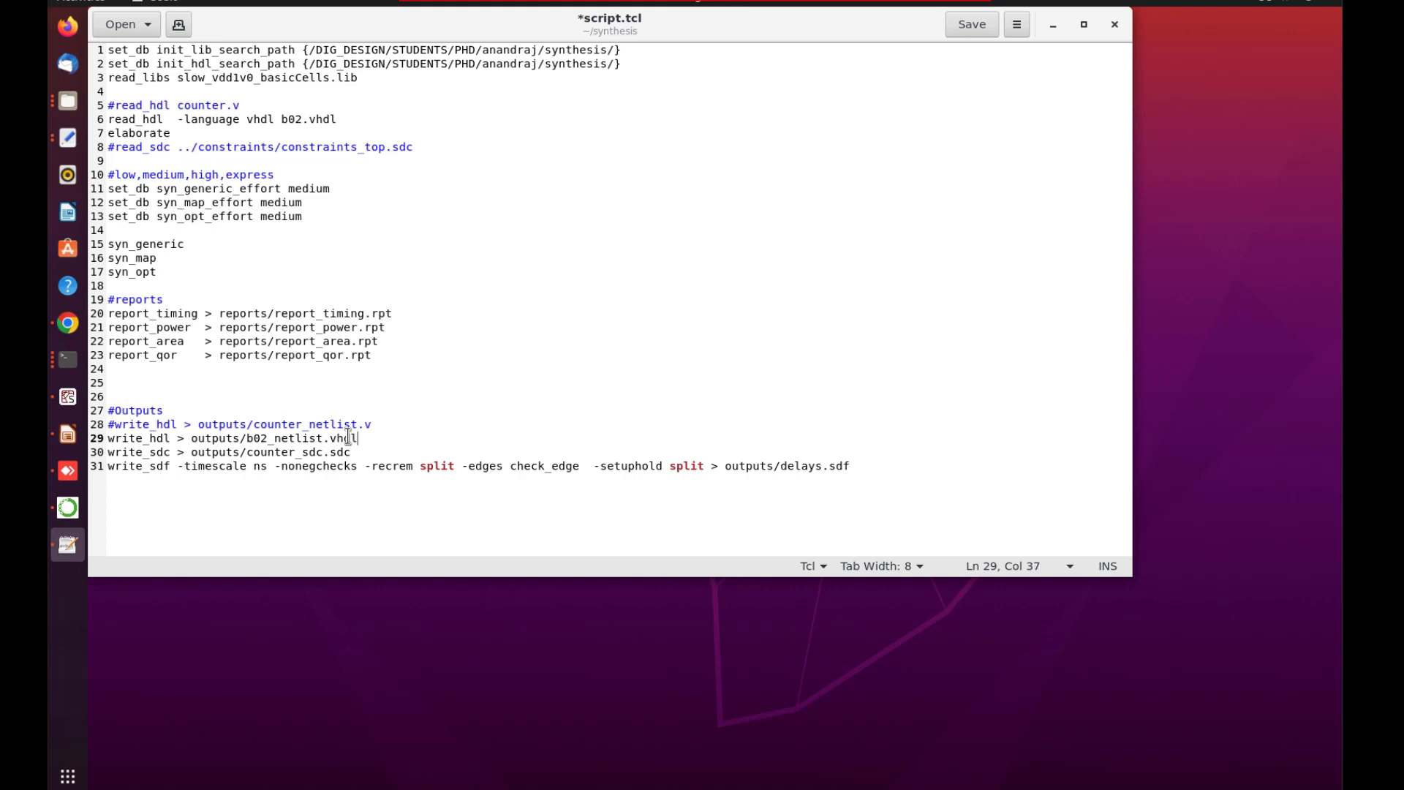
key("BackSpace")
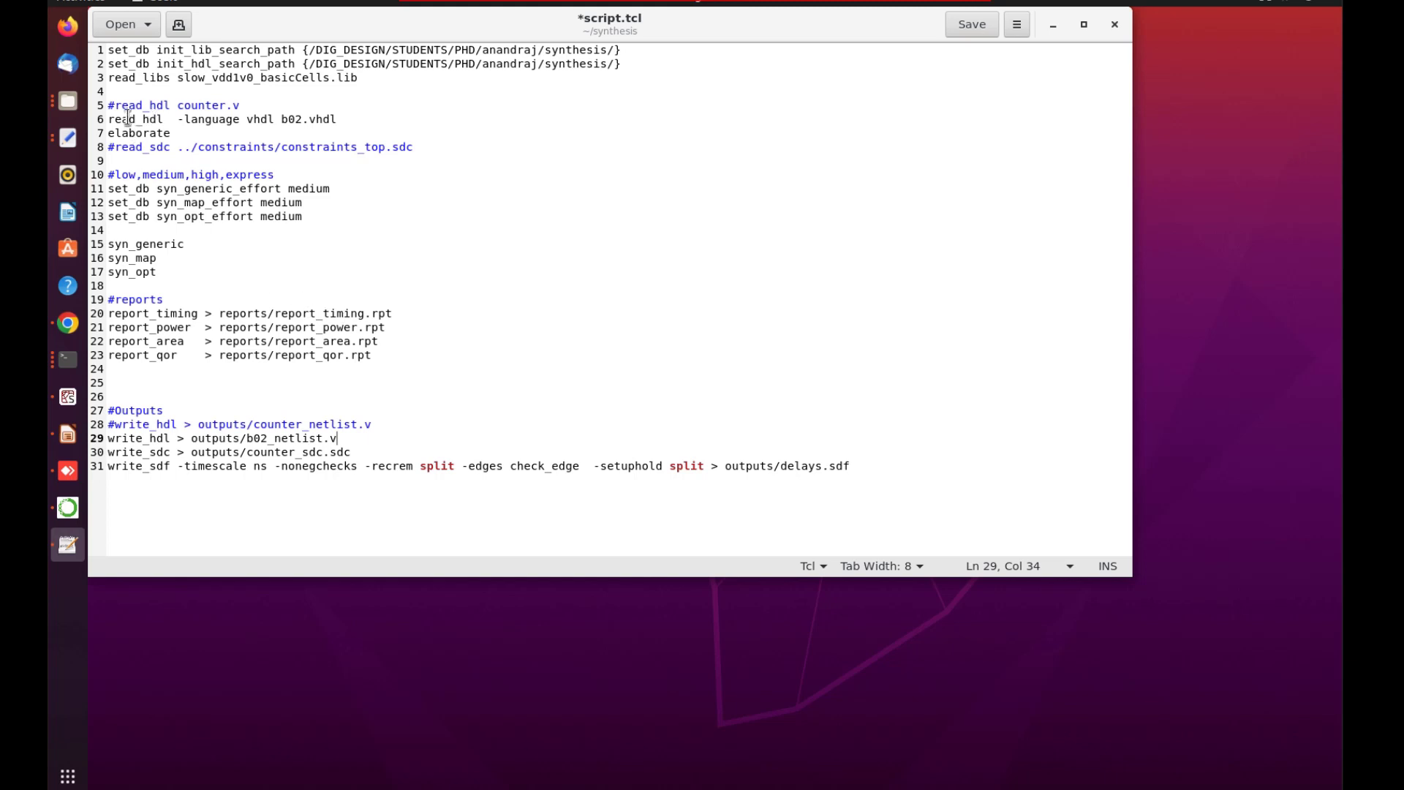
left_click(142, 118)
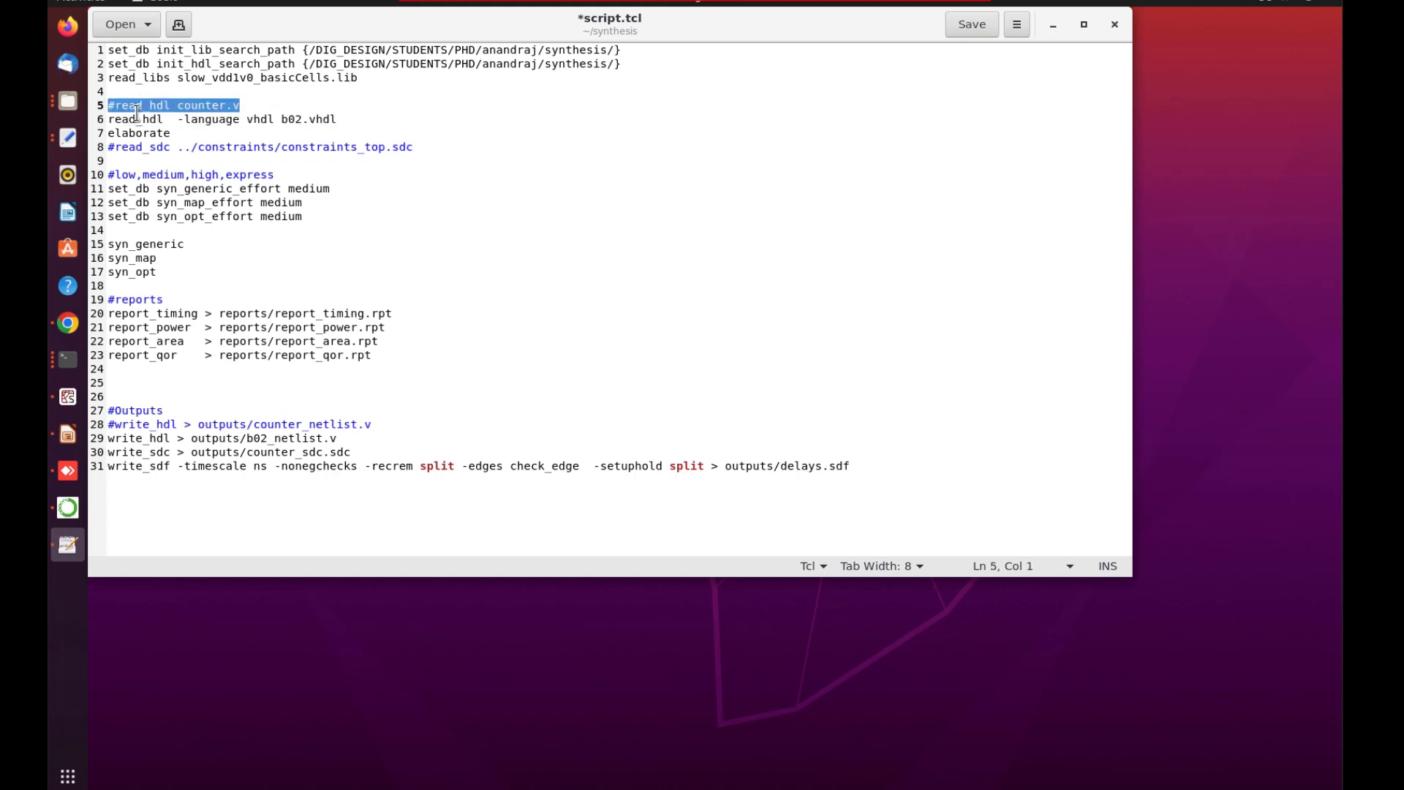
left_click(139, 118)
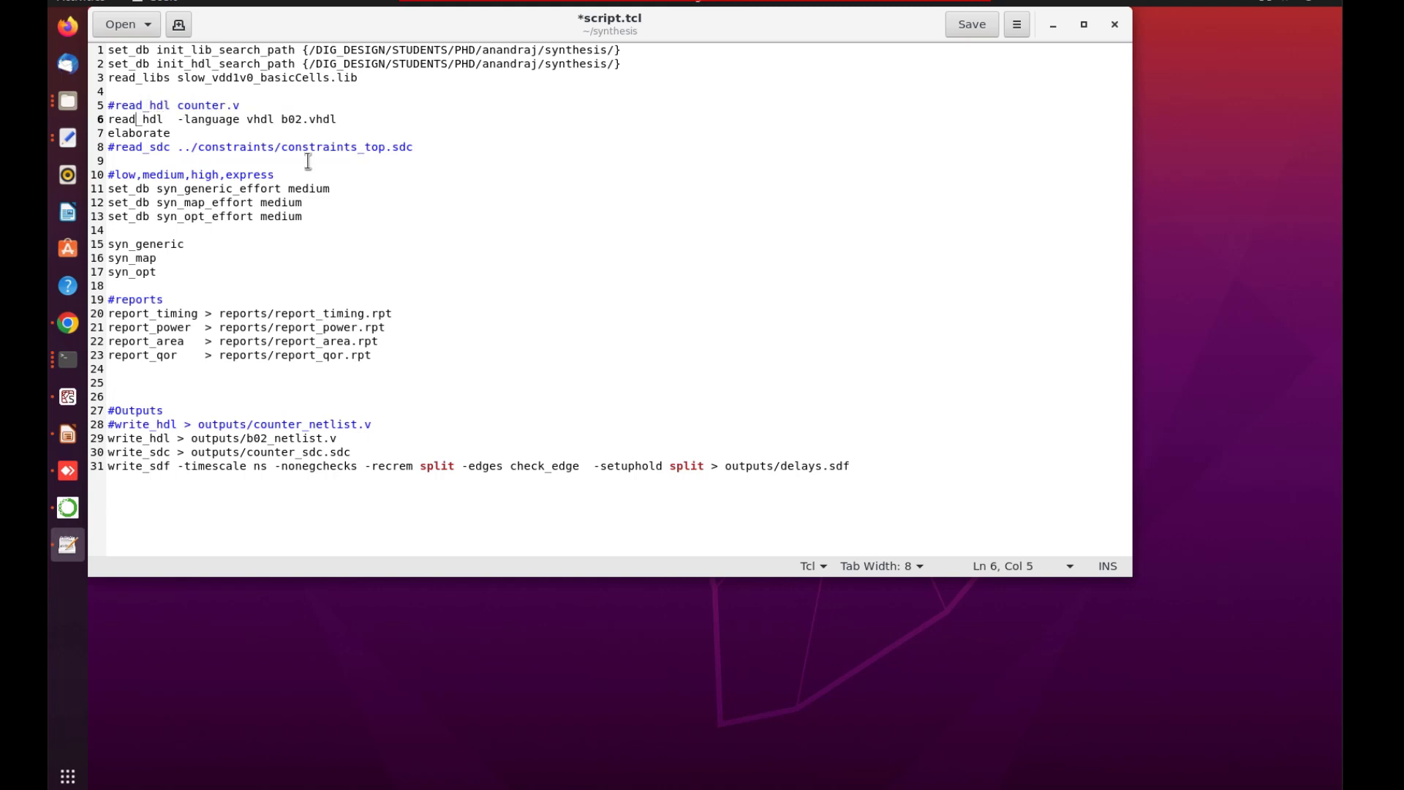
mouse_move(468, 425)
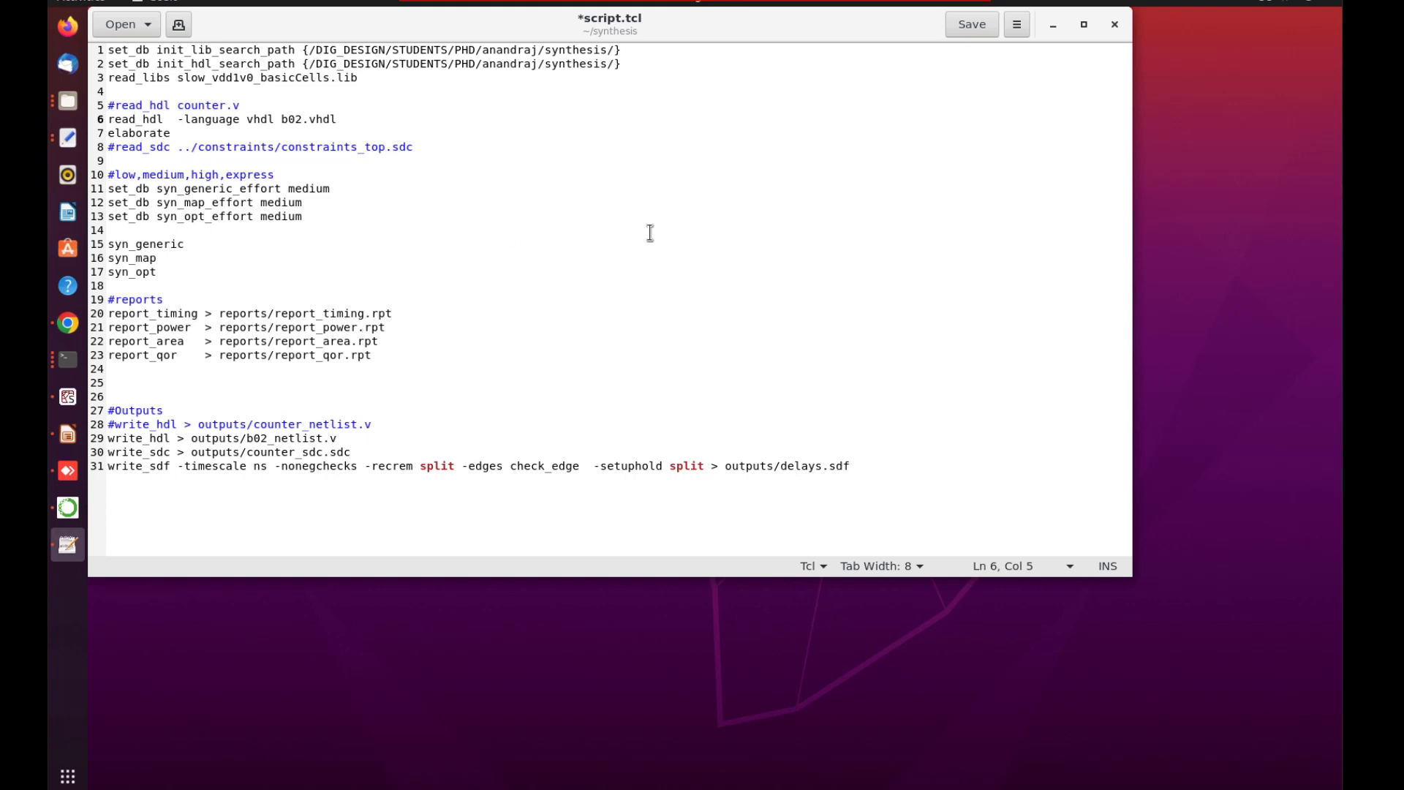
left_click(971, 23)
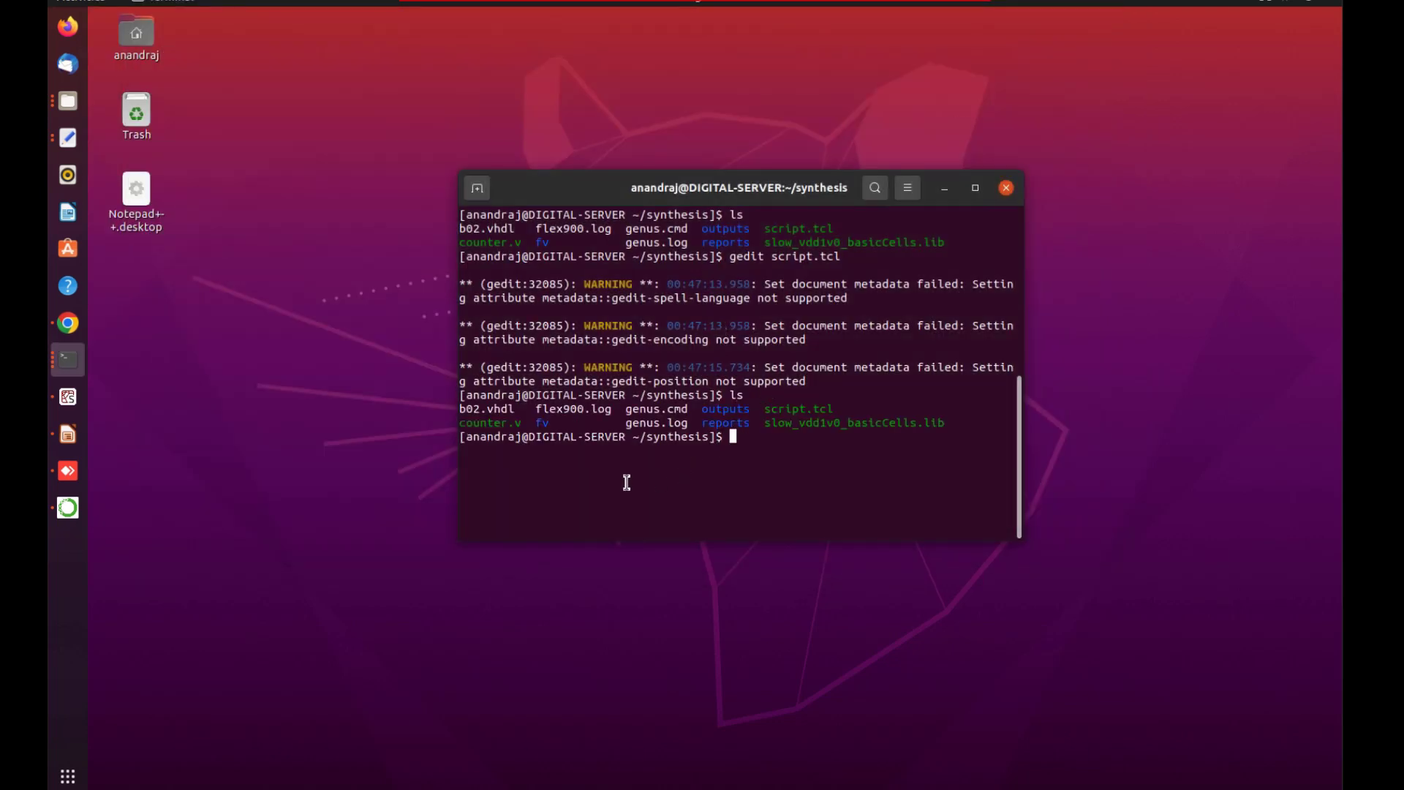
- Switch the shell to tcsh and enter xrun b02_mod_rtl.v tb.v saed32nm_lvt.v
double_click(486, 408)
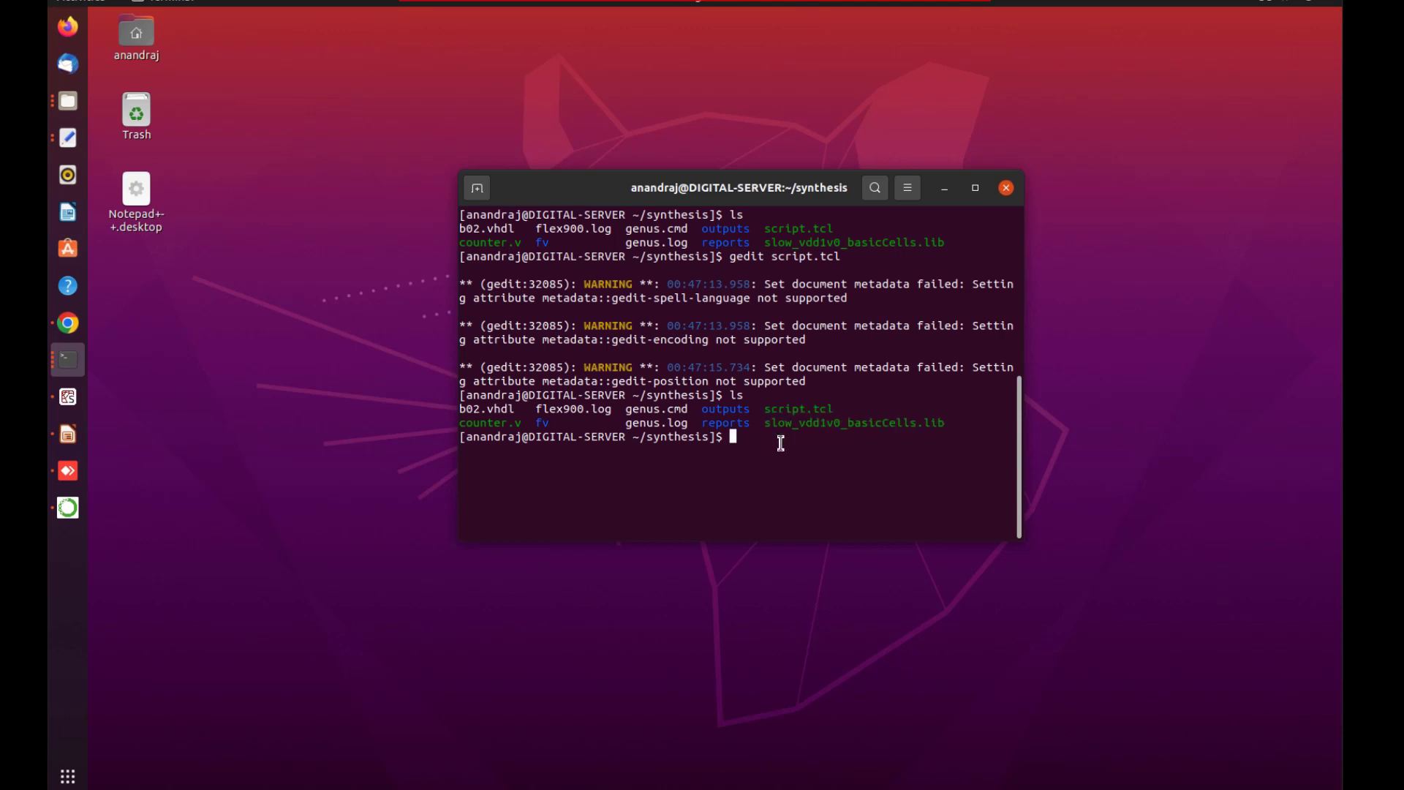
type("tcsh")
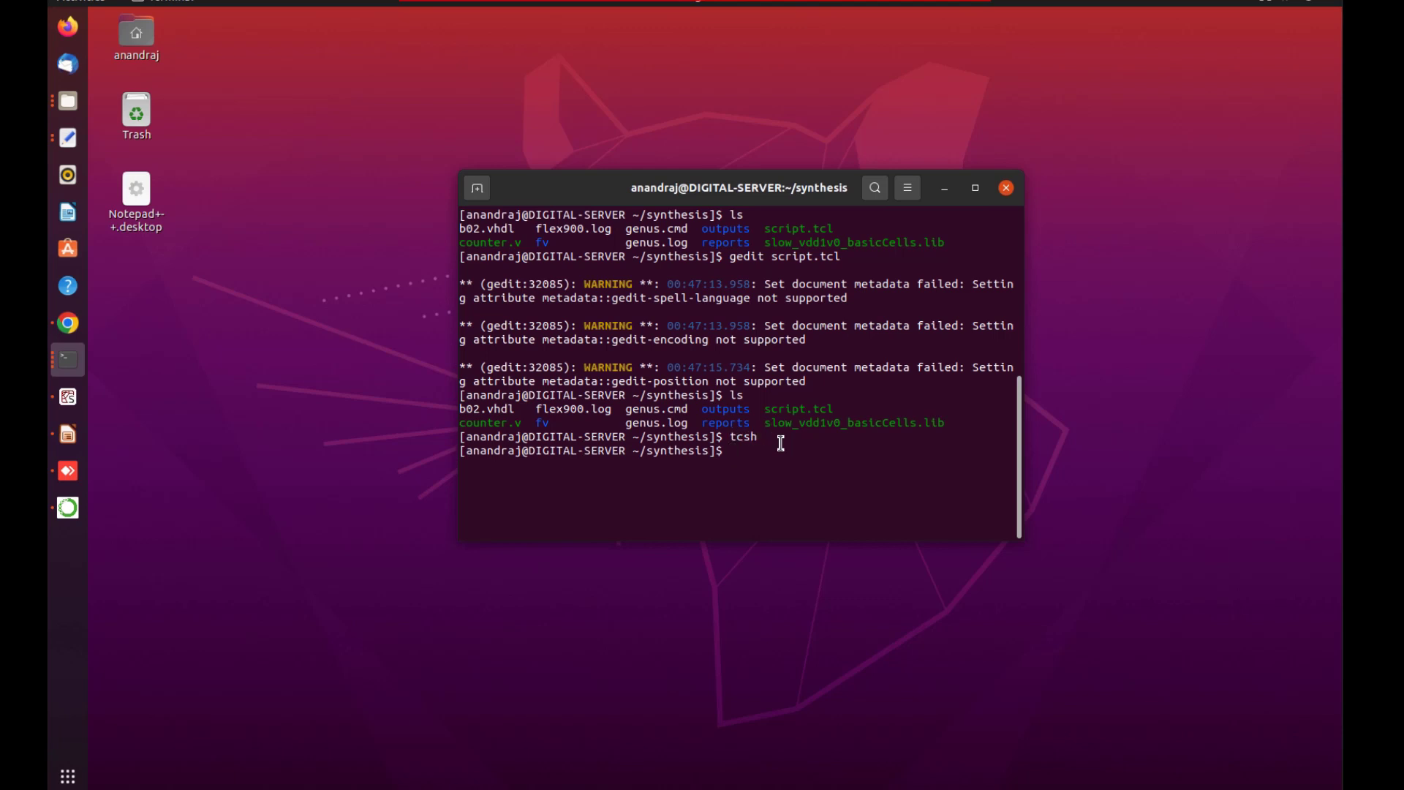
type("xrun b02_mod_rtl.v tb.v saed32nm_lvt.v")
type("source /DIG_DESIGN02/APPLICATION_CMS/Cadence/cshrc_cadence")
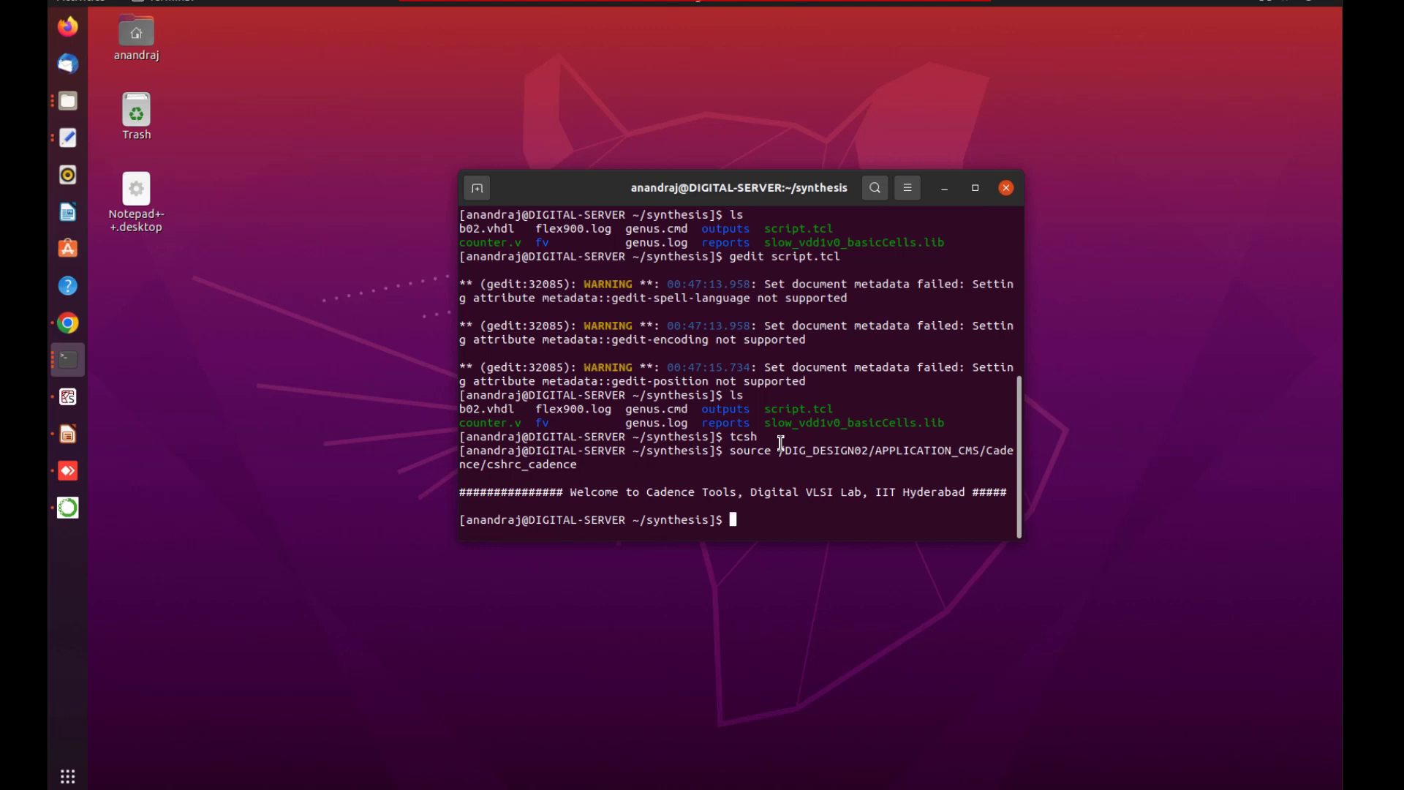
- Reopen script.tcl in gedit and close it again
type("gedit")
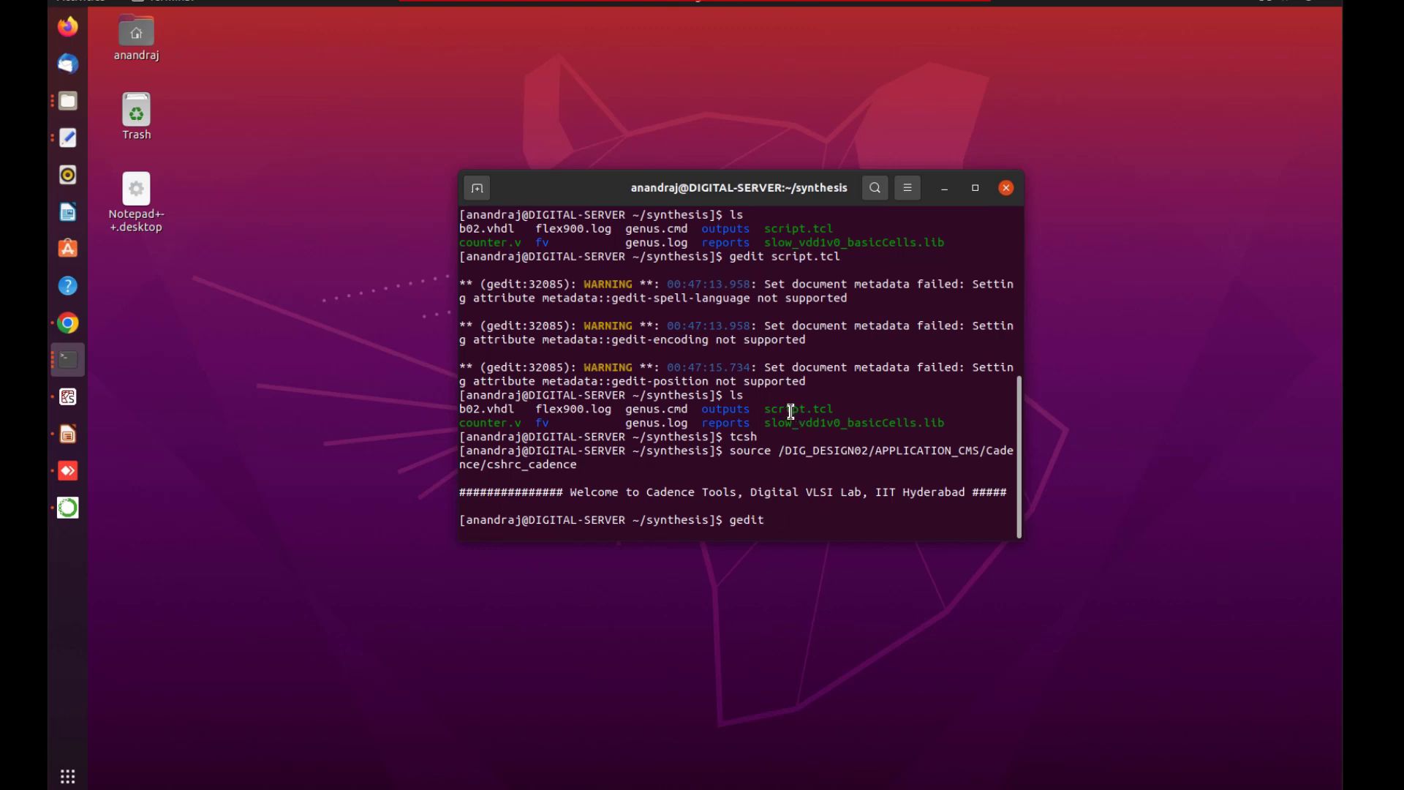
type("script.tcl")
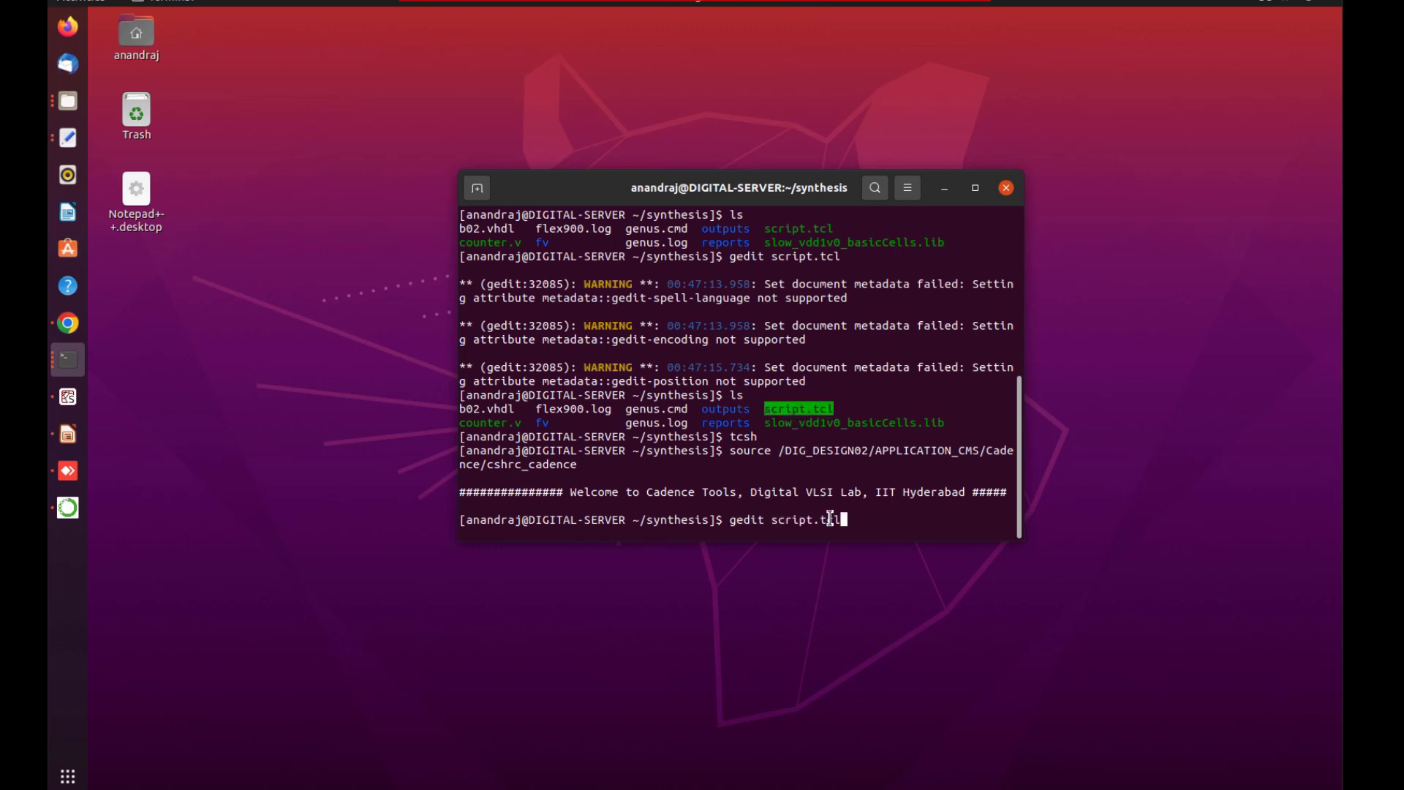
key("Return")
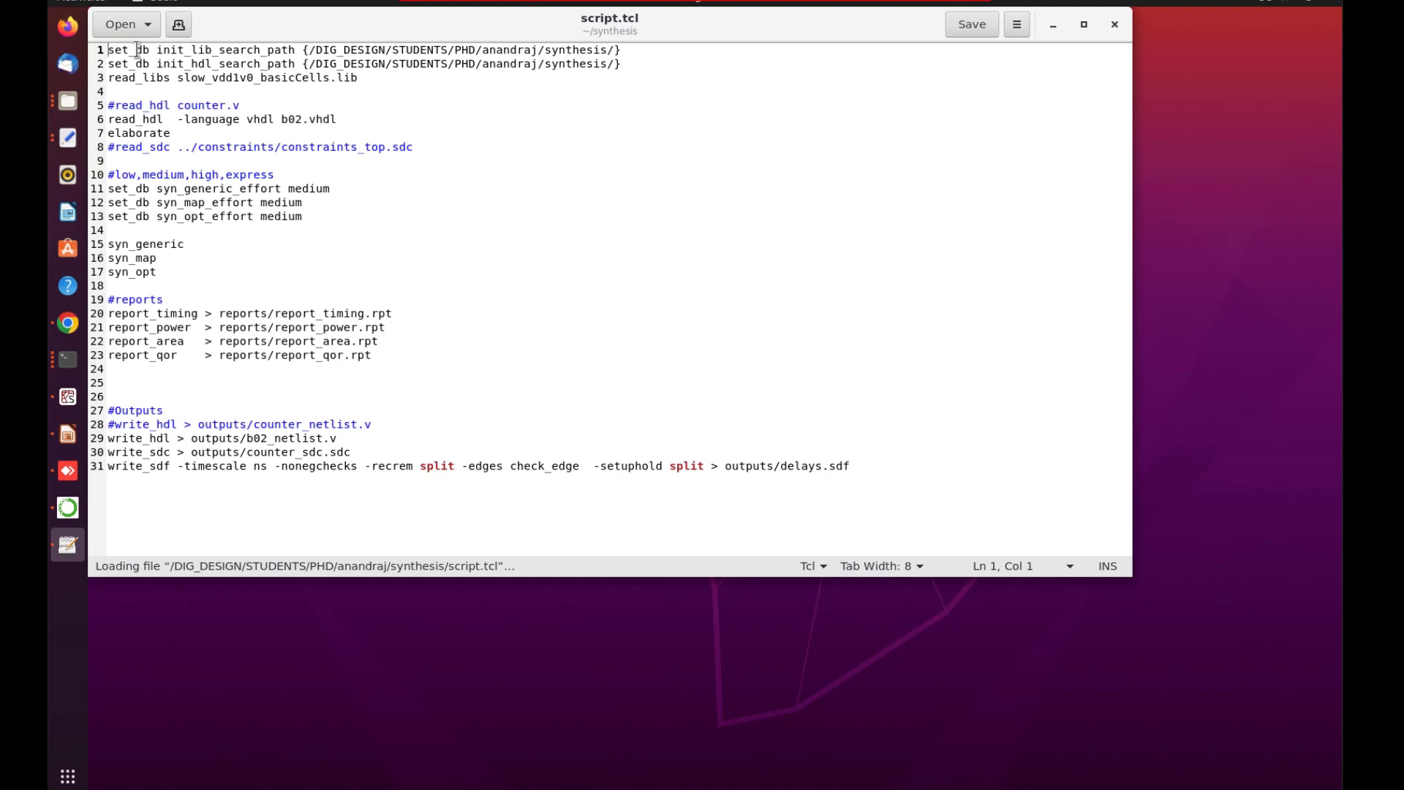
double_click(130, 49)
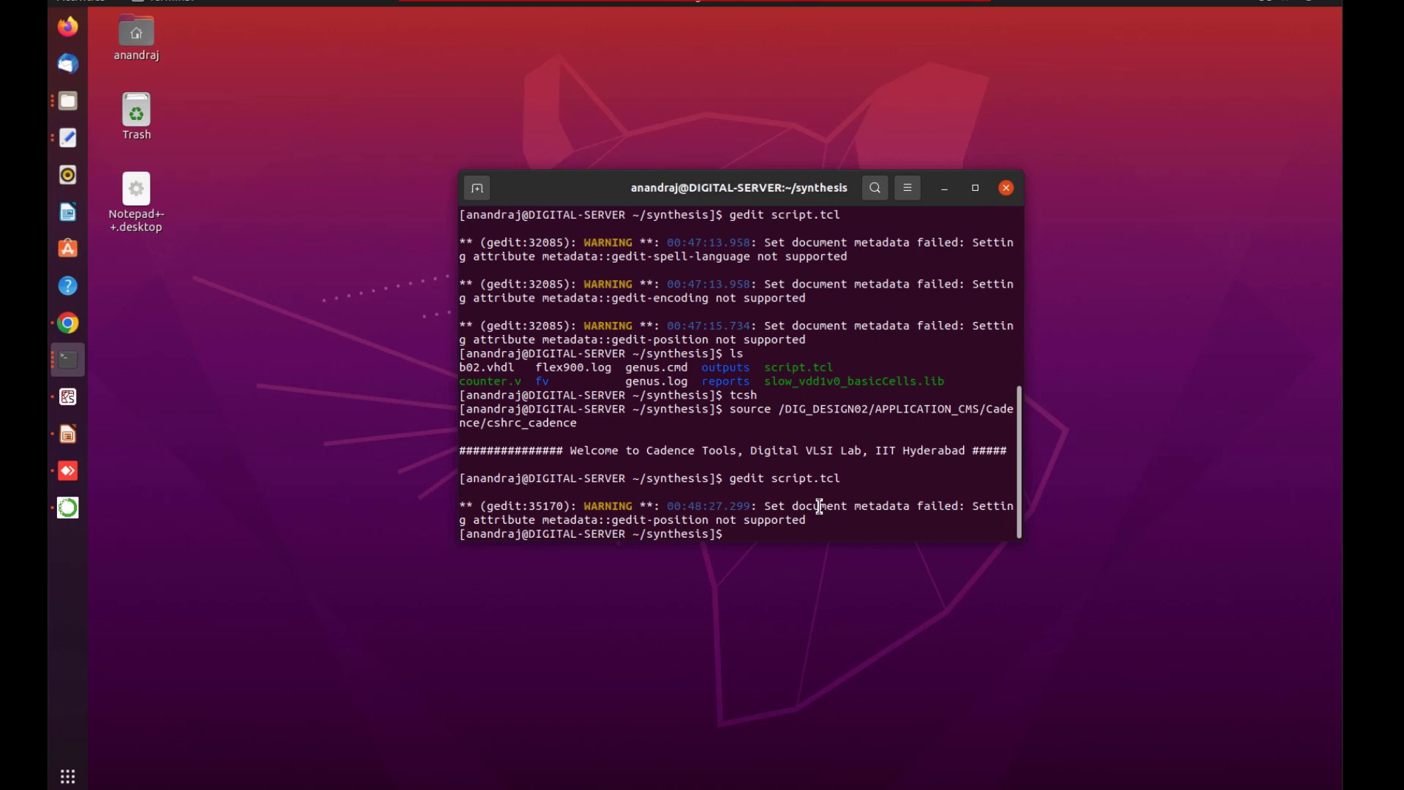
- Launch Genus synthesis with genus -f script.tcl
type("genus -")
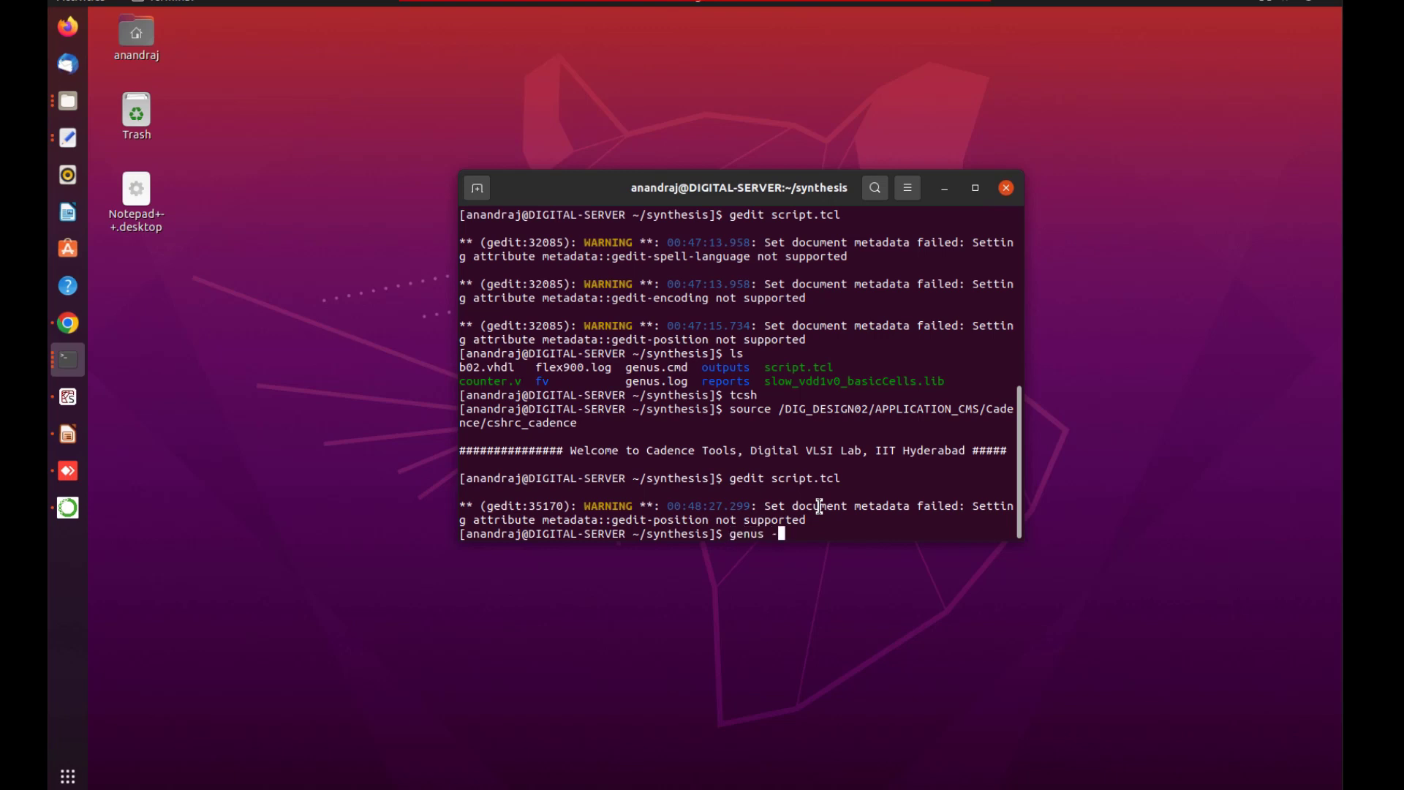
type("f")
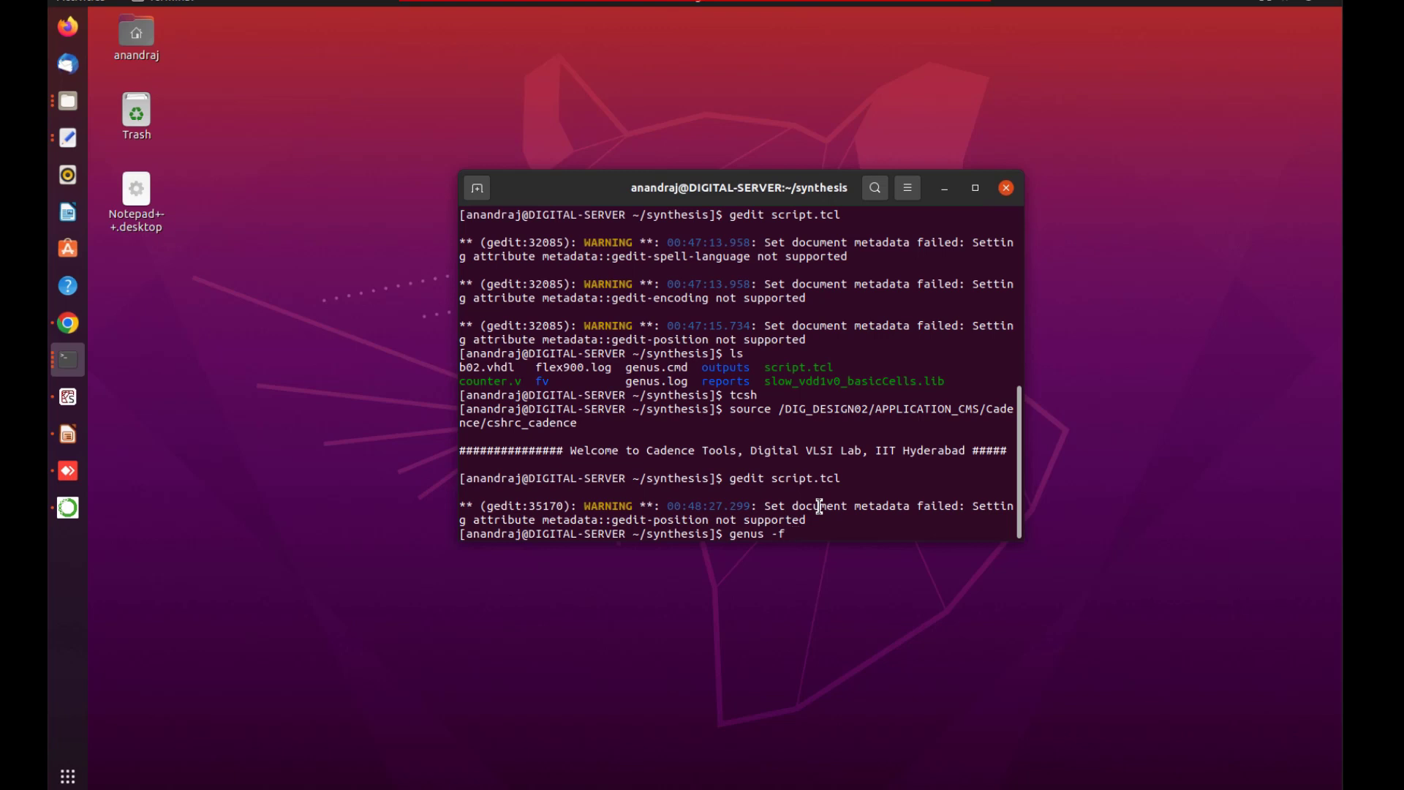
type("script.tcl")
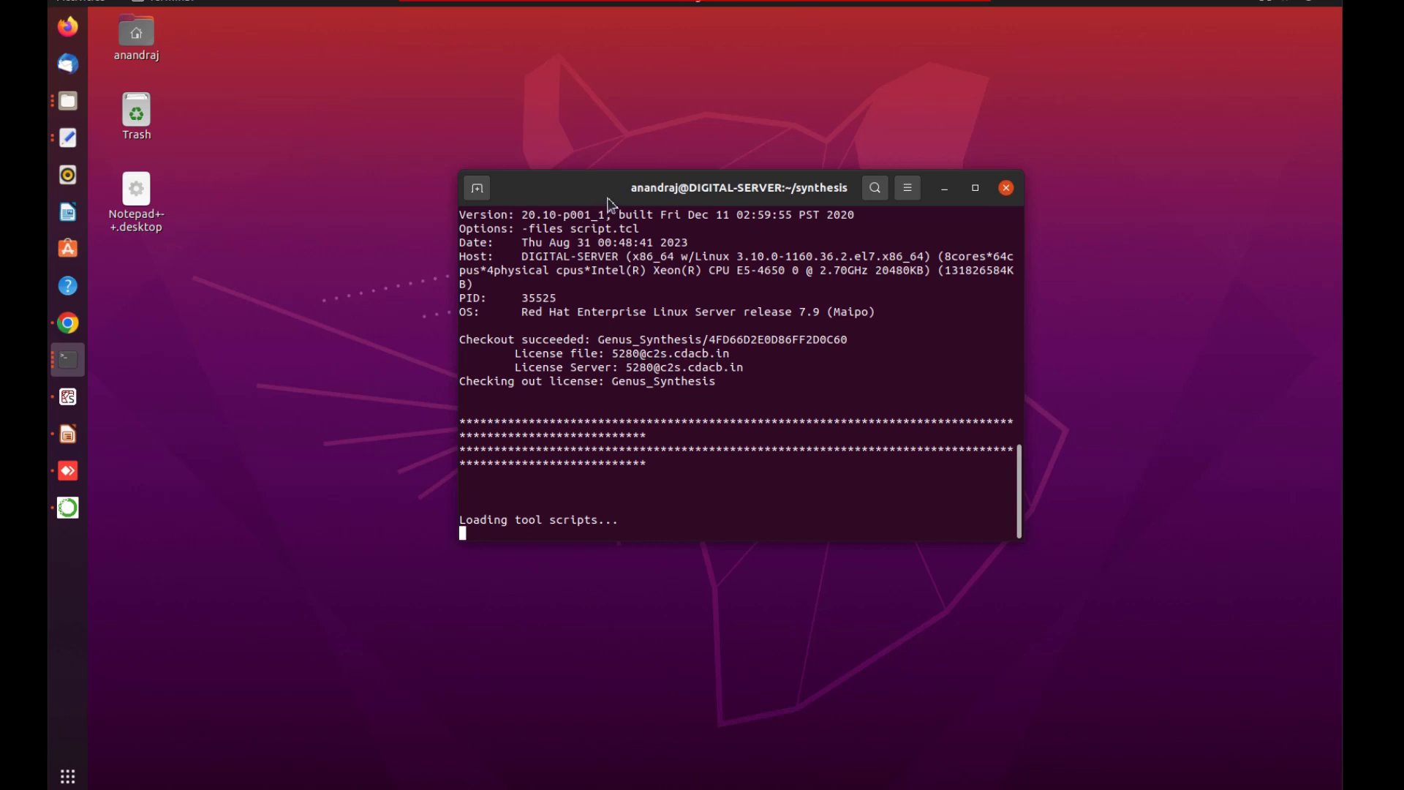
left_click_drag(609, 188, 752, 197)
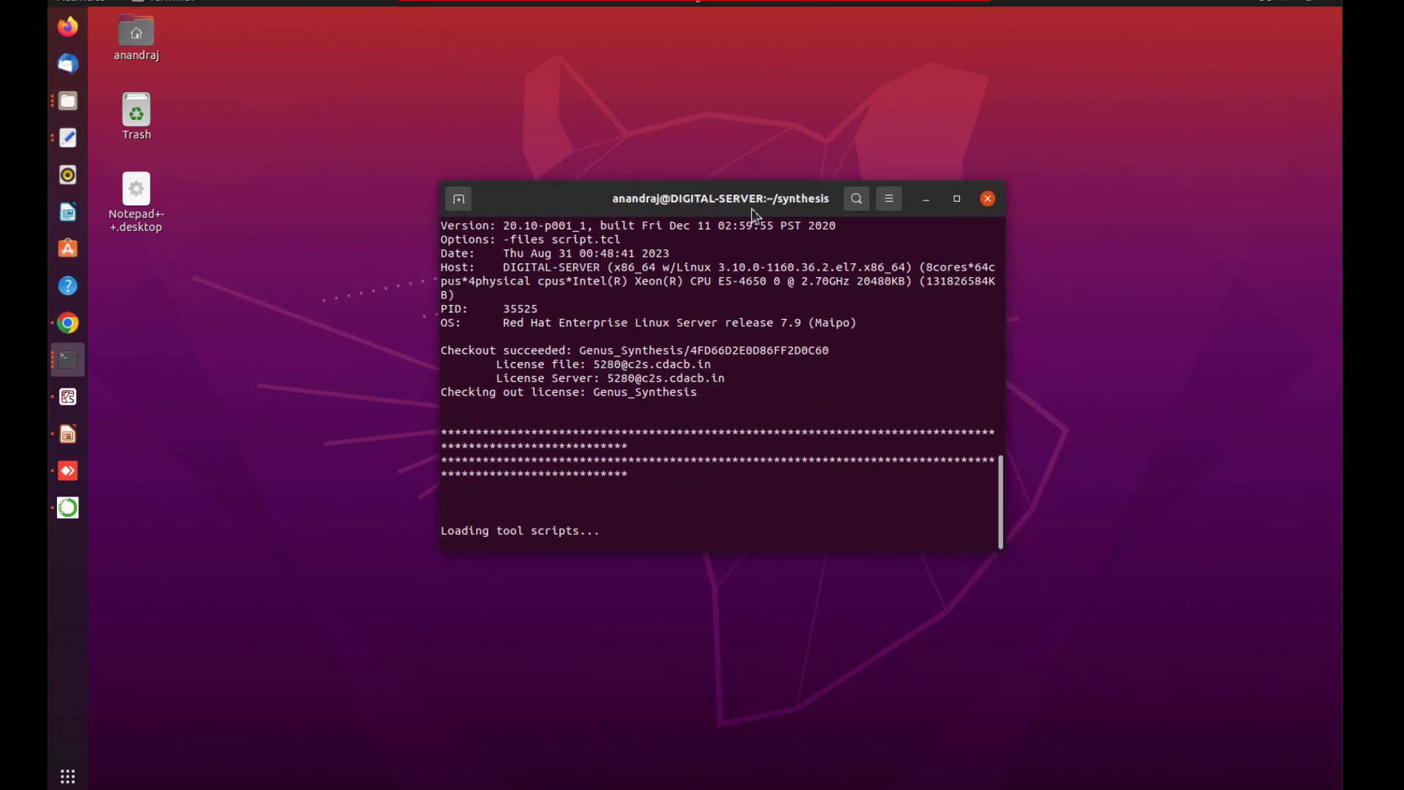
mouse_move(725, 209)
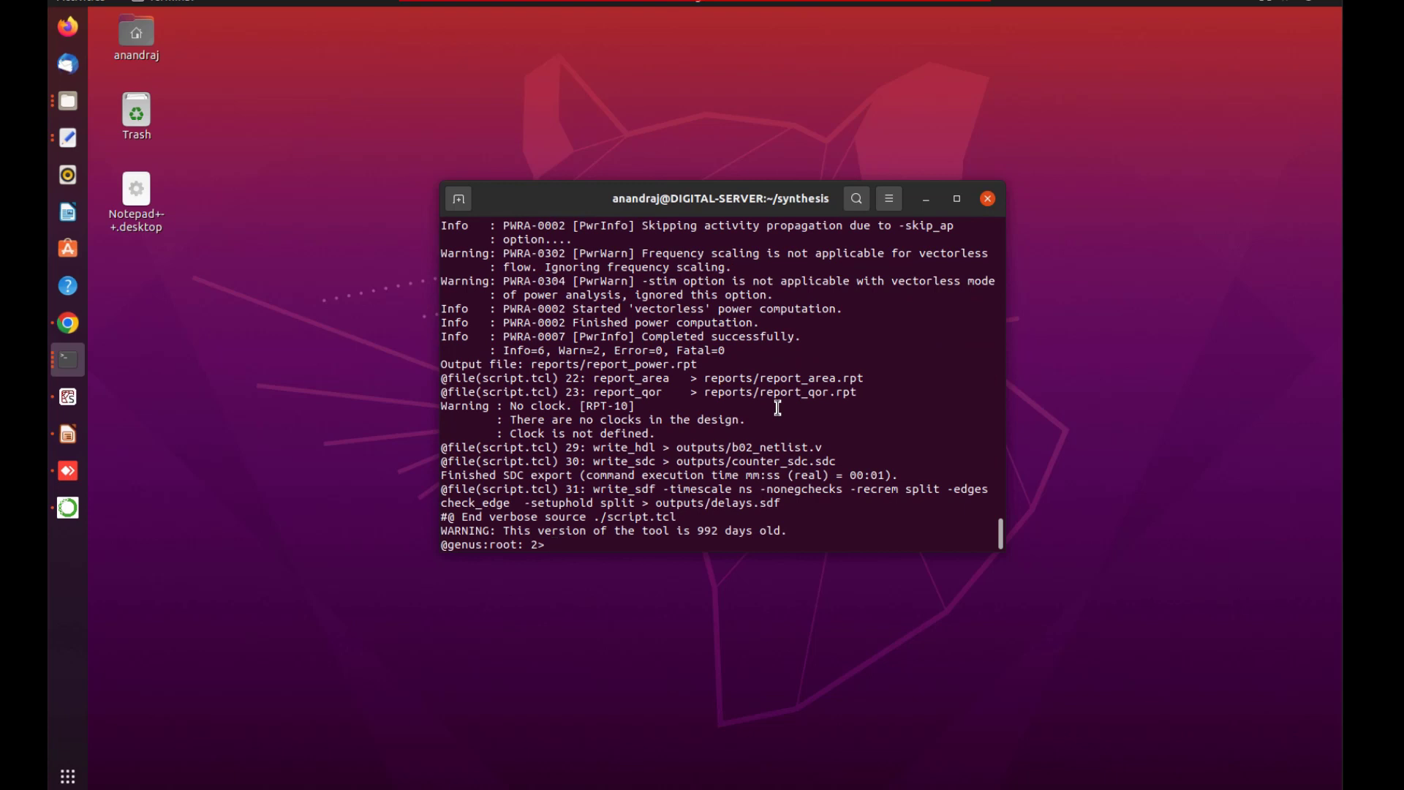
- Launch the Genus GUI with gui_show from the genus prompt
type("gui")
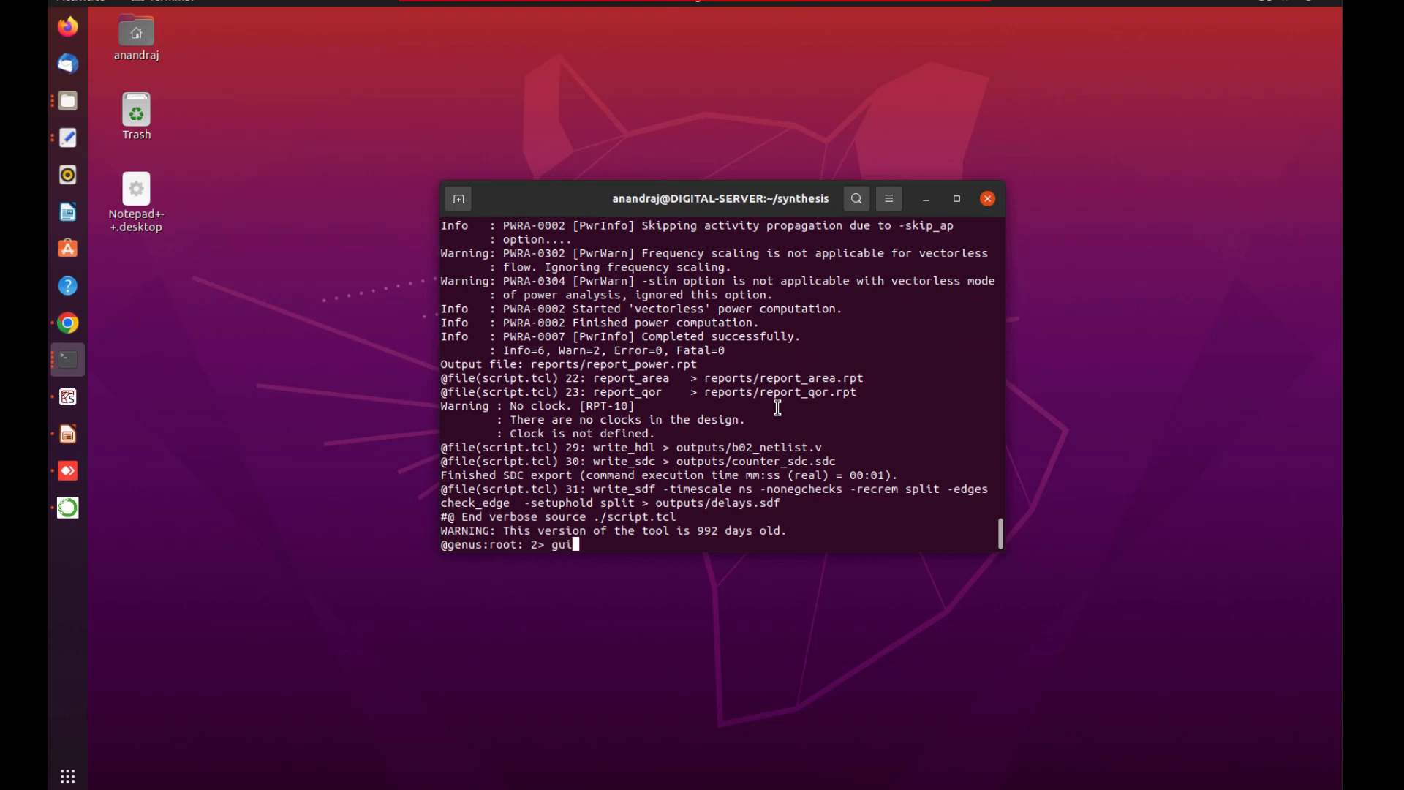
type("_show")
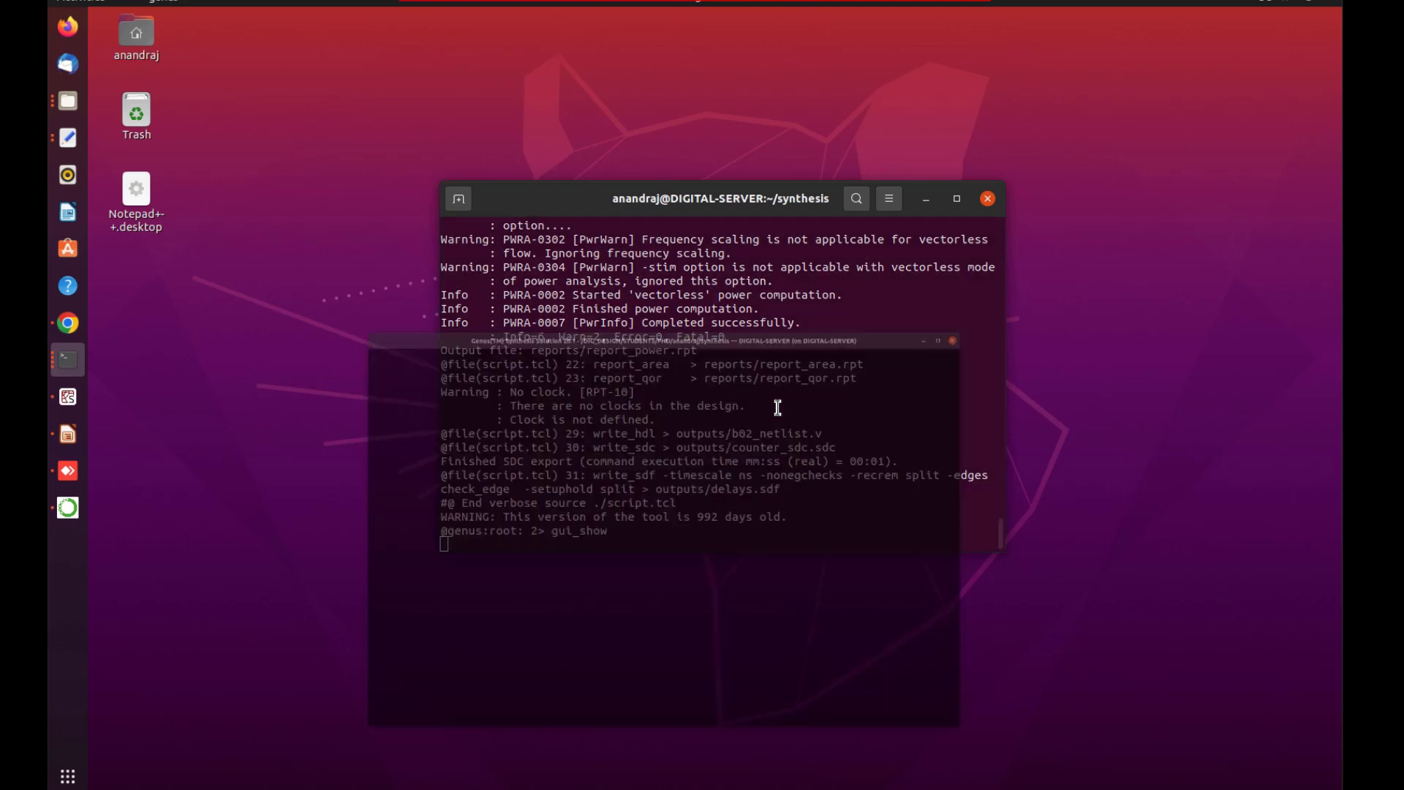
key("Return")
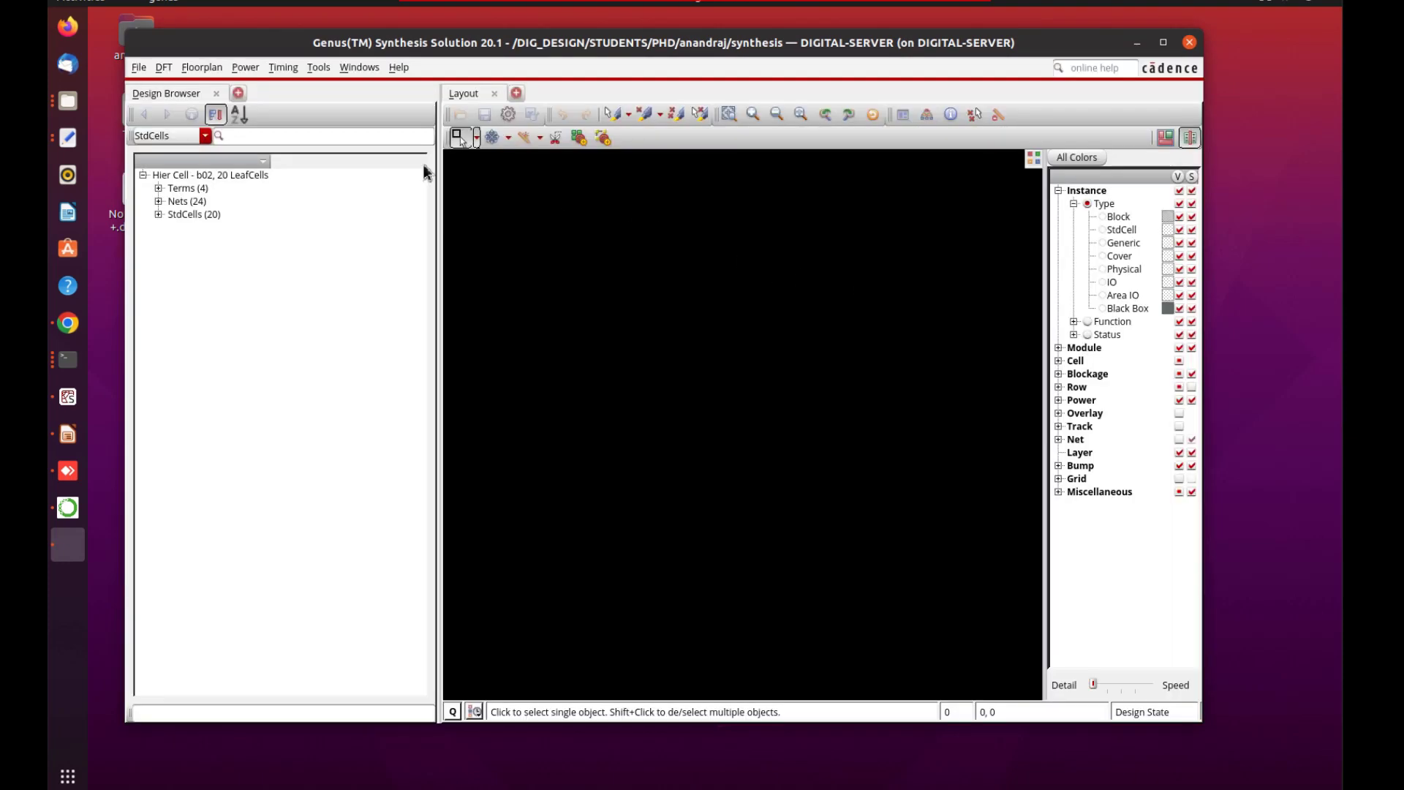
mouse_move(235, 184)
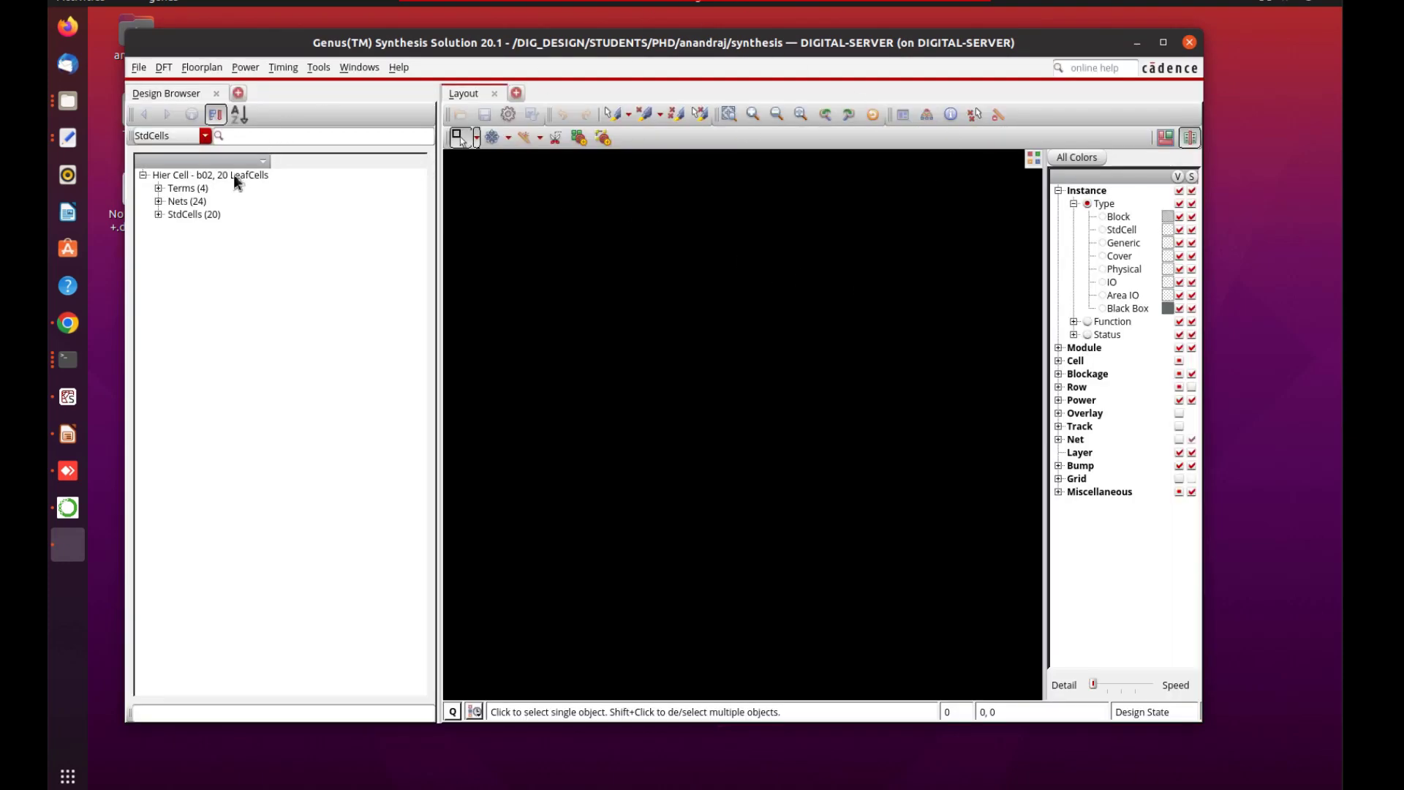
- Bring up the gate-level schematic of the b02 hierarchical cell and start adding a new view tab
left_click(209, 174)
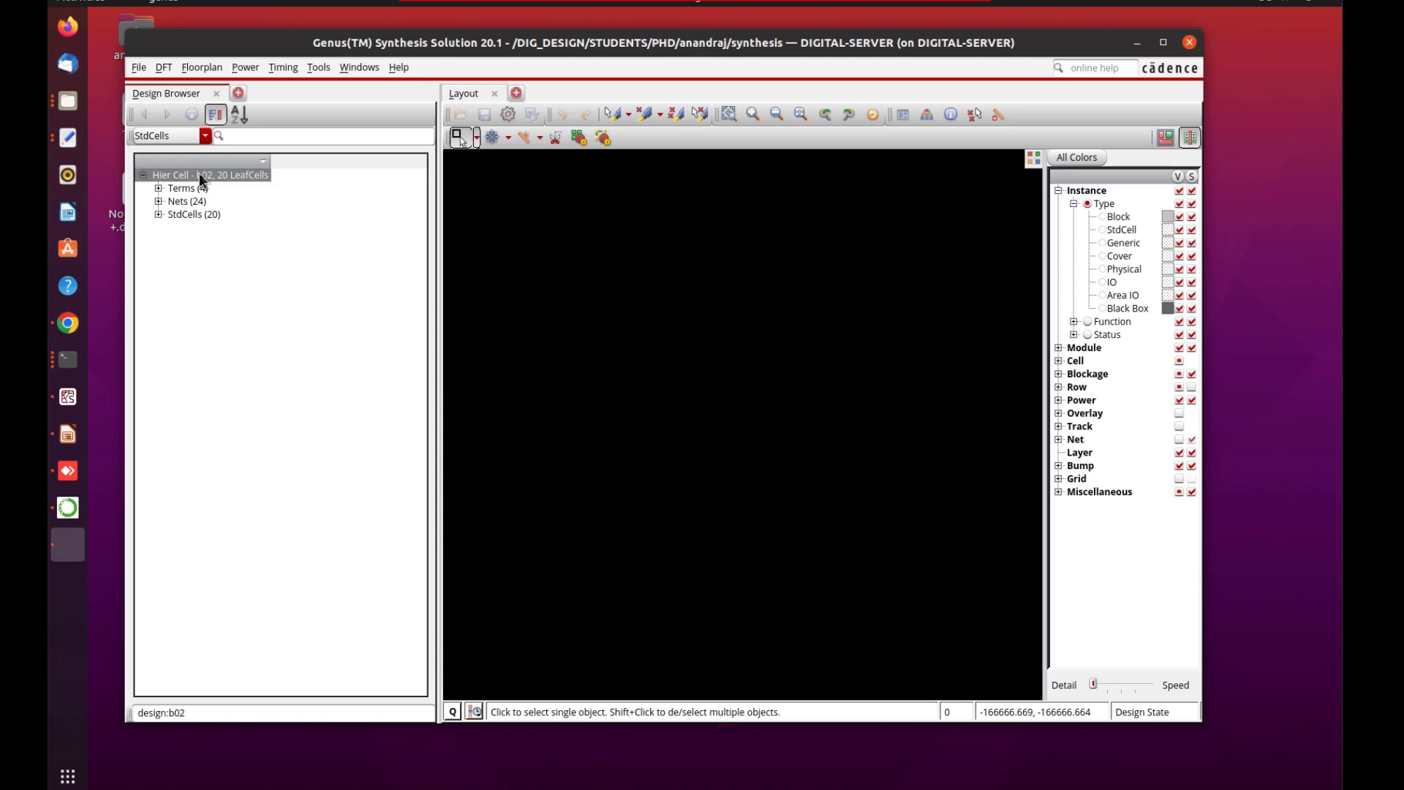
right_click(210, 174)
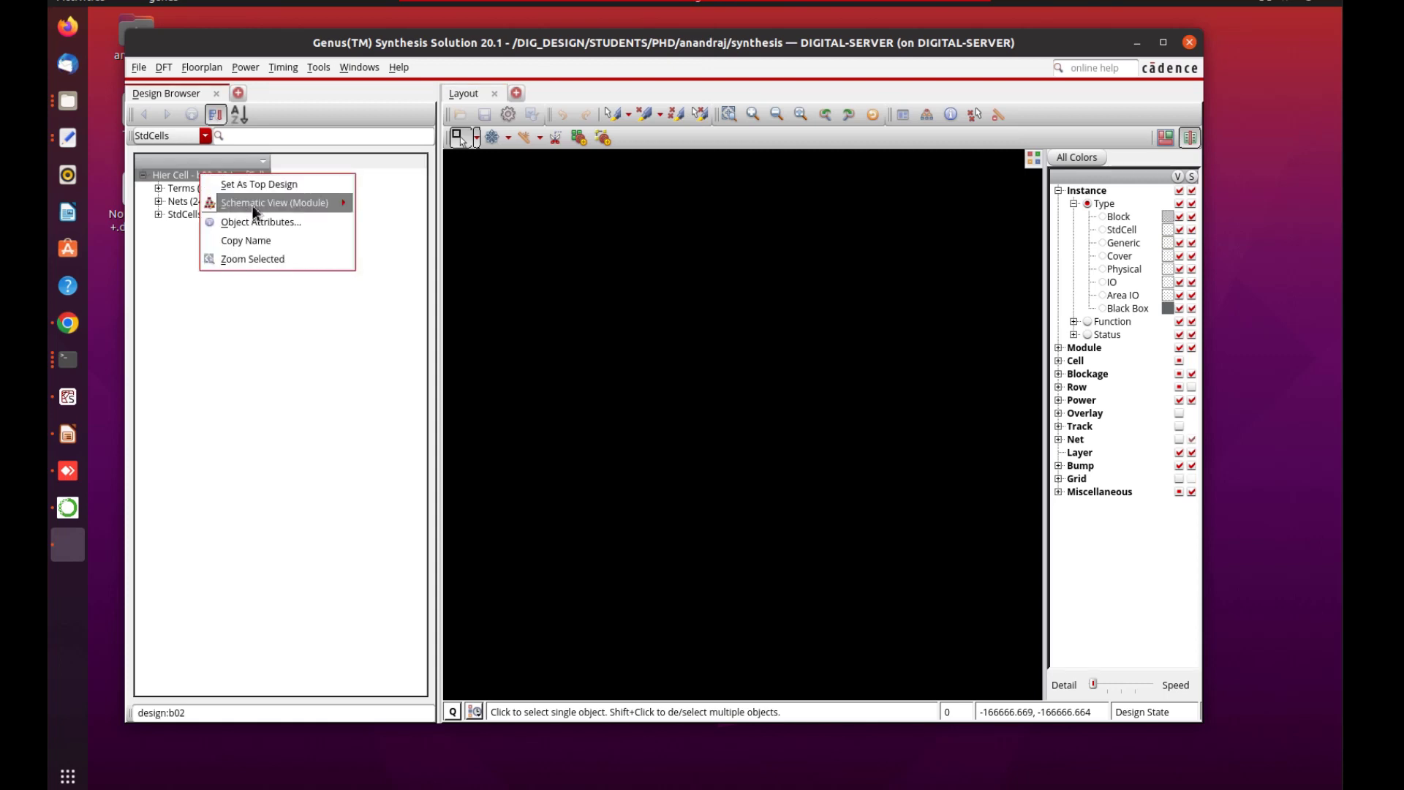
mouse_move(277, 202)
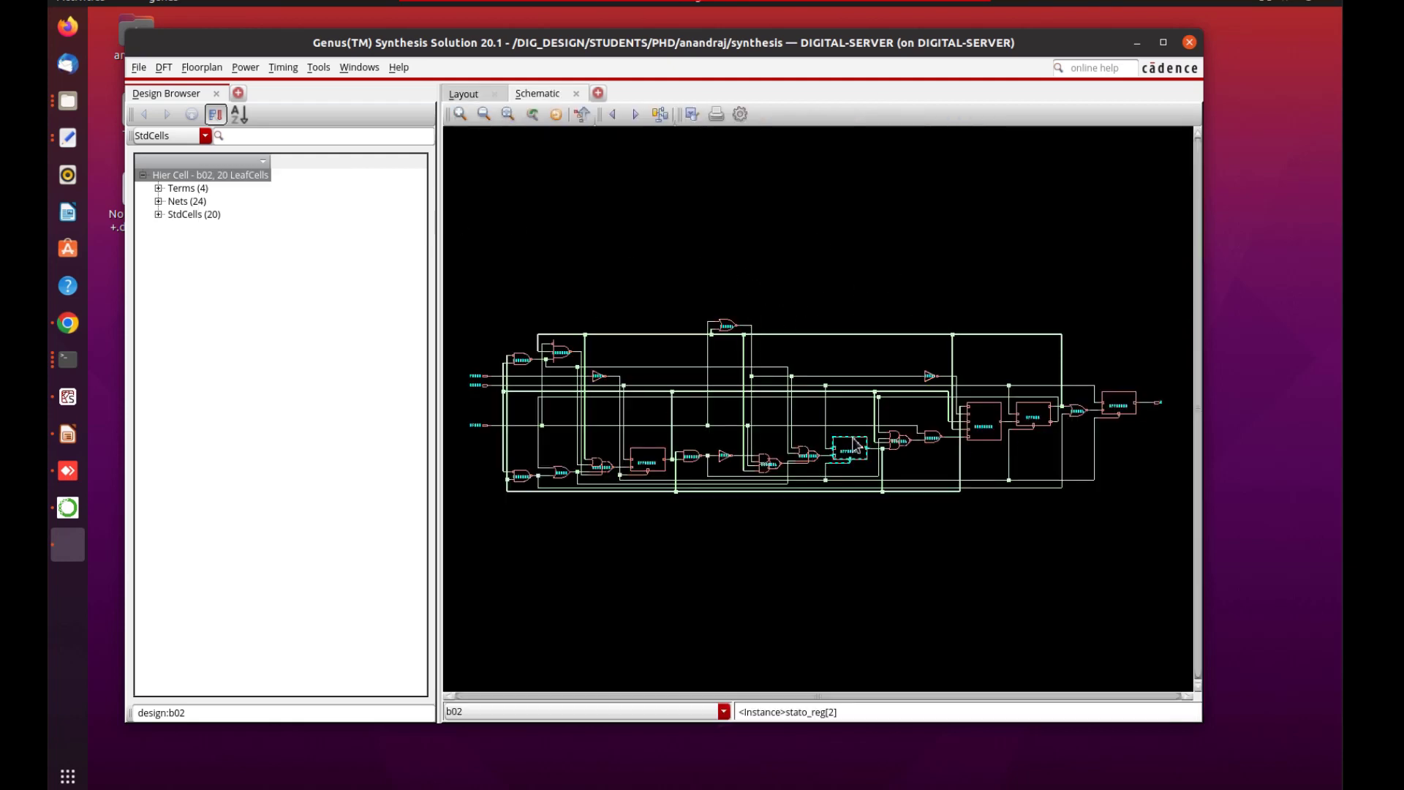
mouse_move(847, 447)
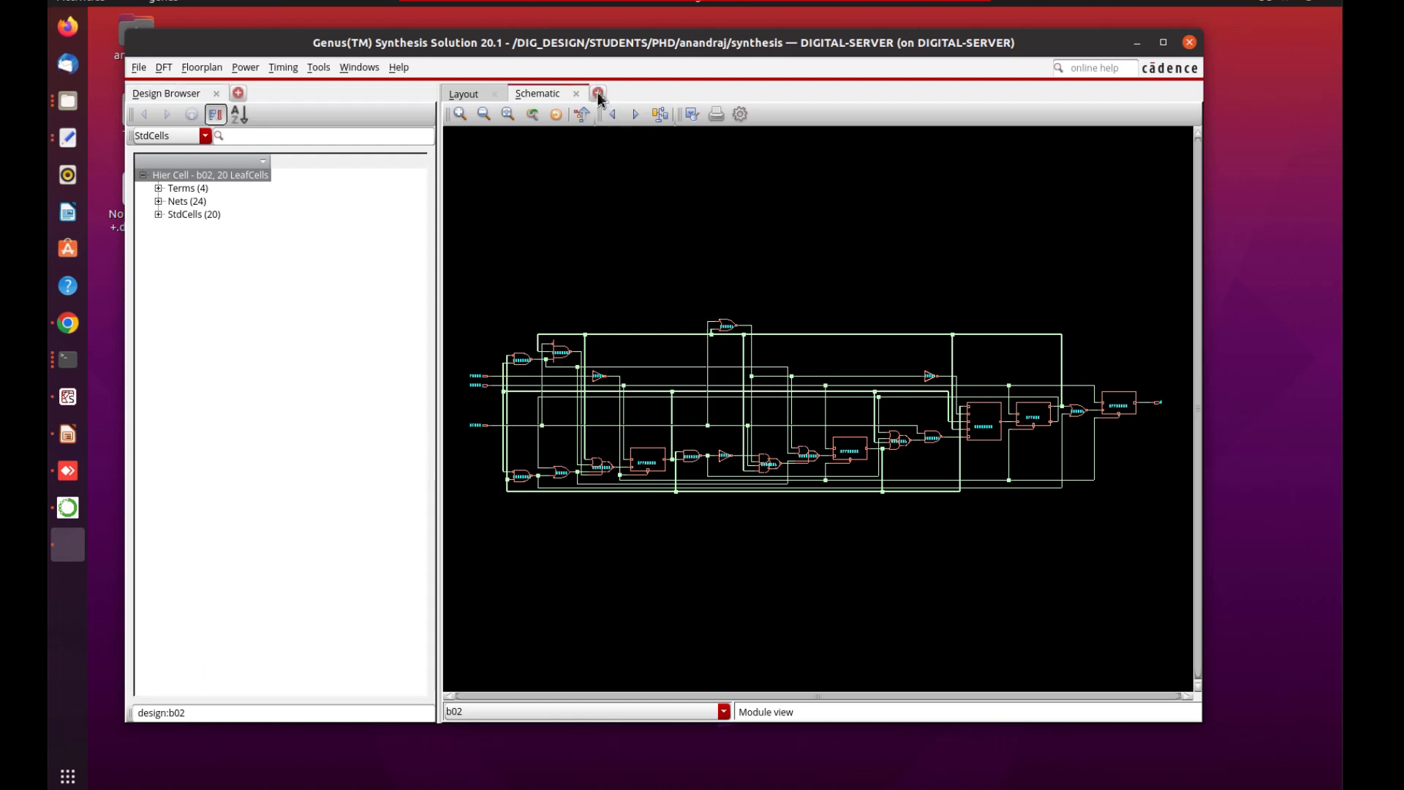
left_click(597, 94)
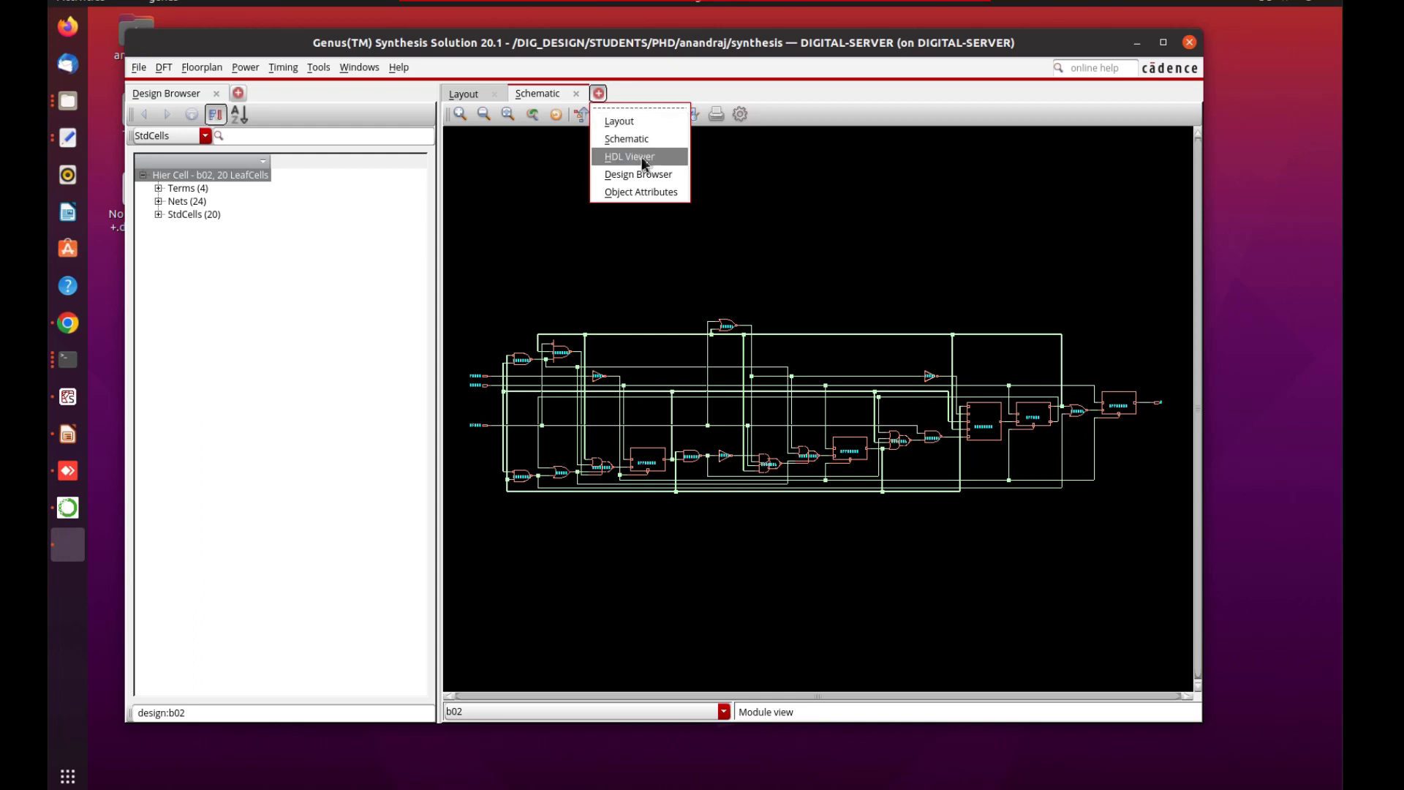
- Add an HDL Viewer tab and try loading b02.vhdl, dismissing the load error
left_click(629, 157)
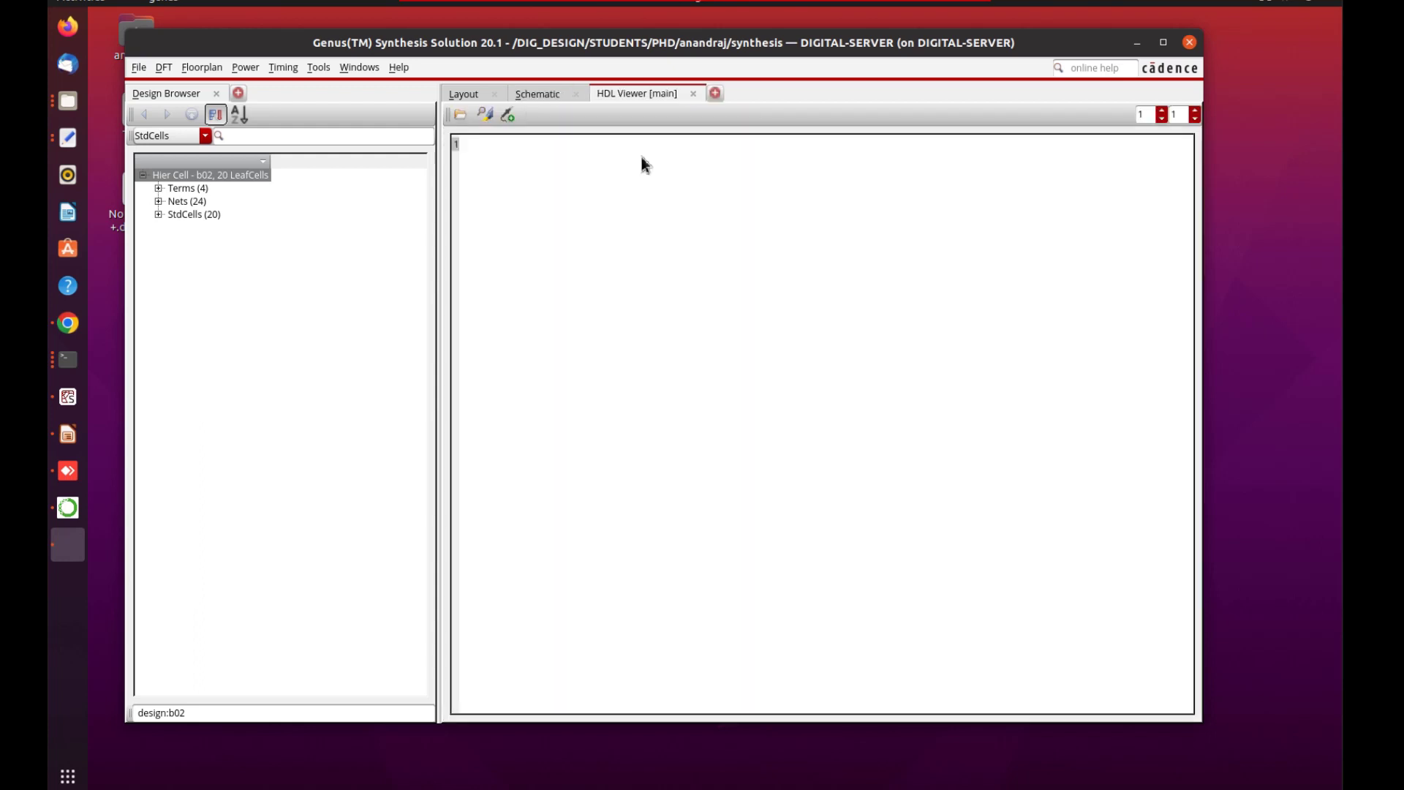
left_click(458, 115)
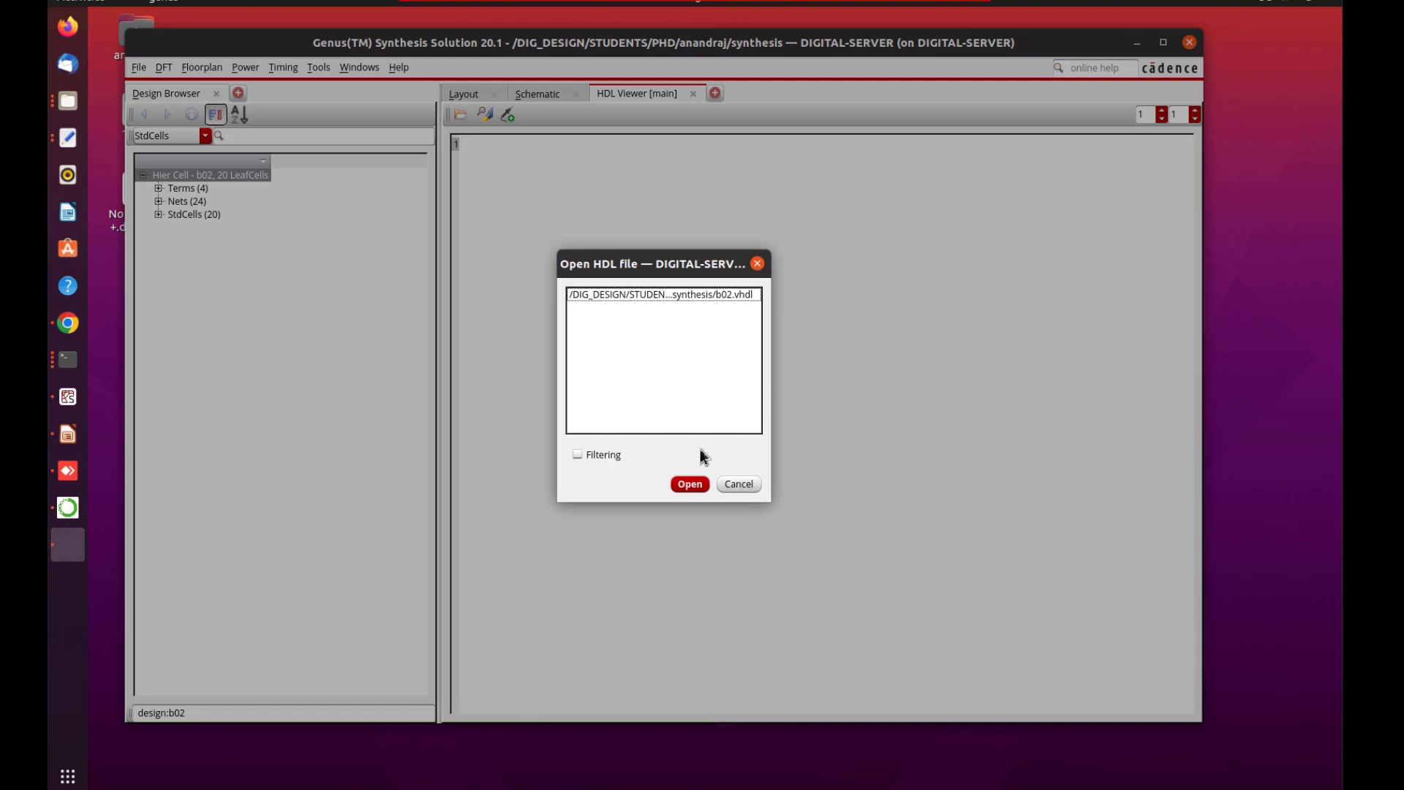
left_click(689, 484)
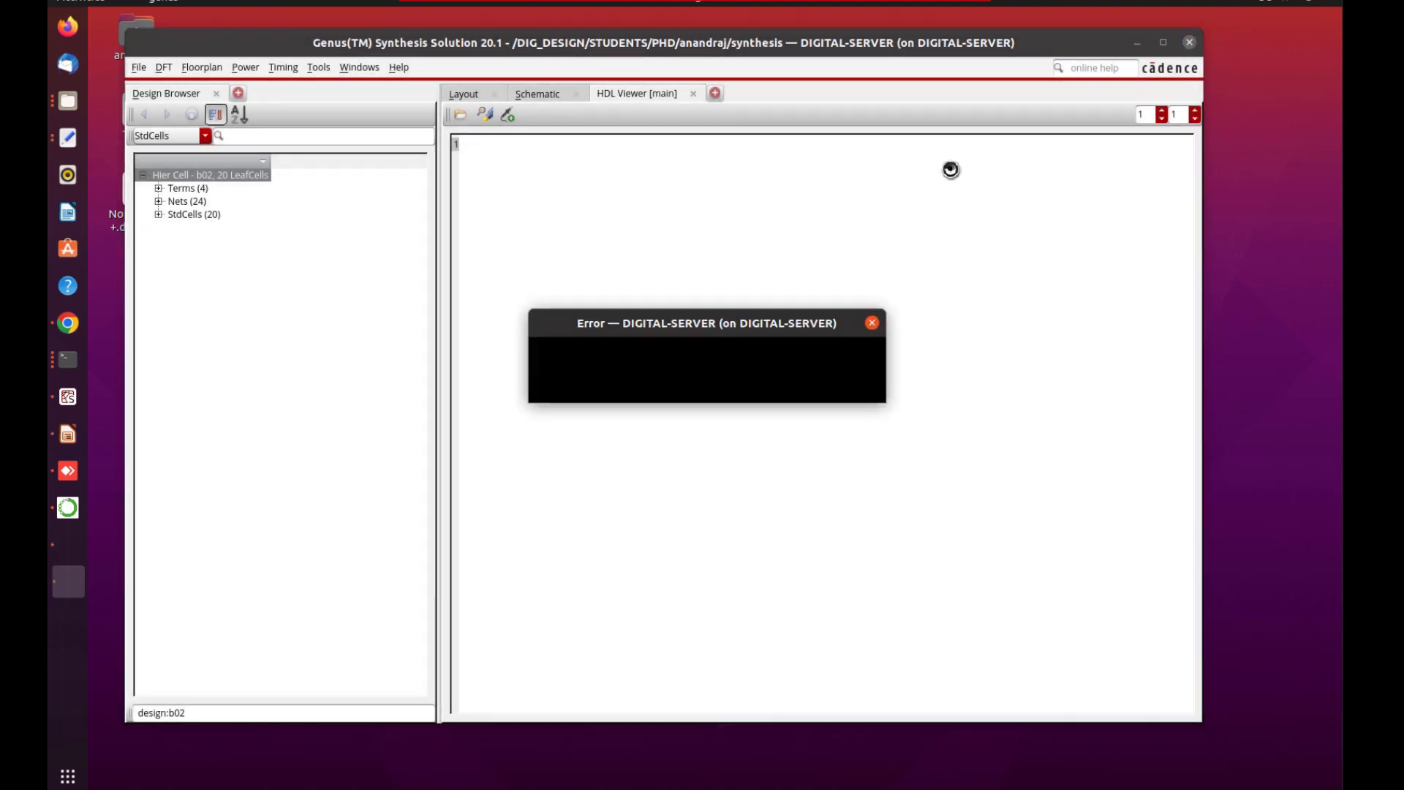
left_click(870, 322)
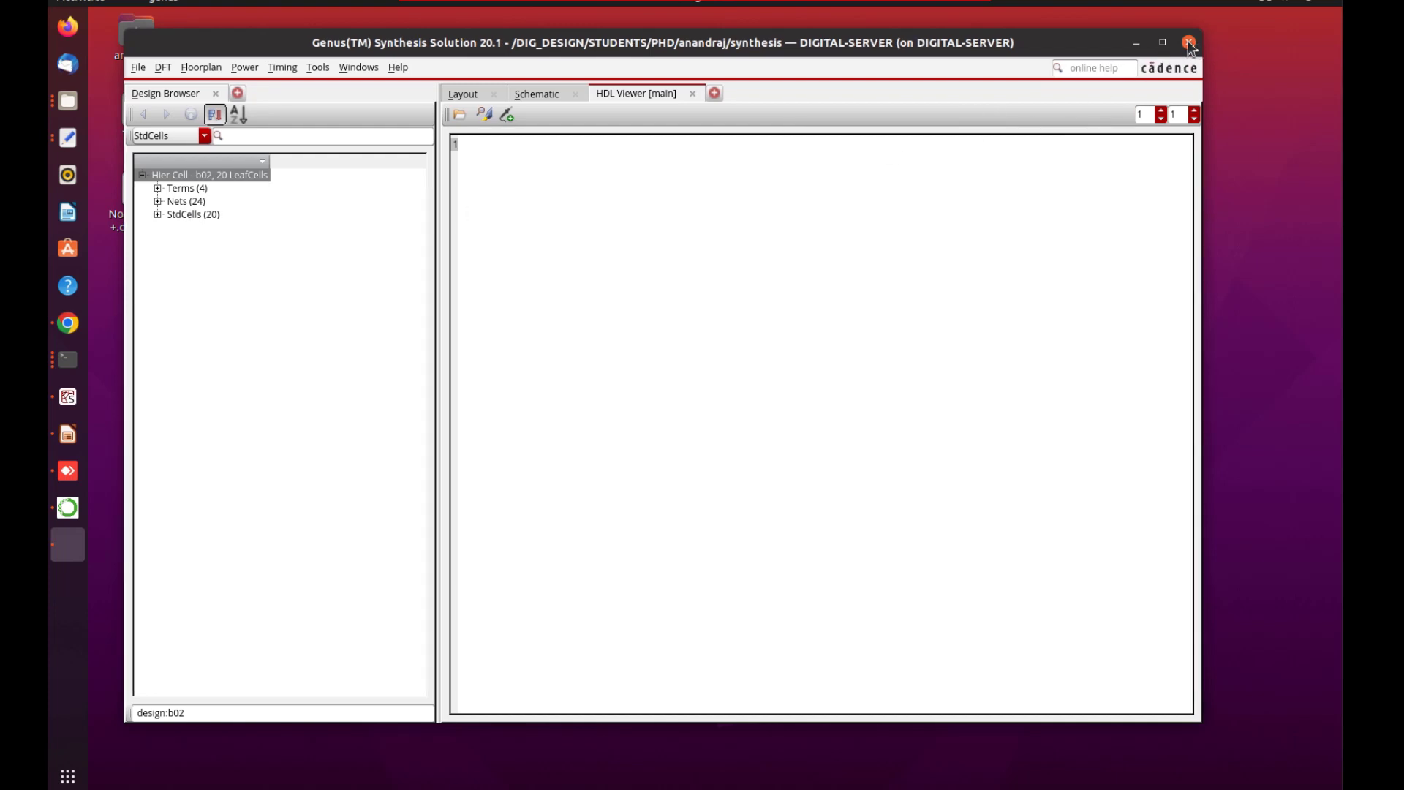
- Exit the Genus GUI back to the terminal
left_click(1189, 43)
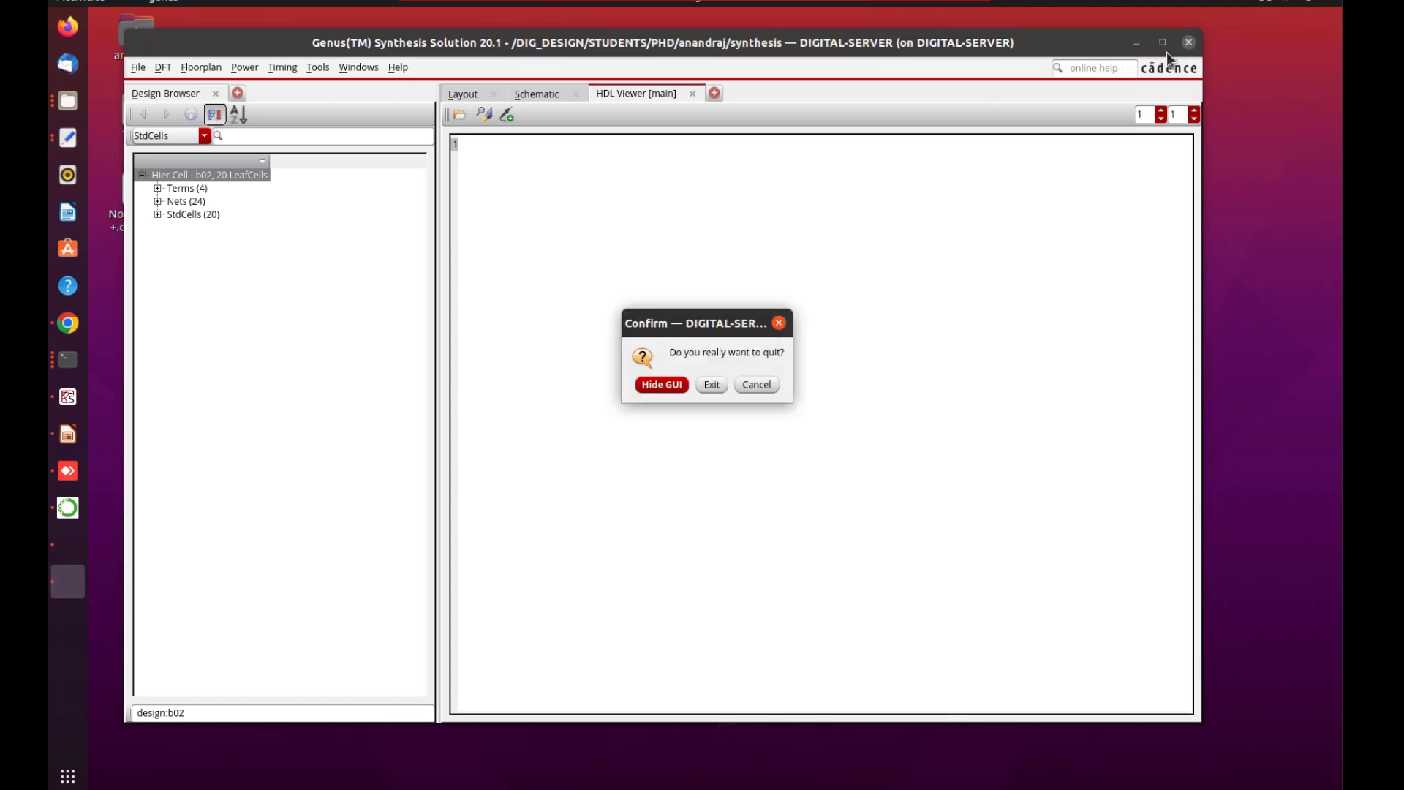
left_click(755, 385)
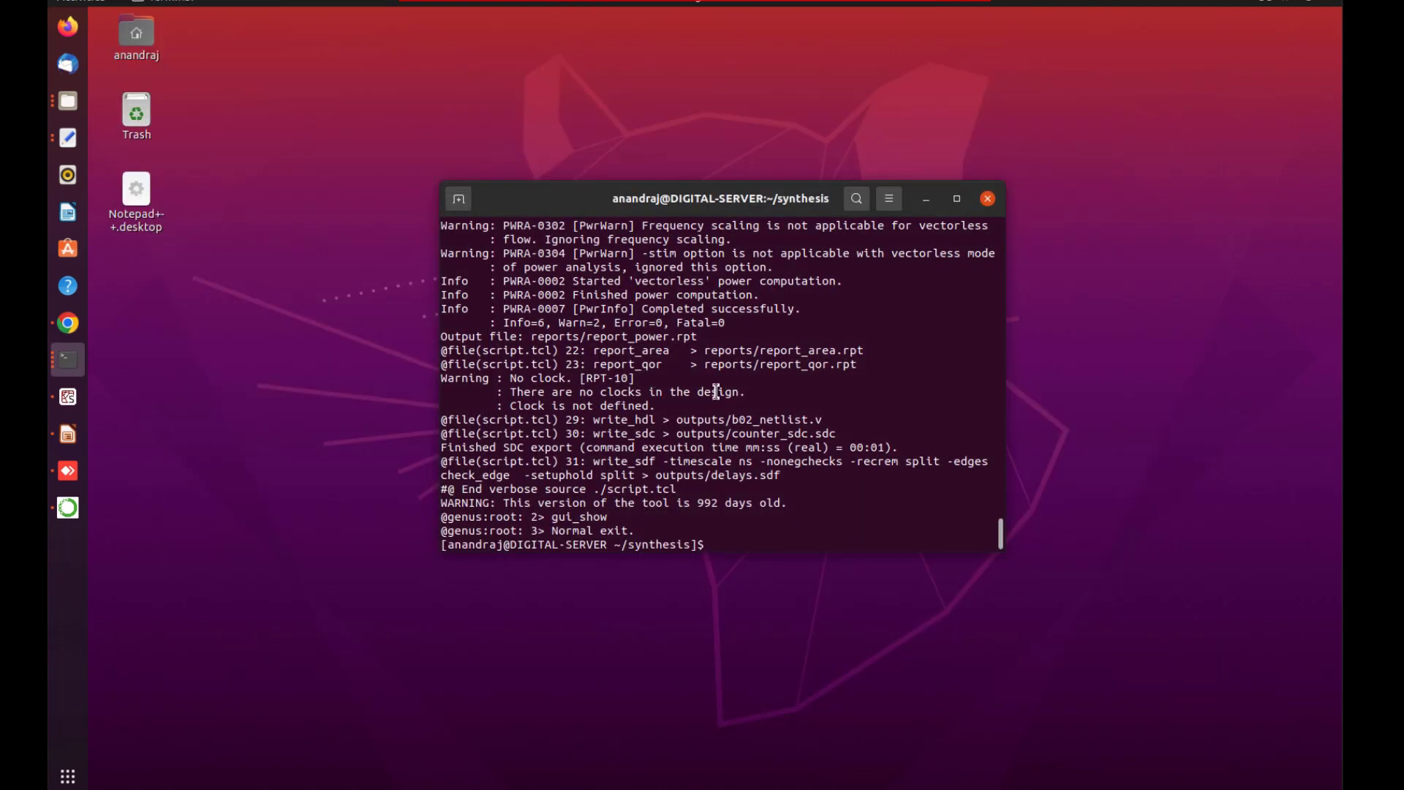
- Move into the outputs folder and list its files
type("ls")
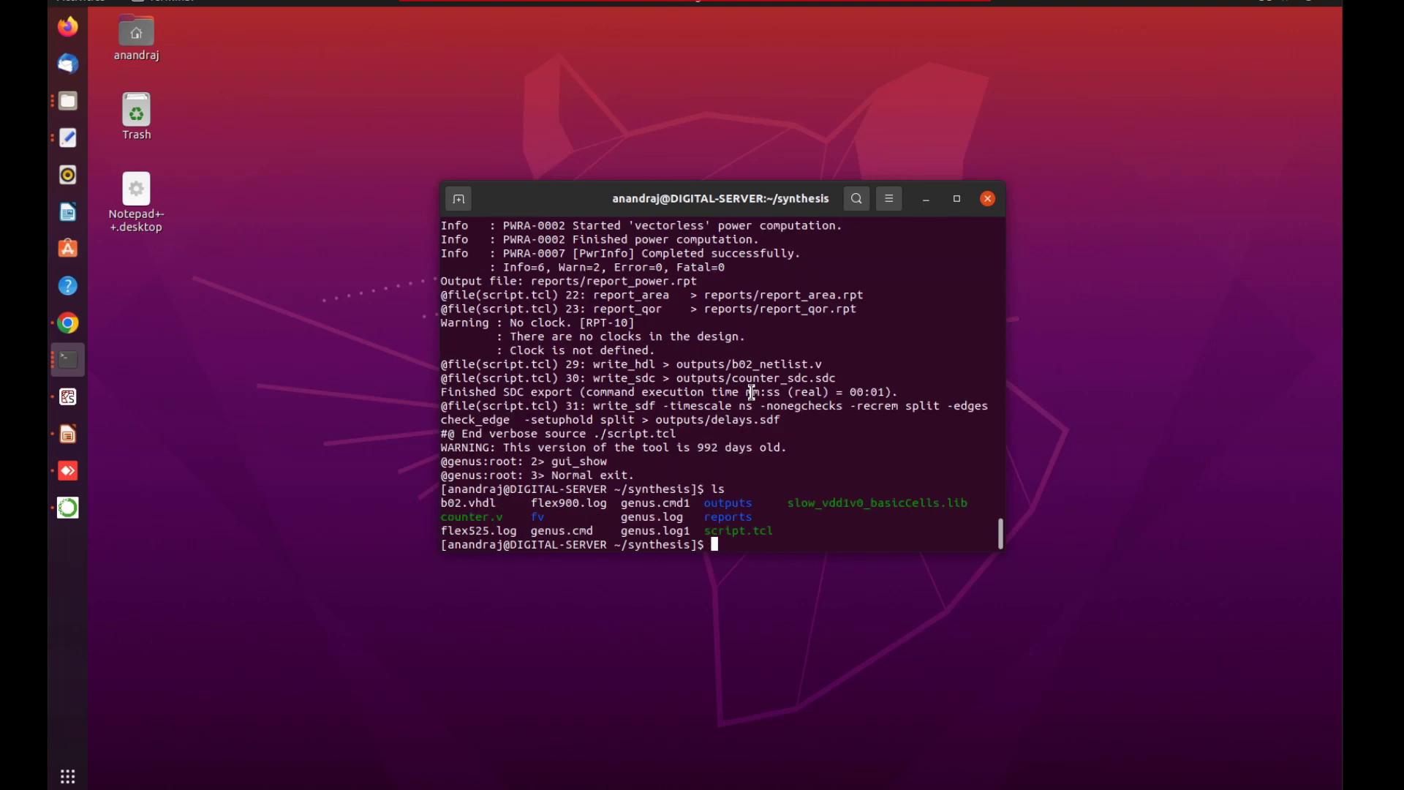
type("cd")
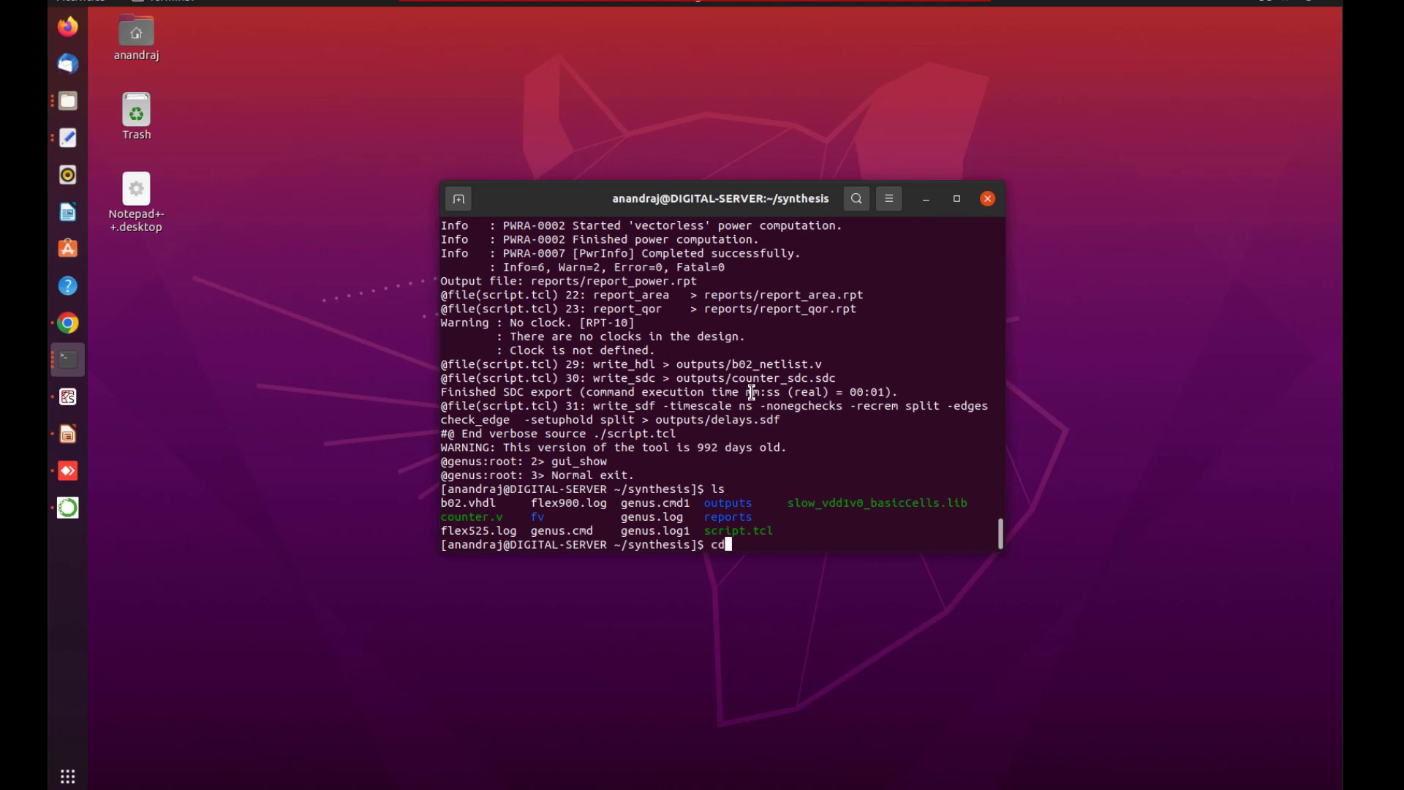
double_click(728, 501)
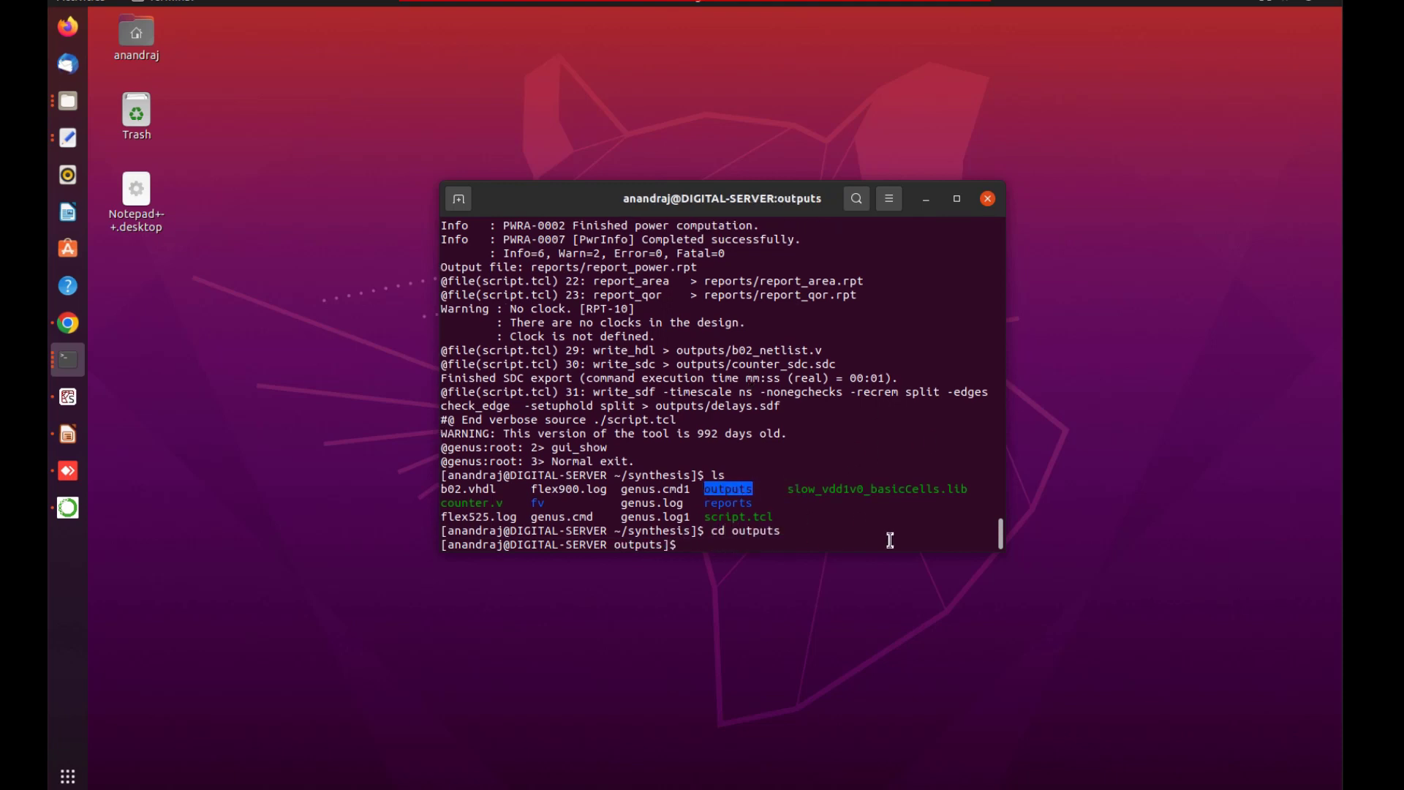
type("ls")
type("gedit")
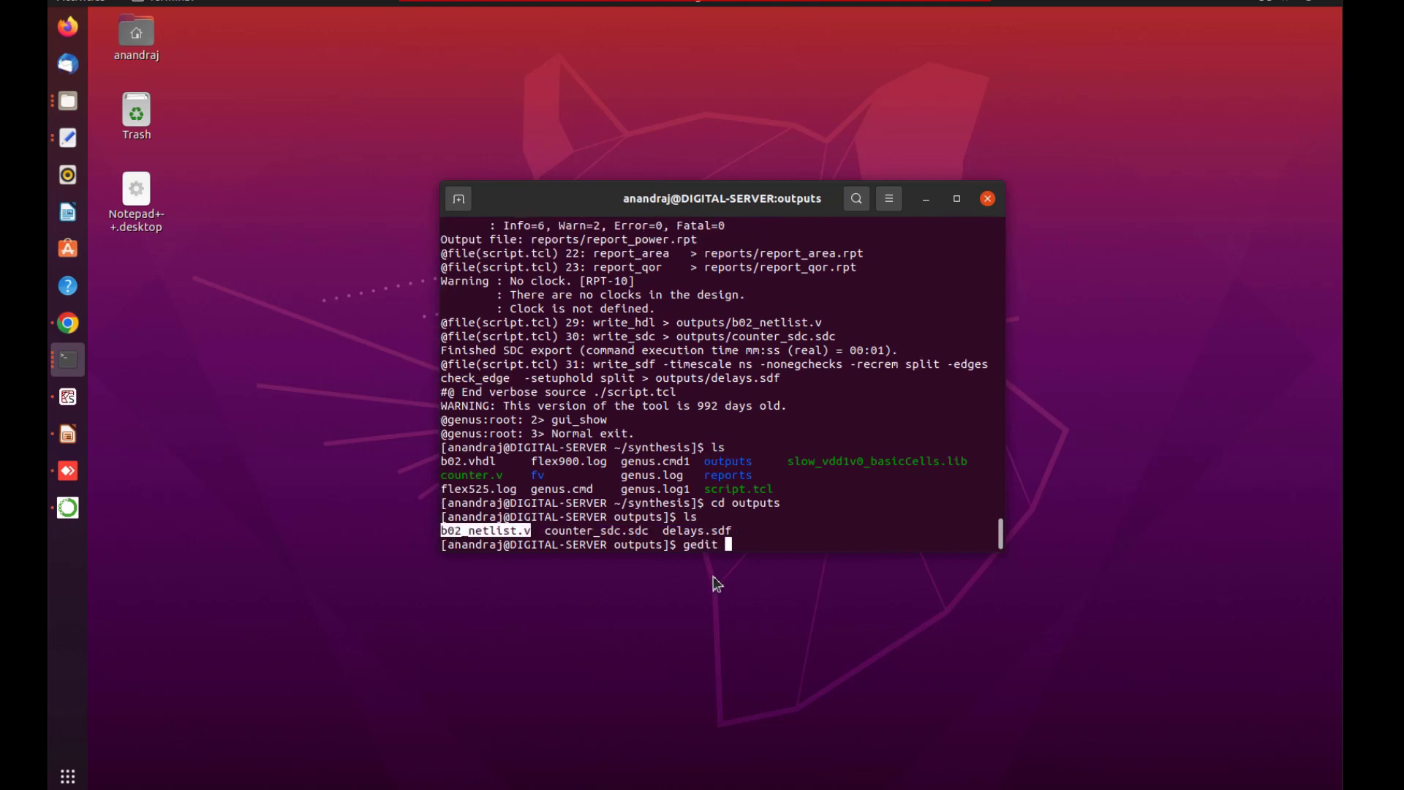
- Open the generated b02_netlist.v in gedit
type("b02_netlist.v")
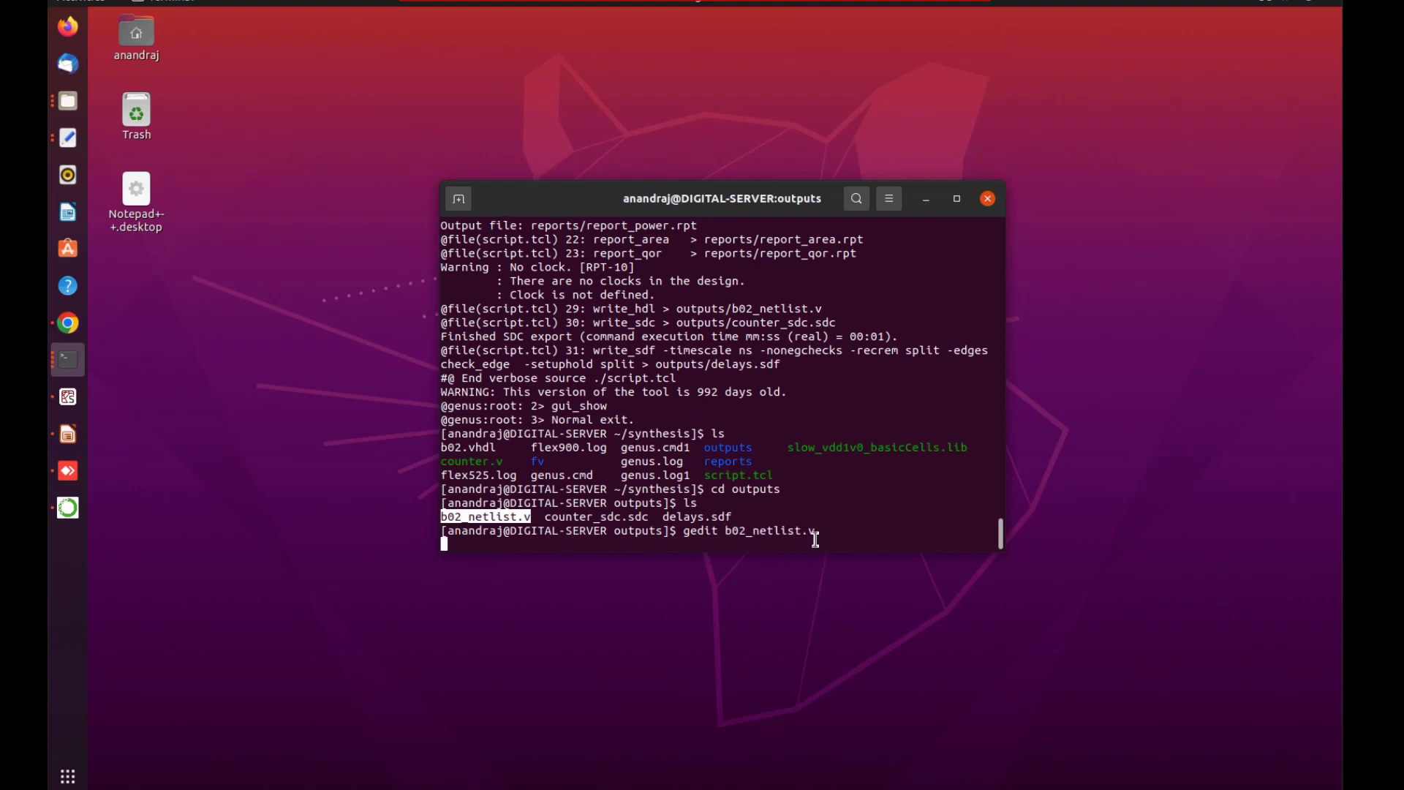
key("Return")
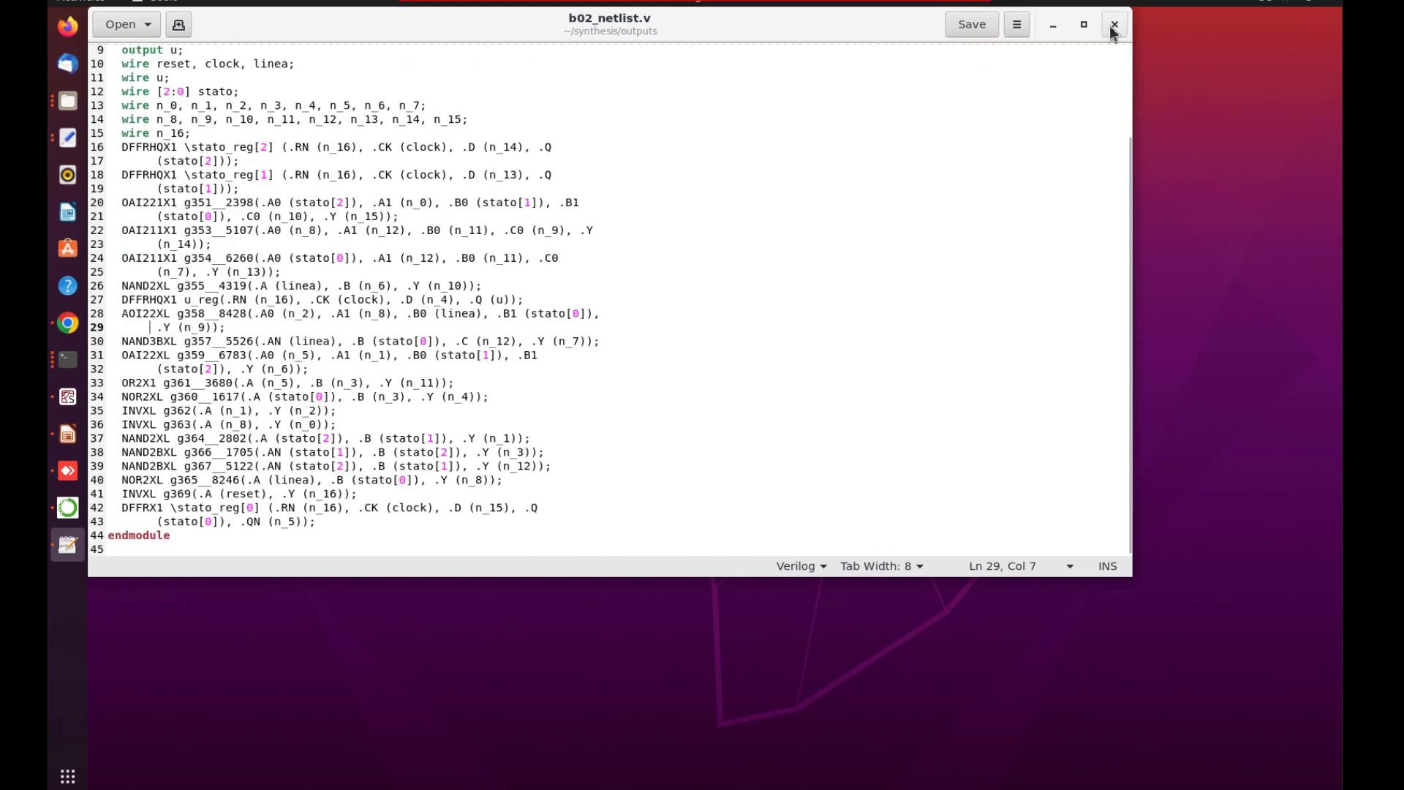
- Close the netlist, move to ../reports, list the four report files and start a gedit command for report_area.rpt
left_click(1114, 25)
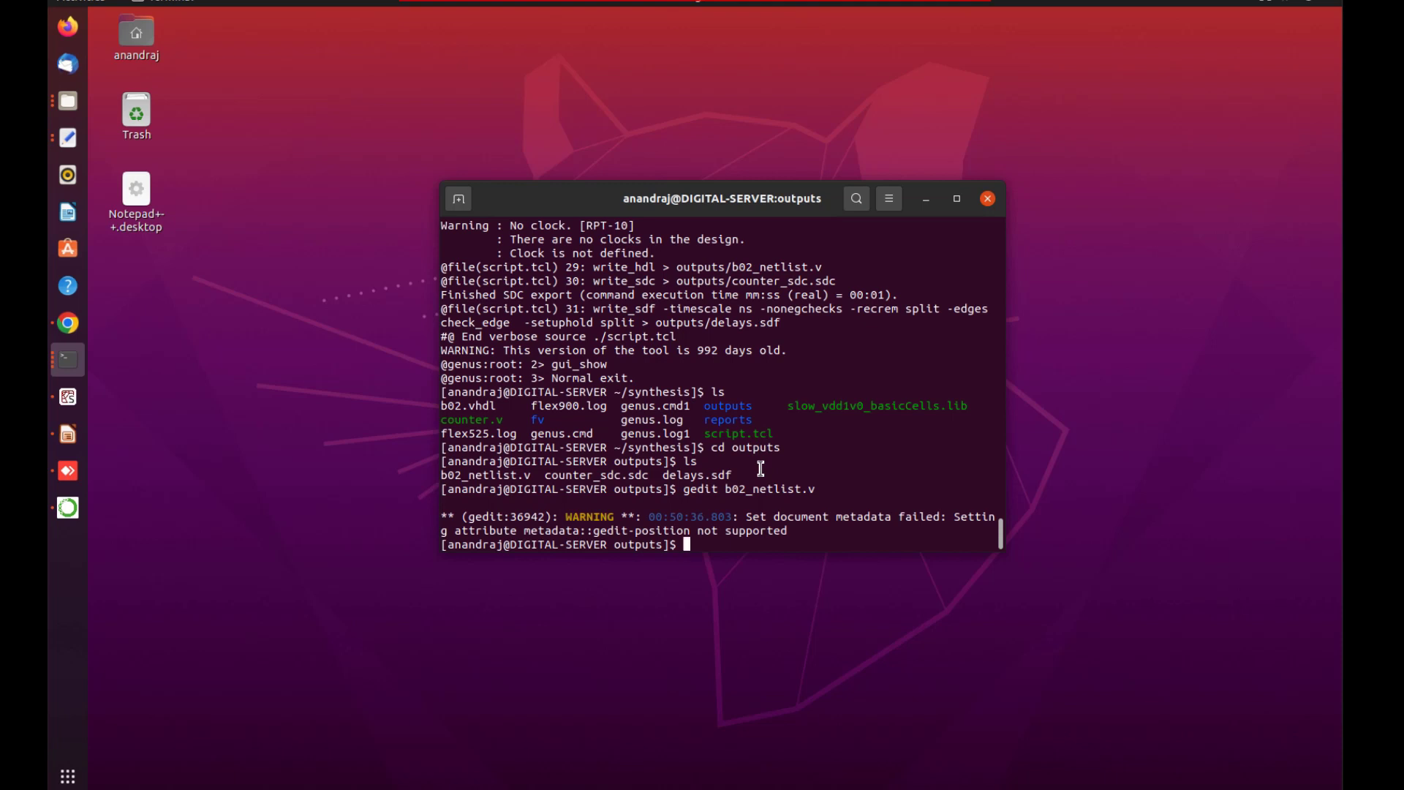
type("cd")
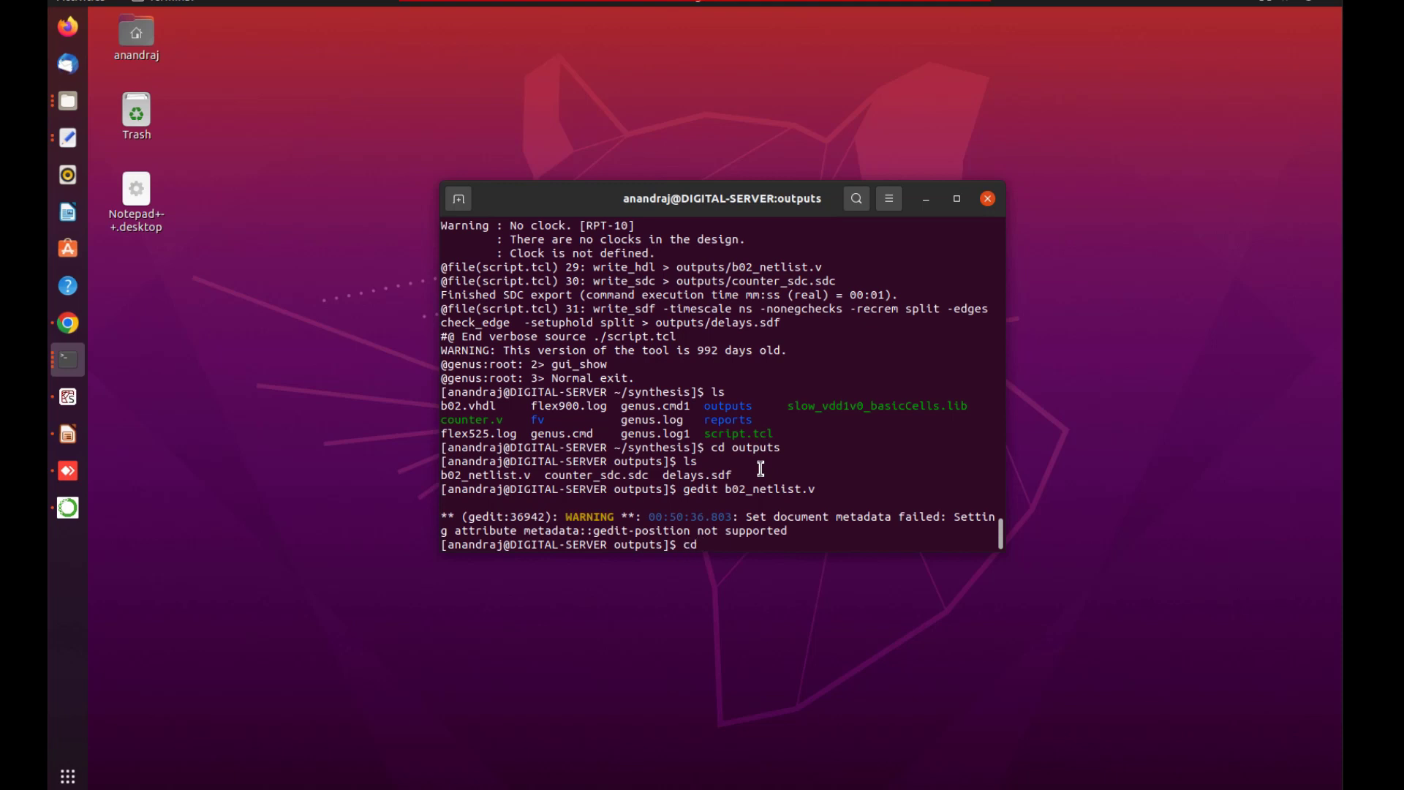
type(".")
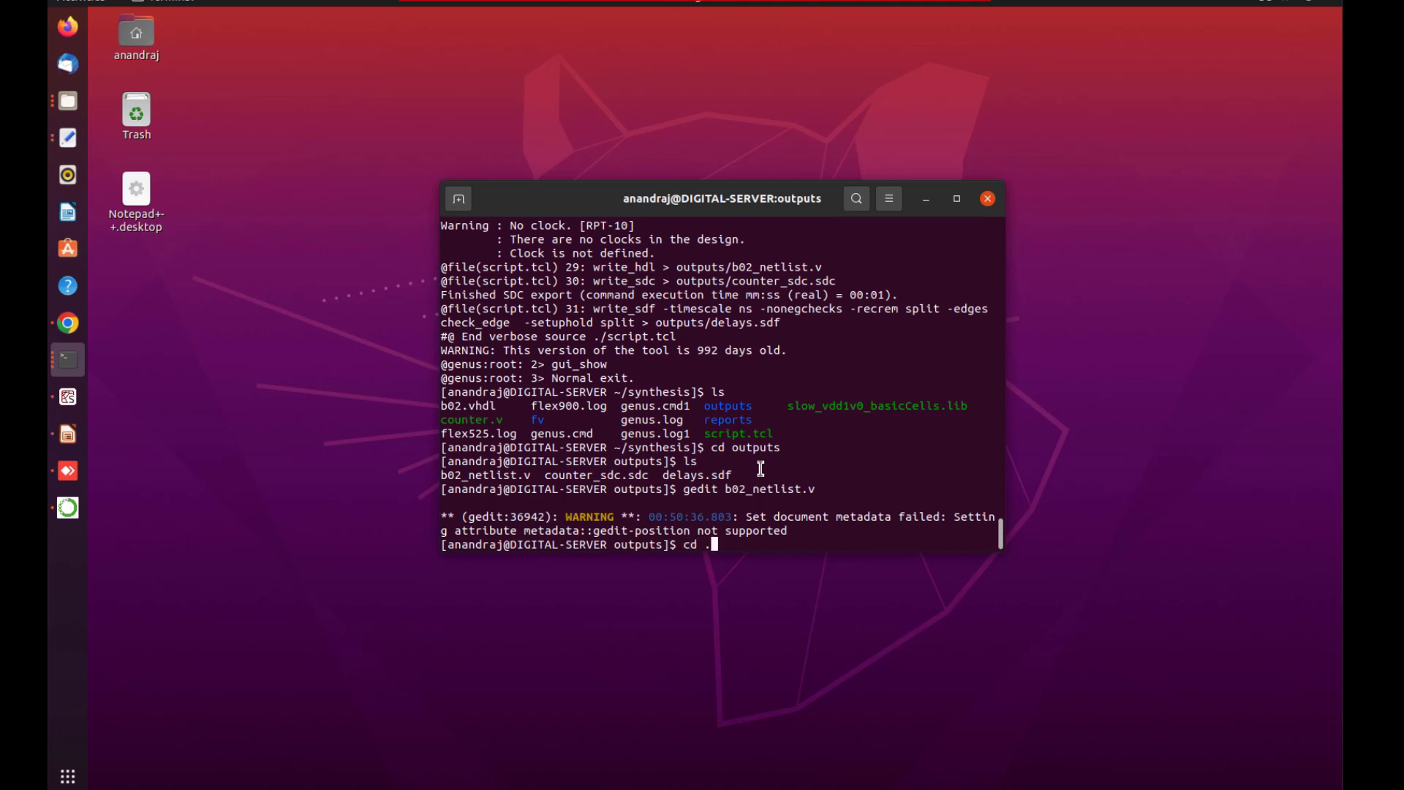
type("./t")
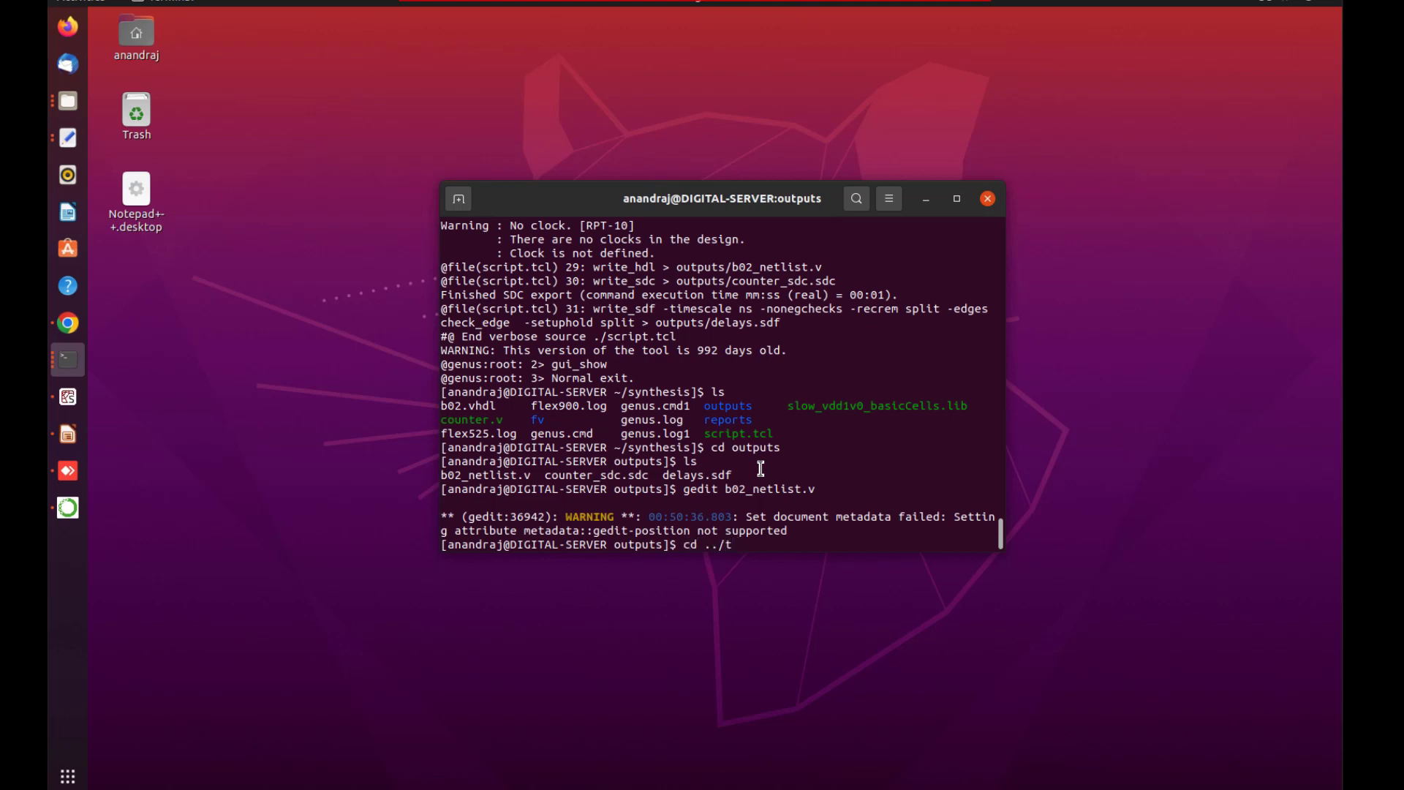
type("ls")
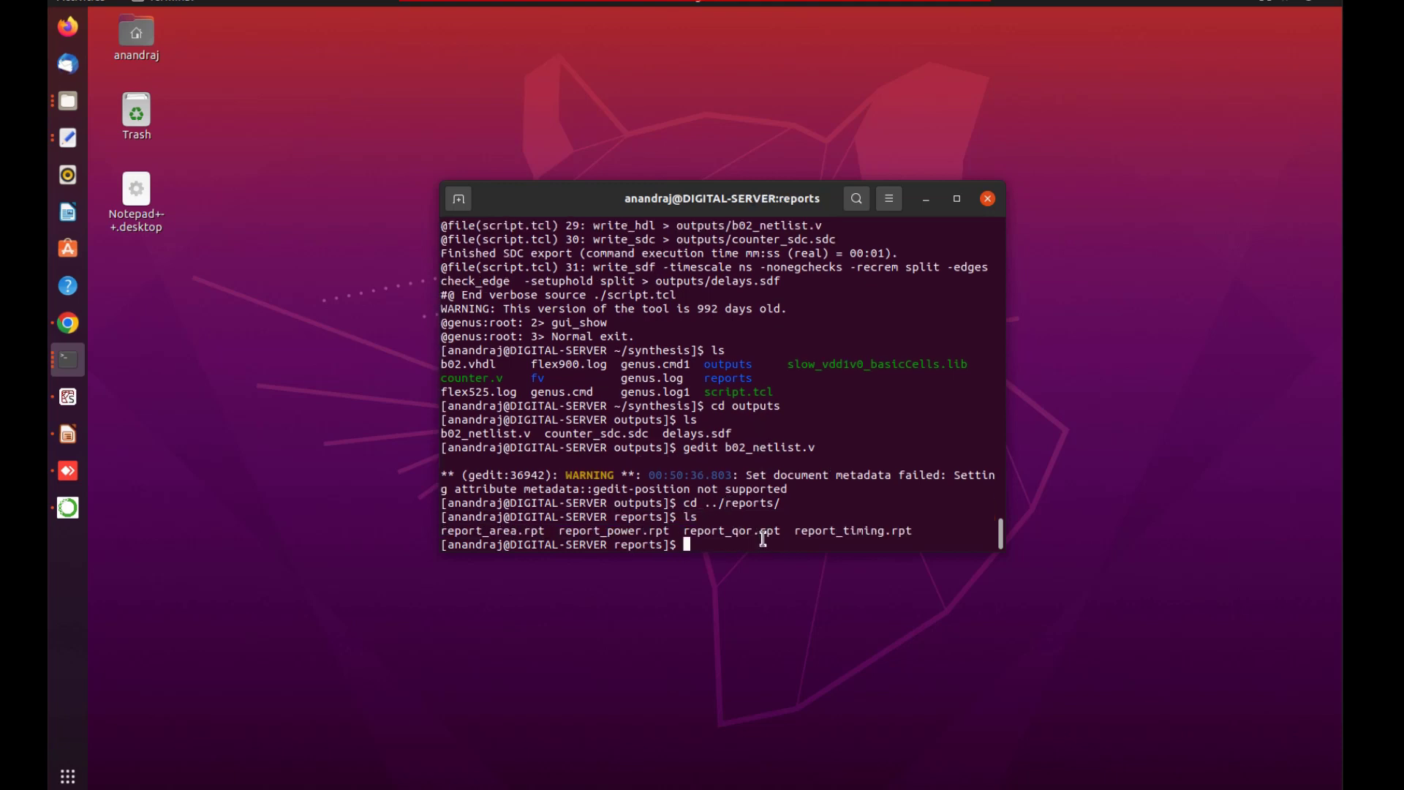
type("gedit report_area.rpt")
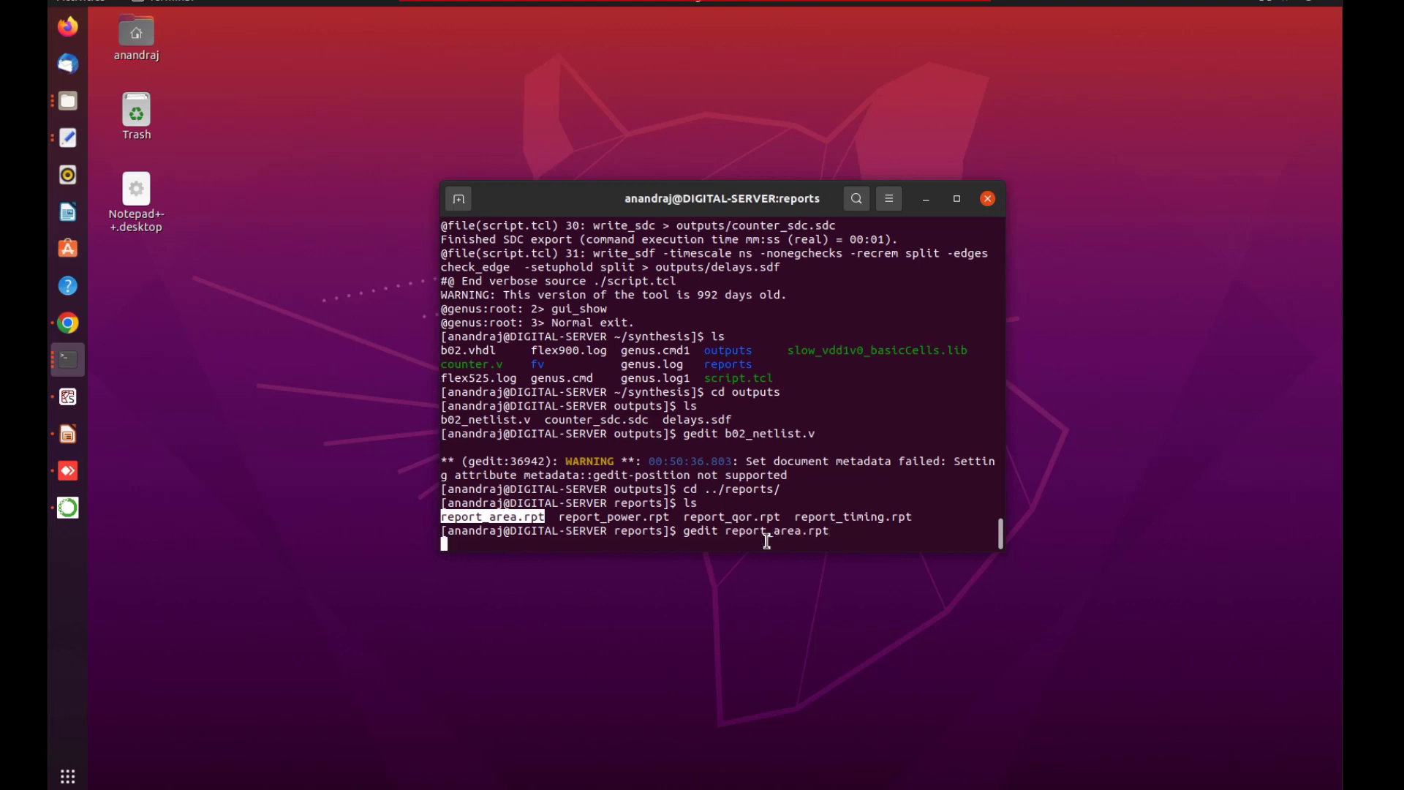
mouse_move(907, 329)
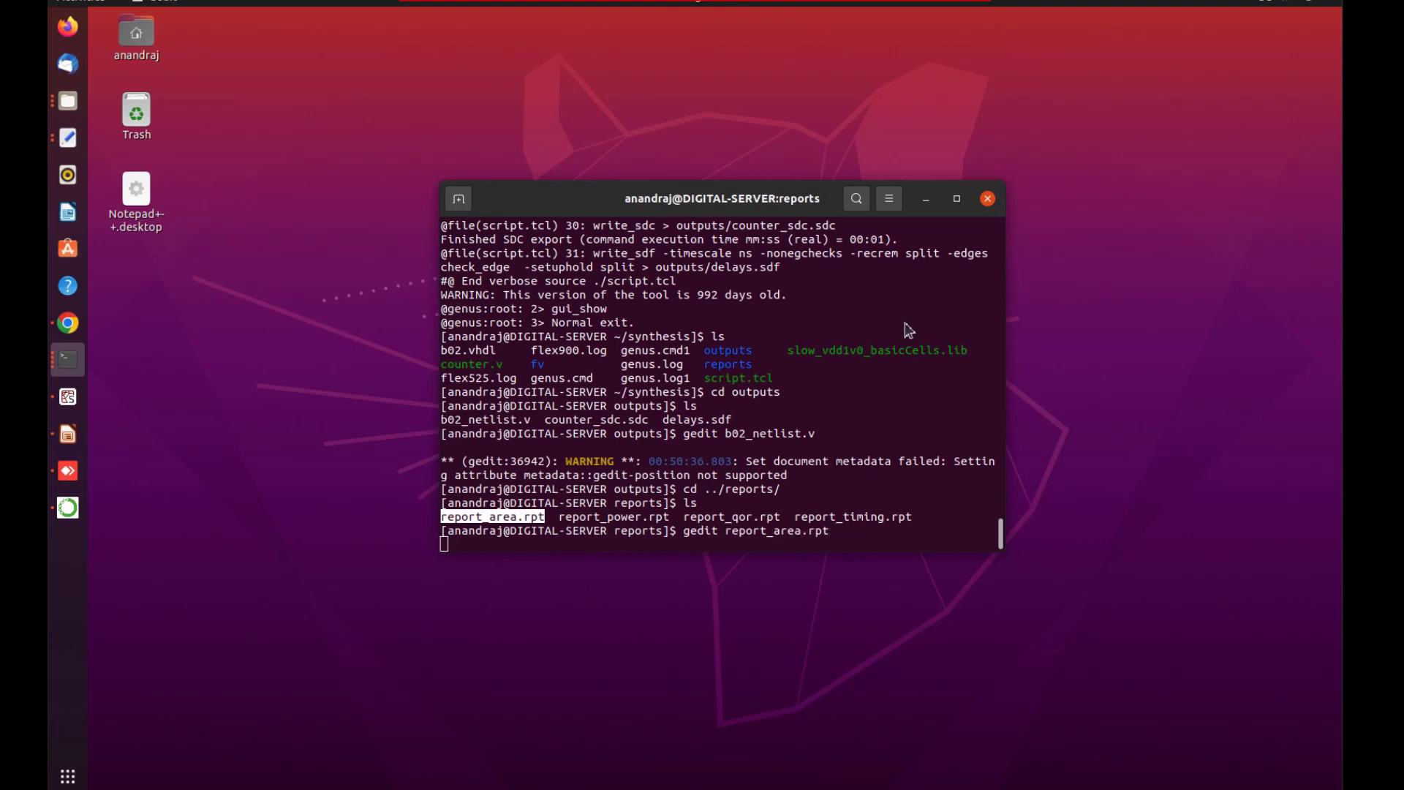
- Open report_area.rpt showing b02 with 20 cells and 47.196 total area, then close it
key("Return")
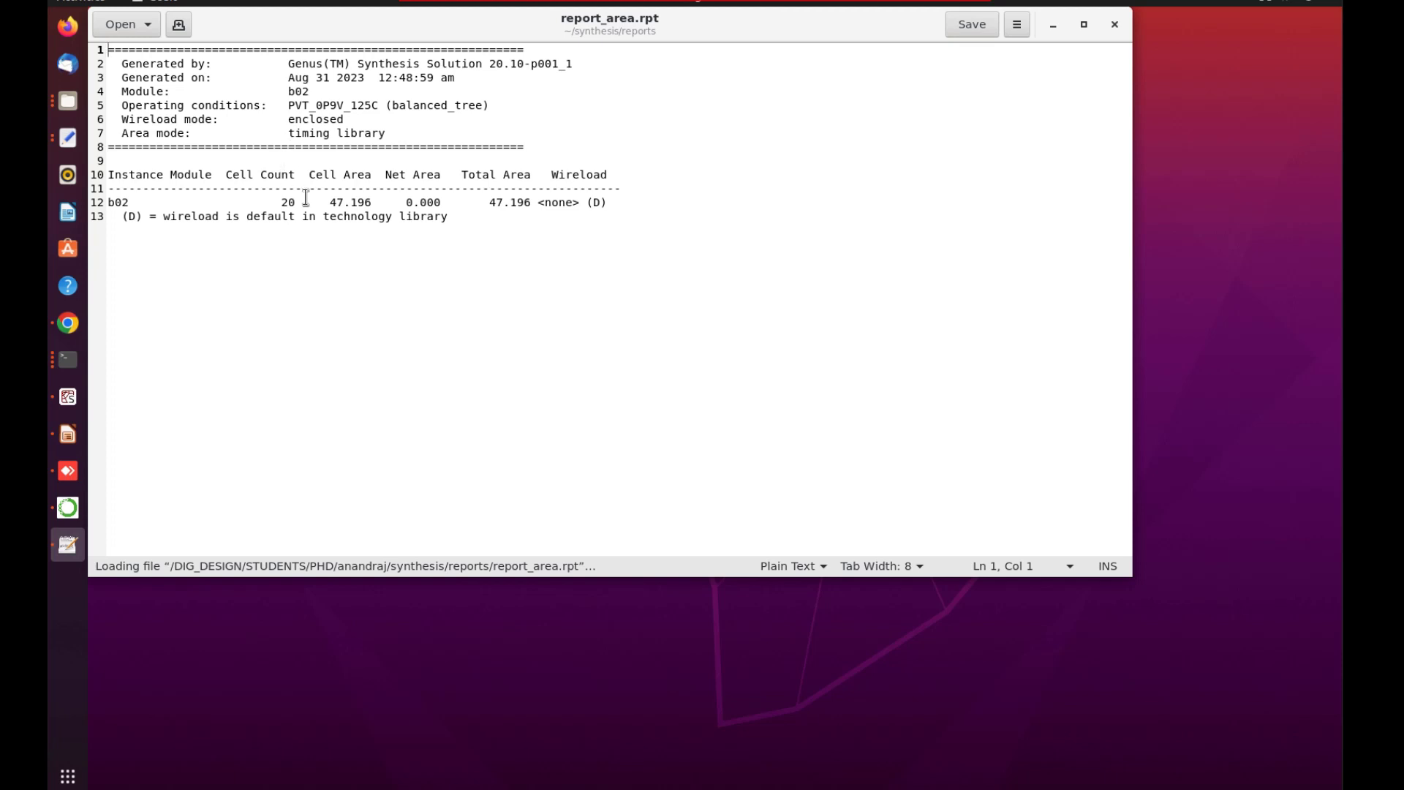
double_click(288, 202)
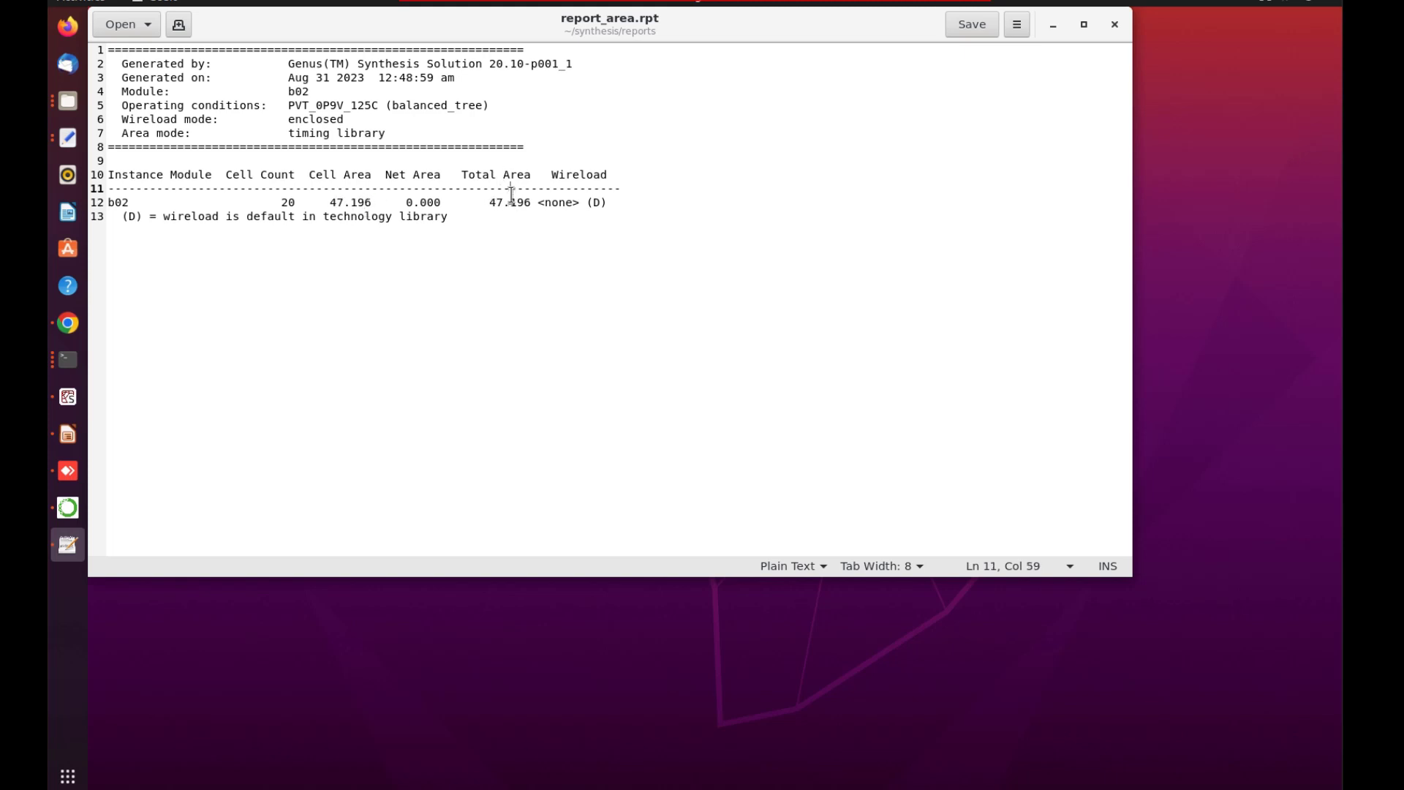
triple_click(359, 189)
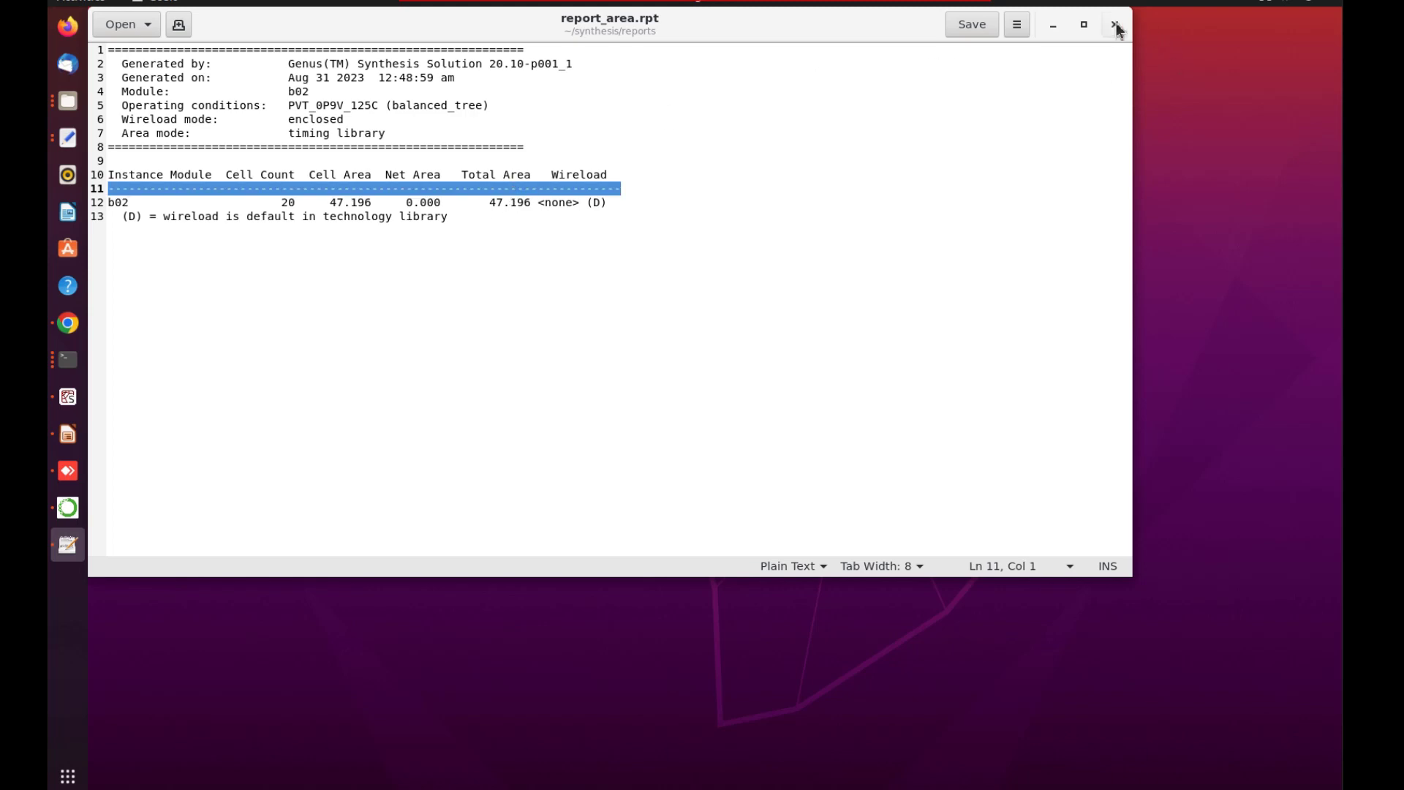
left_click(1116, 25)
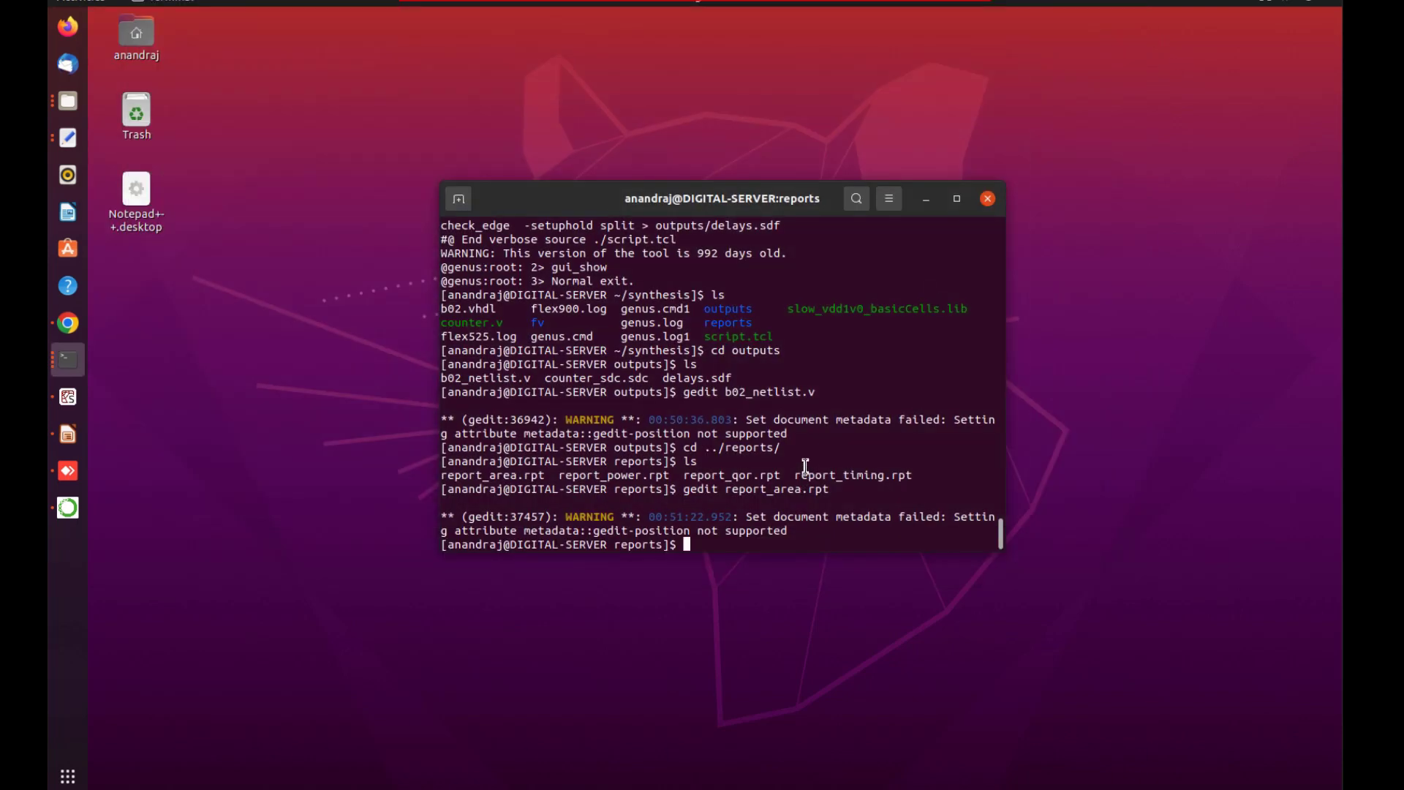
mouse_move(788, 446)
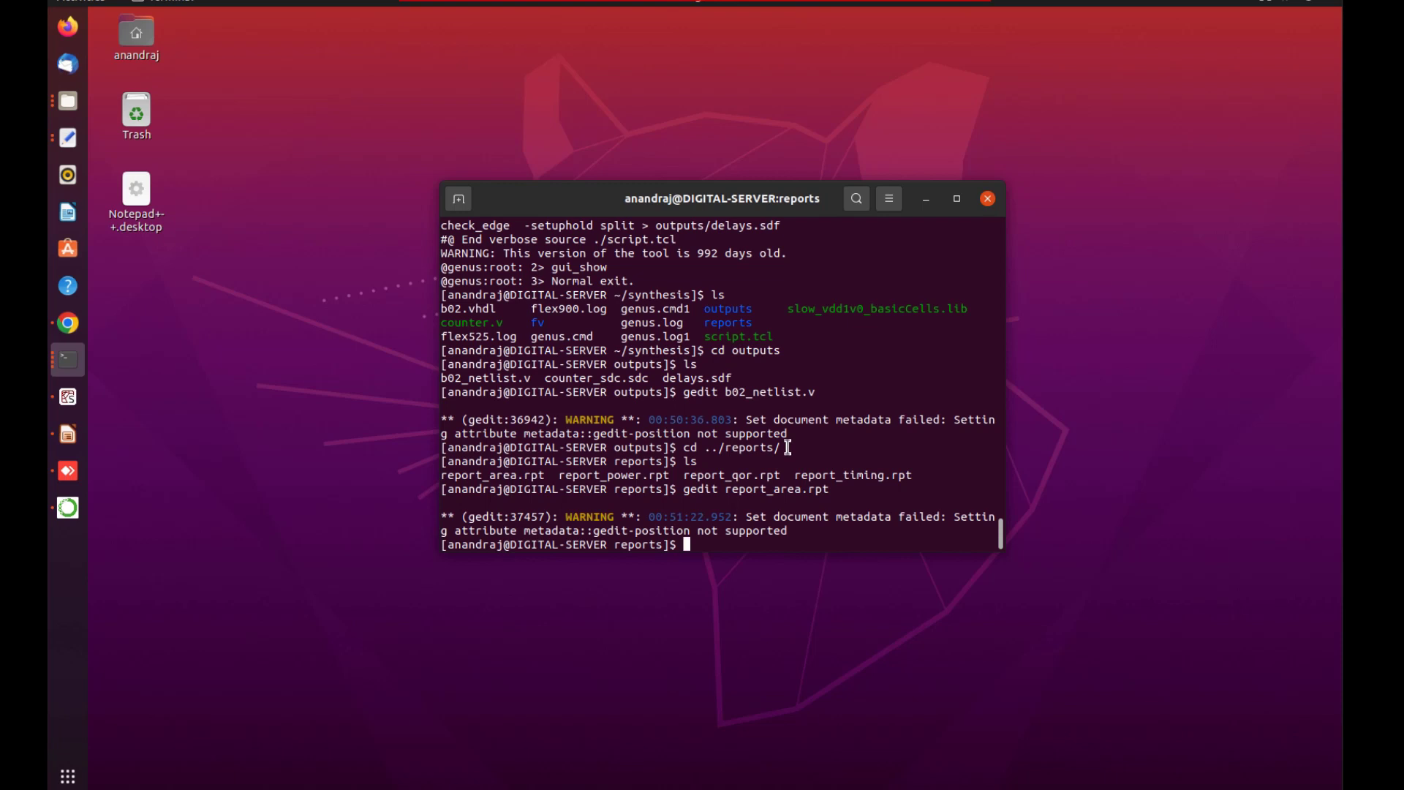